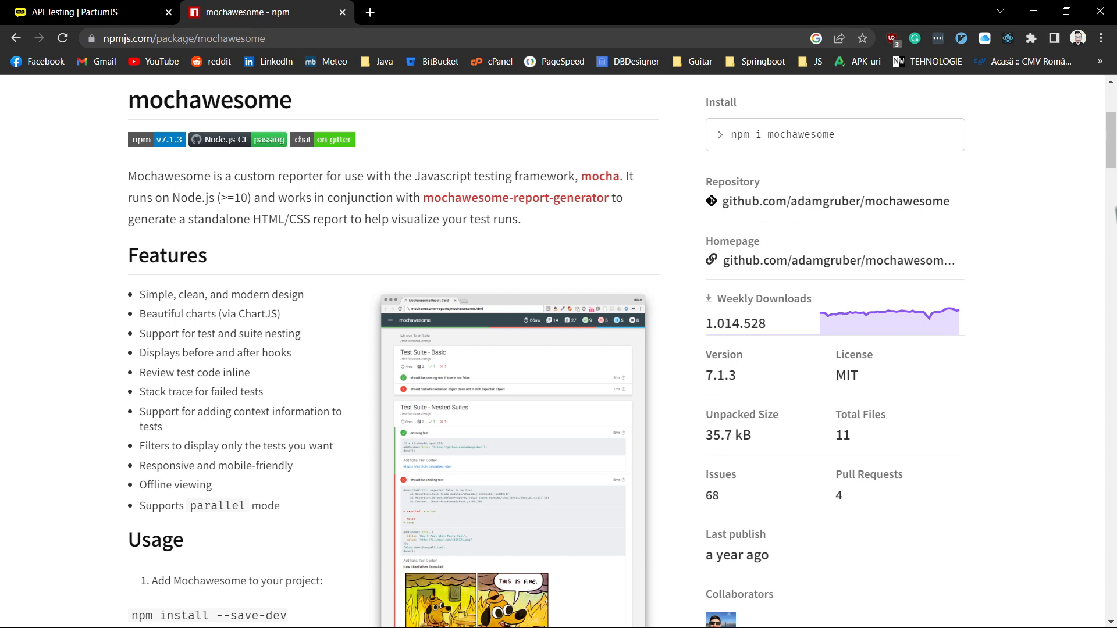
mouse_move(208, 63)
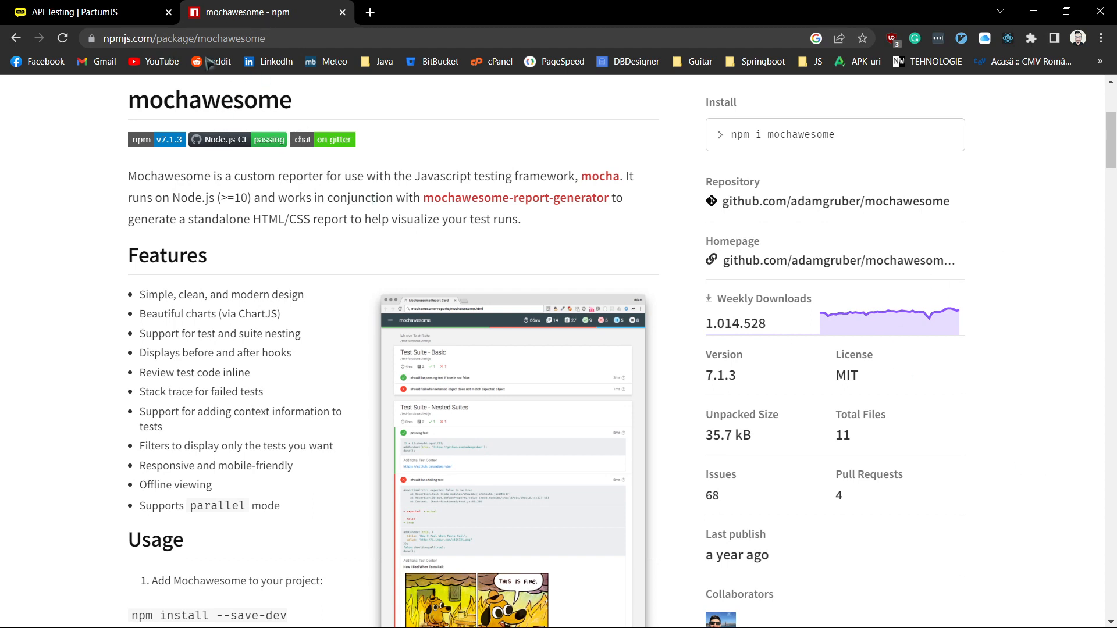
mouse_move(637, 116)
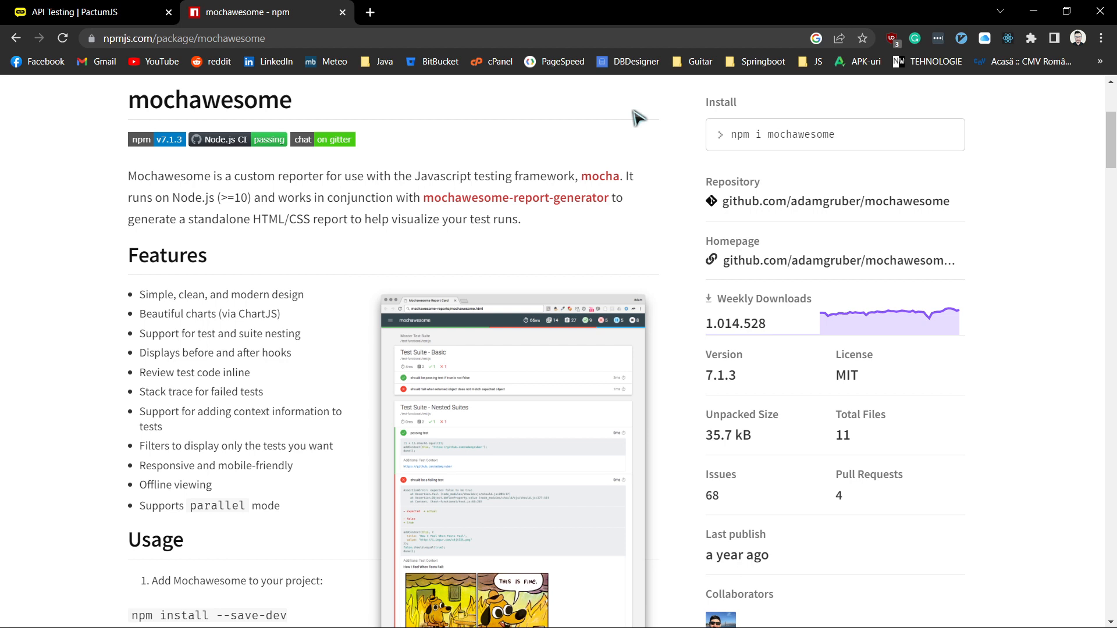
mouse_move(509, 251)
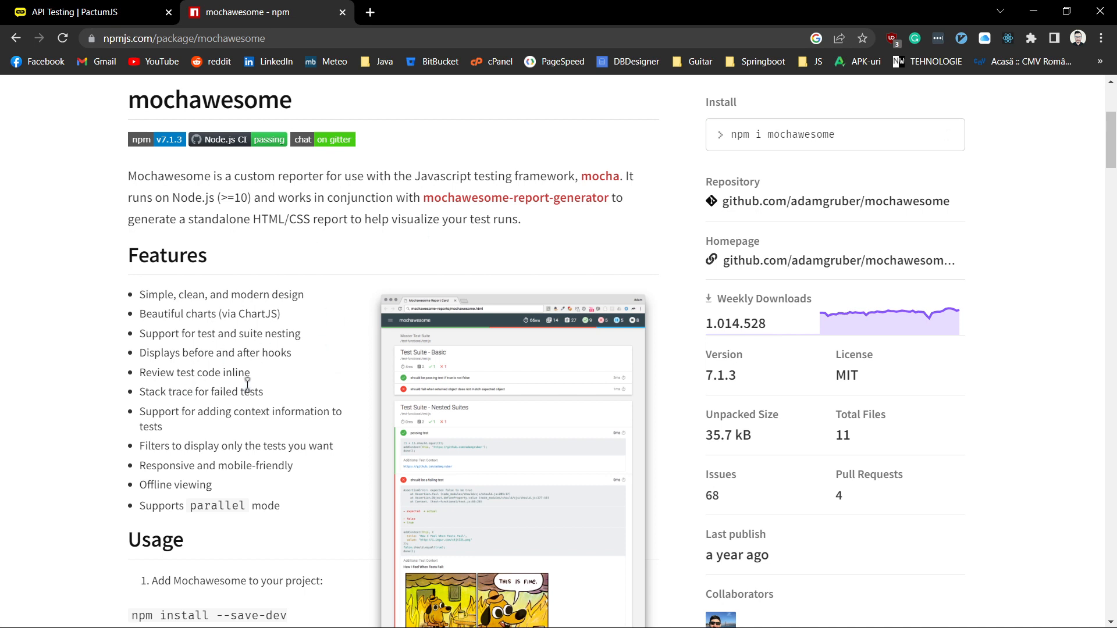
mouse_move(184, 340)
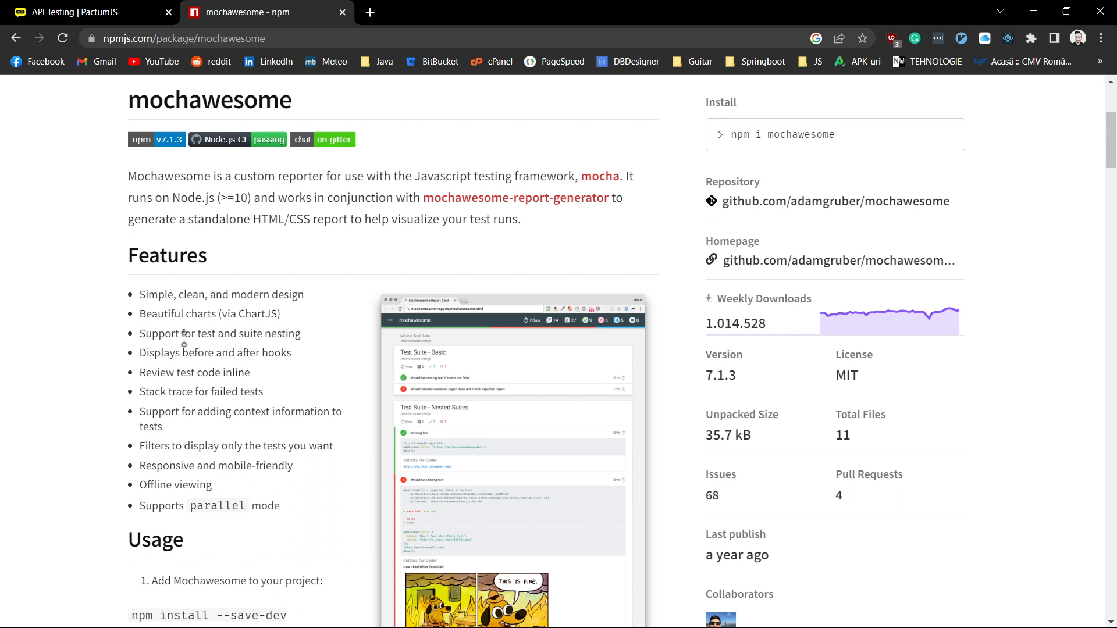
mouse_move(200, 492)
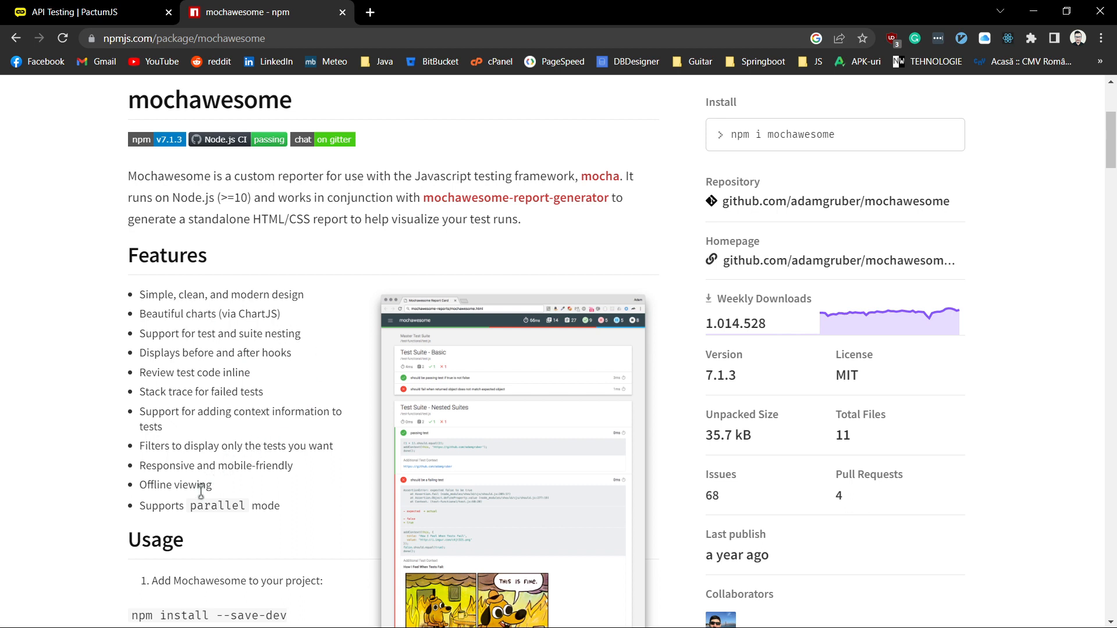
mouse_move(299, 463)
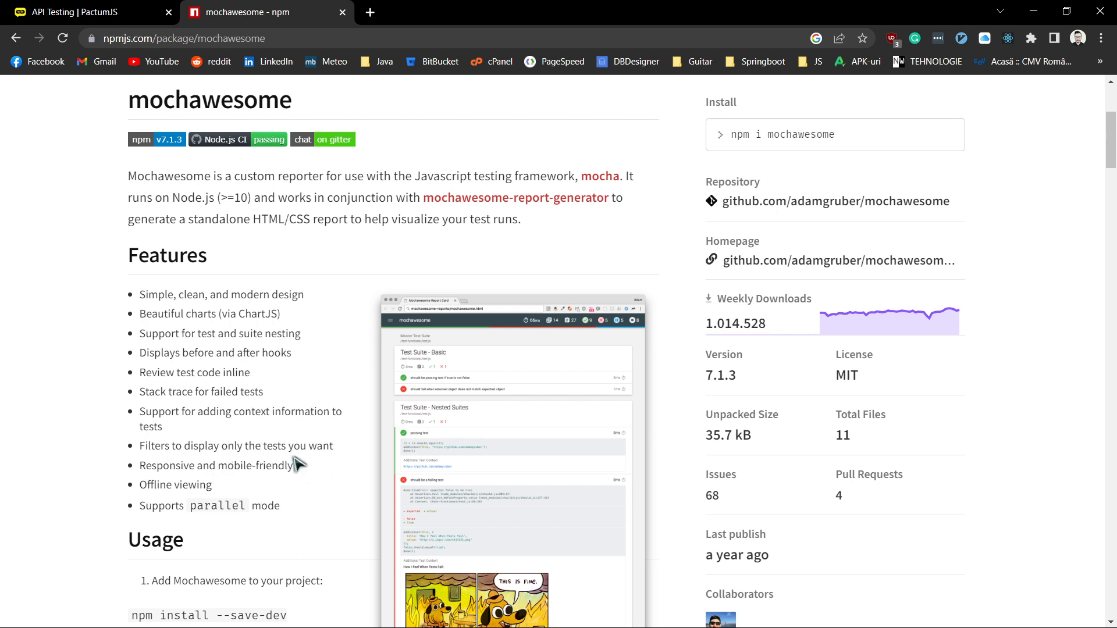
mouse_move(637, 251)
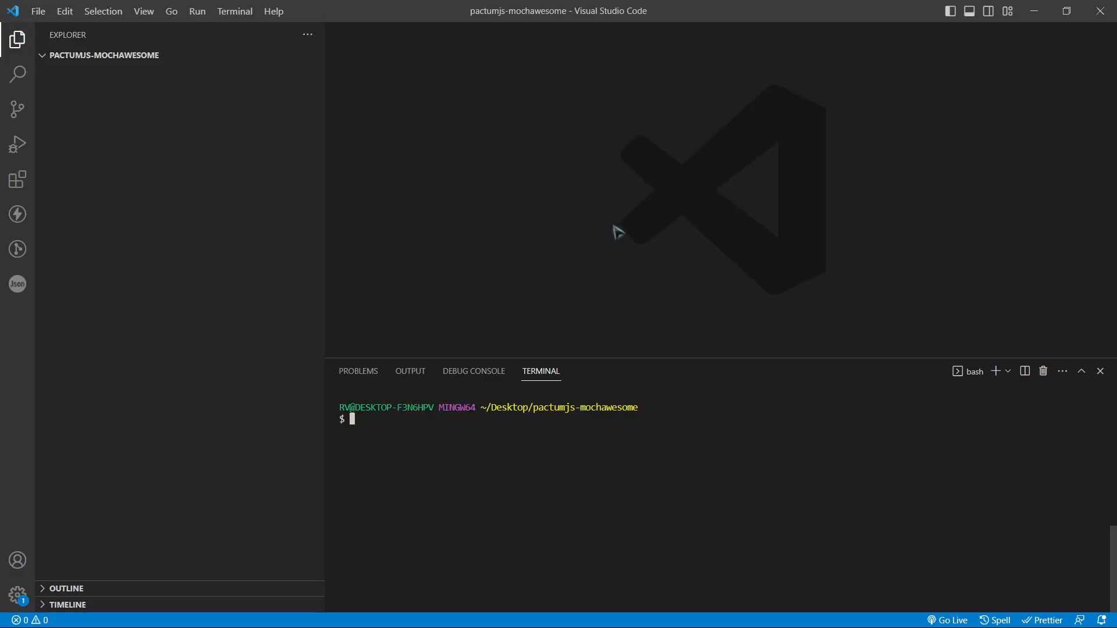
mouse_move(477, 221)
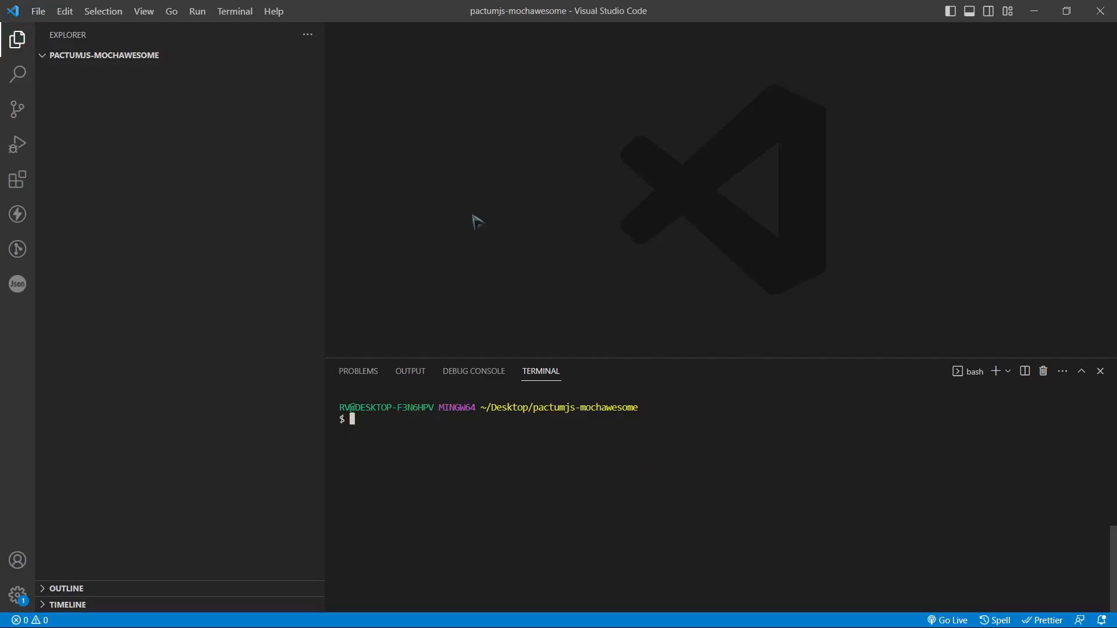
mouse_move(419, 218)
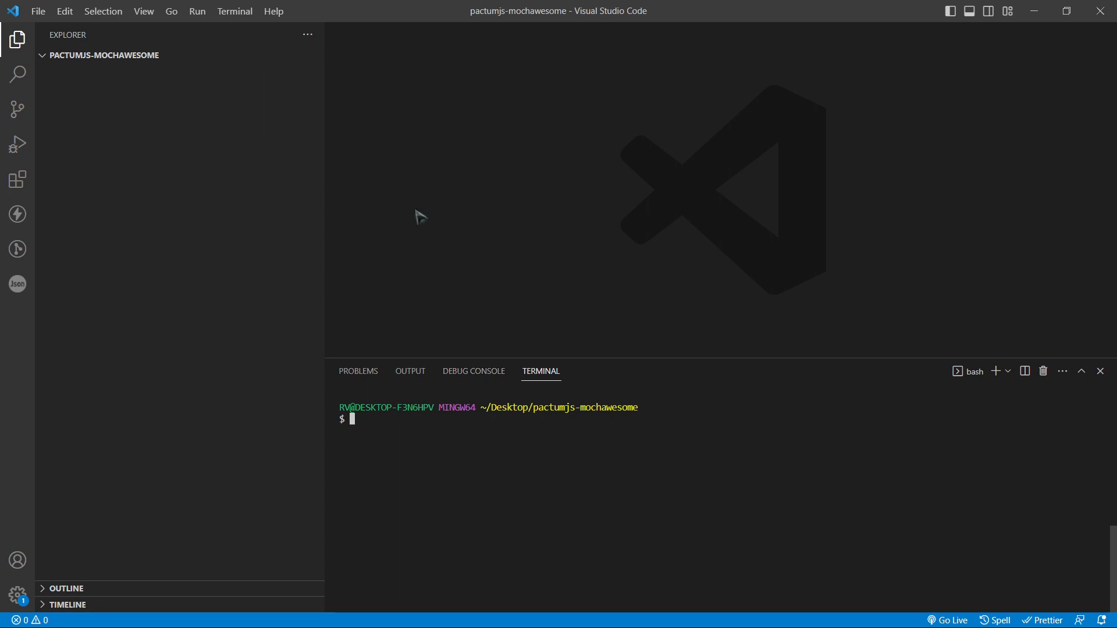
mouse_move(155, 121)
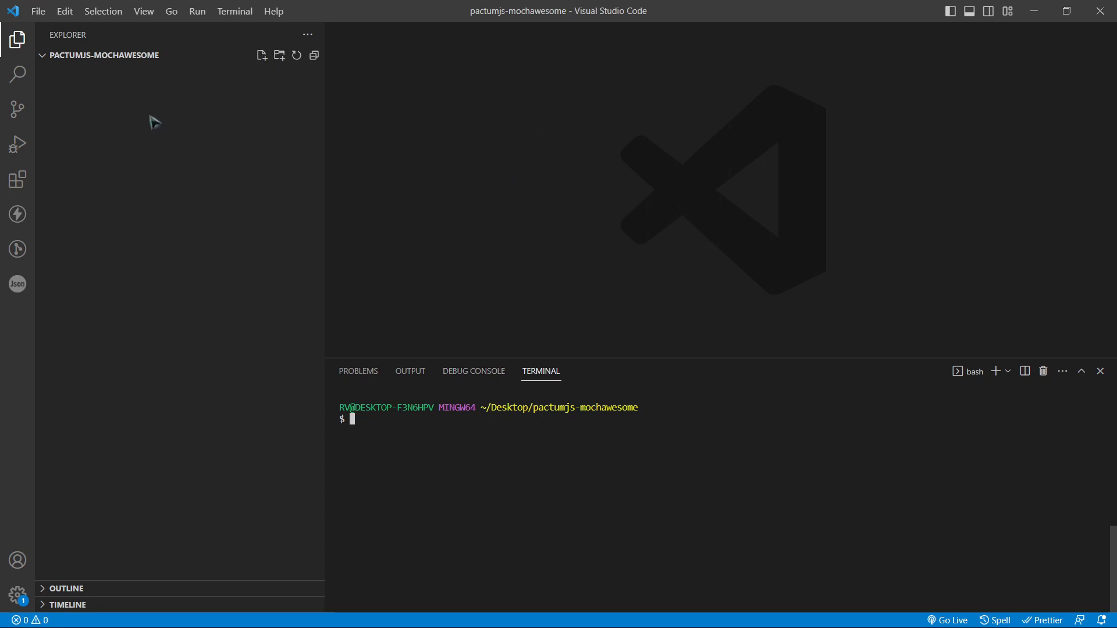
mouse_move(403, 224)
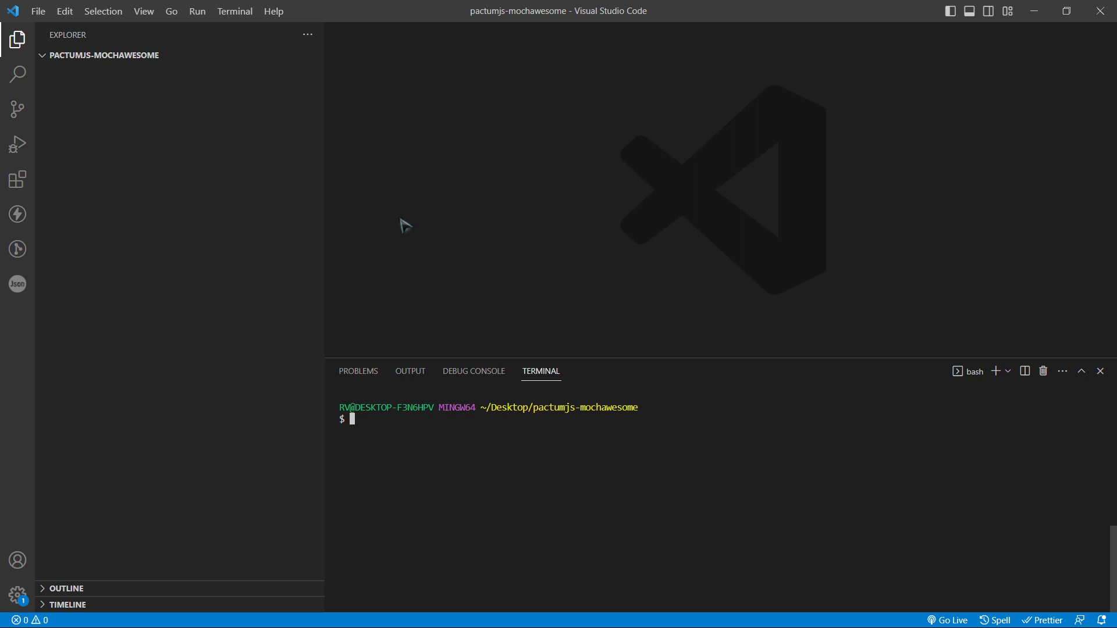
mouse_move(532, 467)
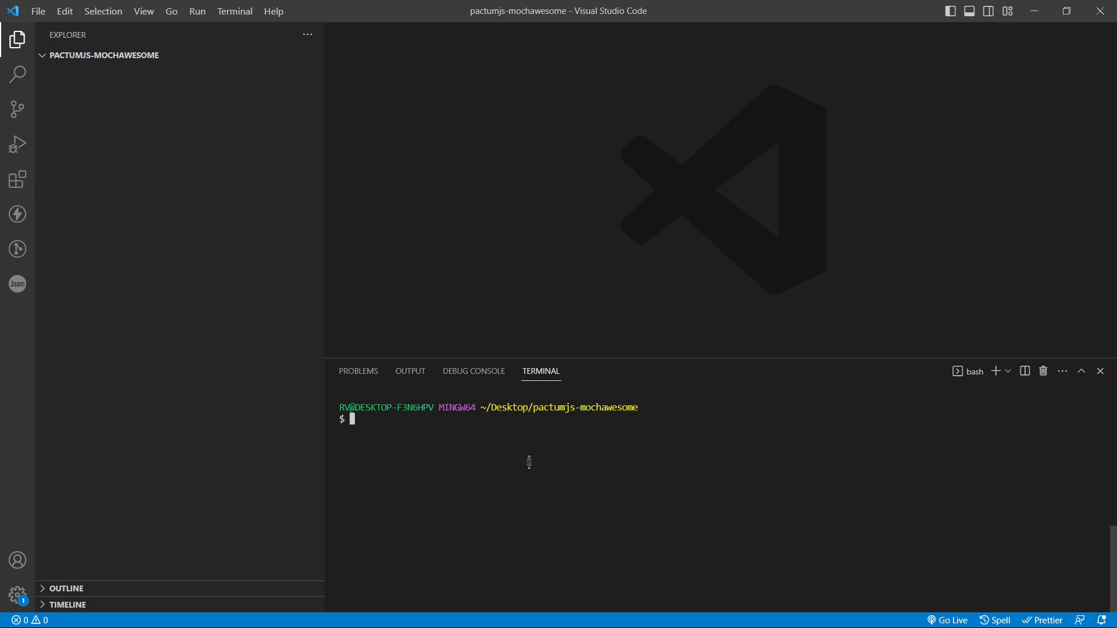
Run npm init in the terminal to create a default package.json for the project
text(npm init --yes)
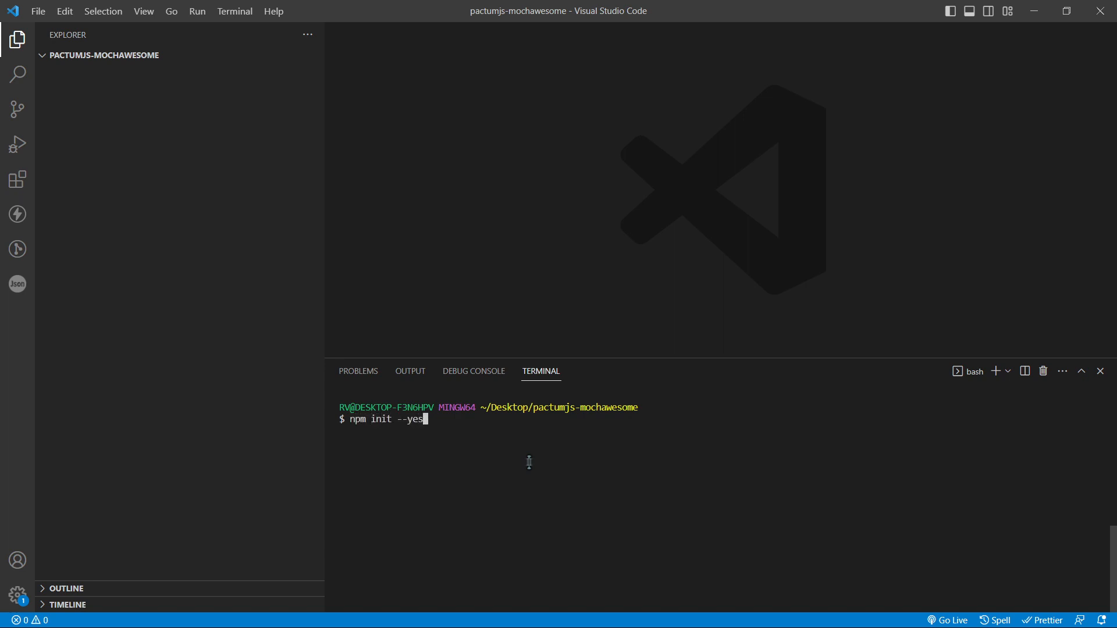
key(Return)
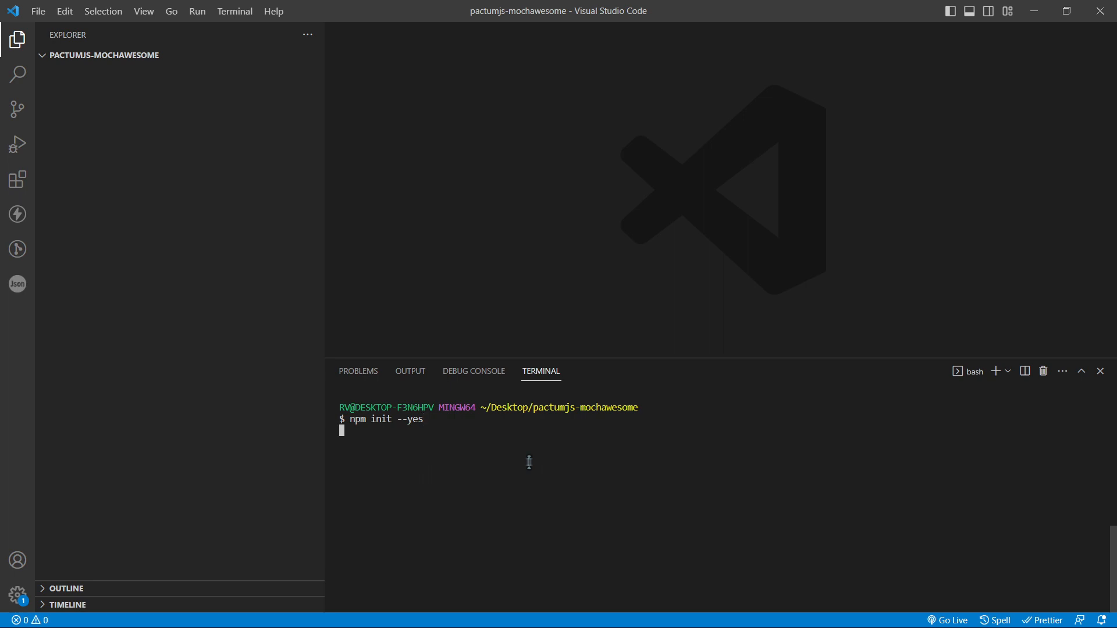
key(Return)
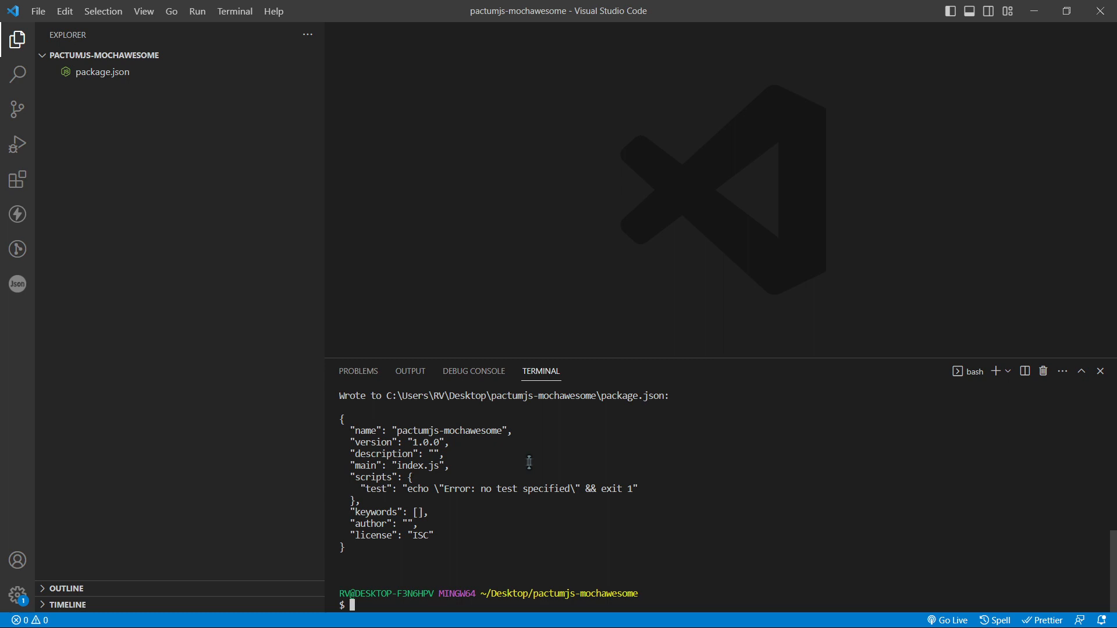
Run npm install --save-dev mocha pactum to add both as dev dependencies
text(npm install --save-dev mo)
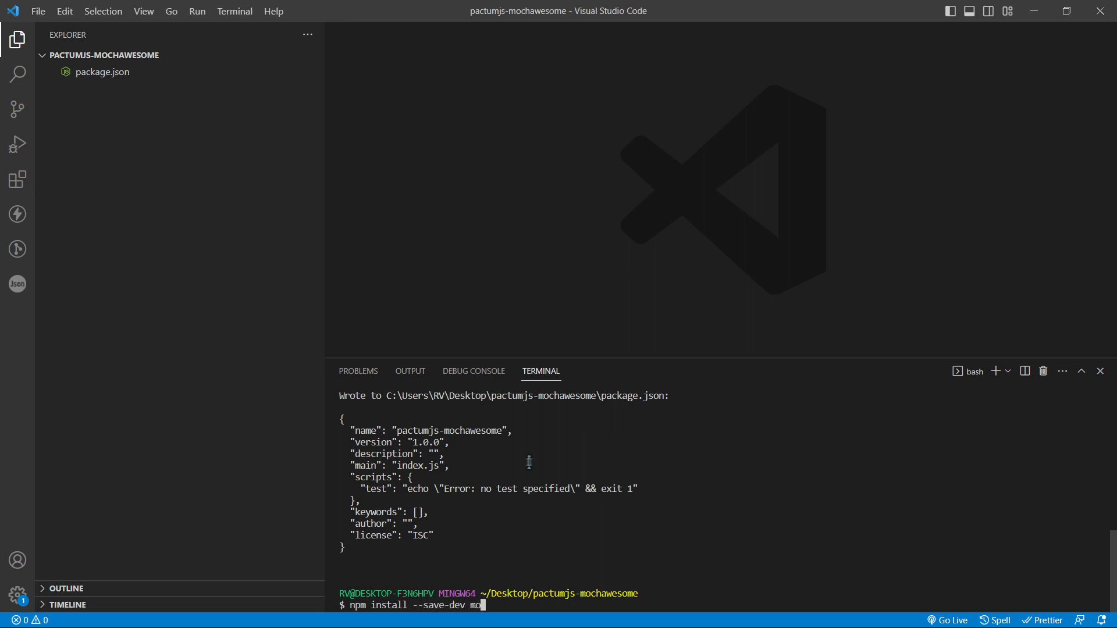
text(cha pactum)
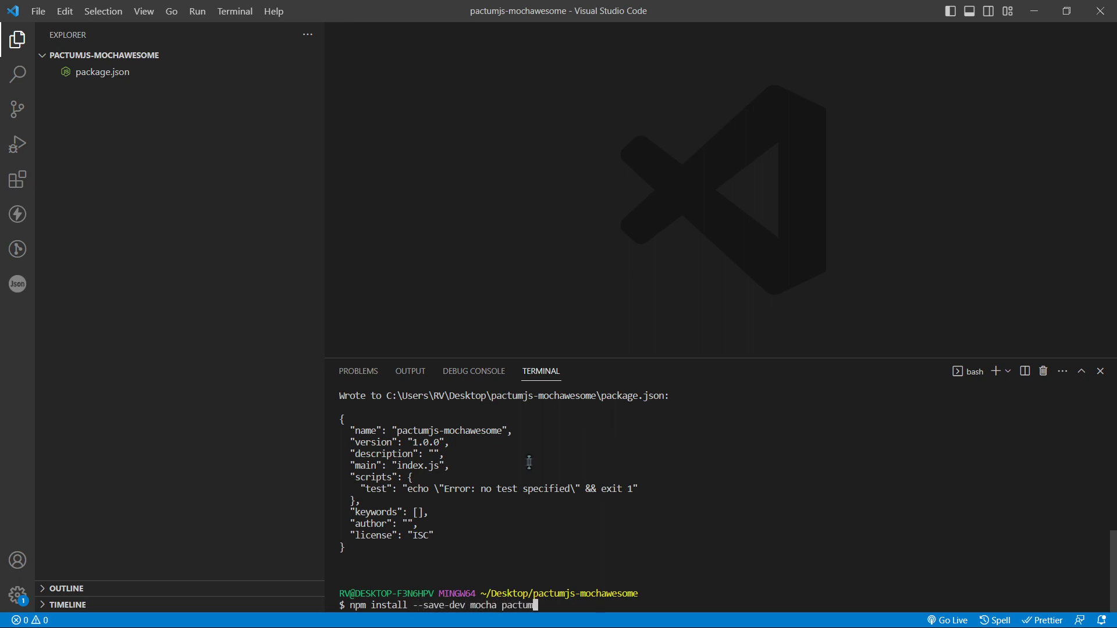
key(Return)
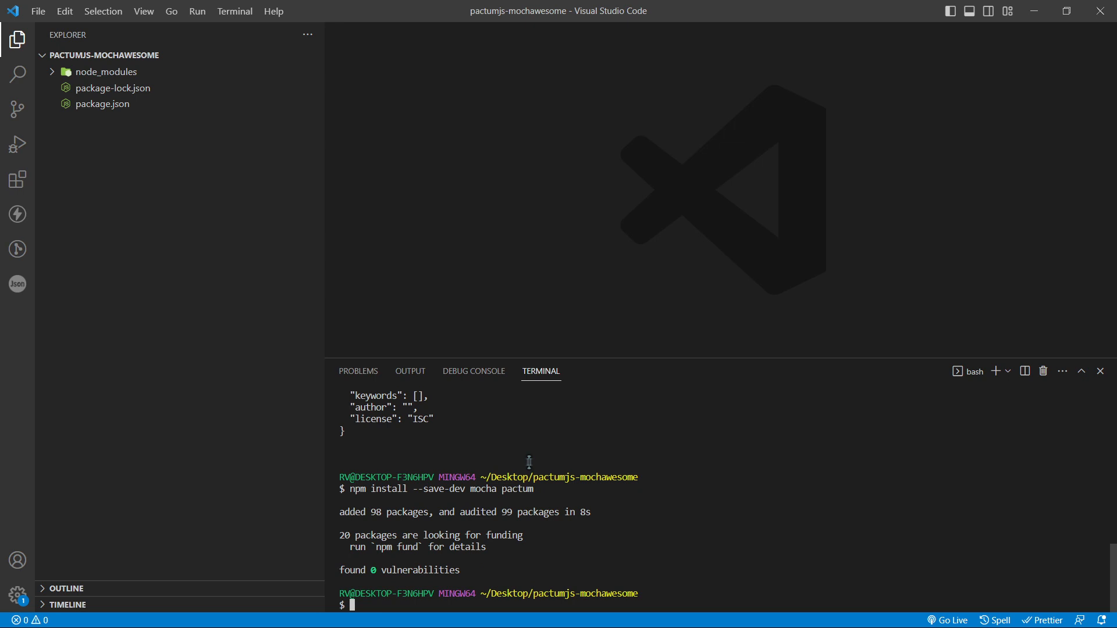
mouse_move(627, 446)
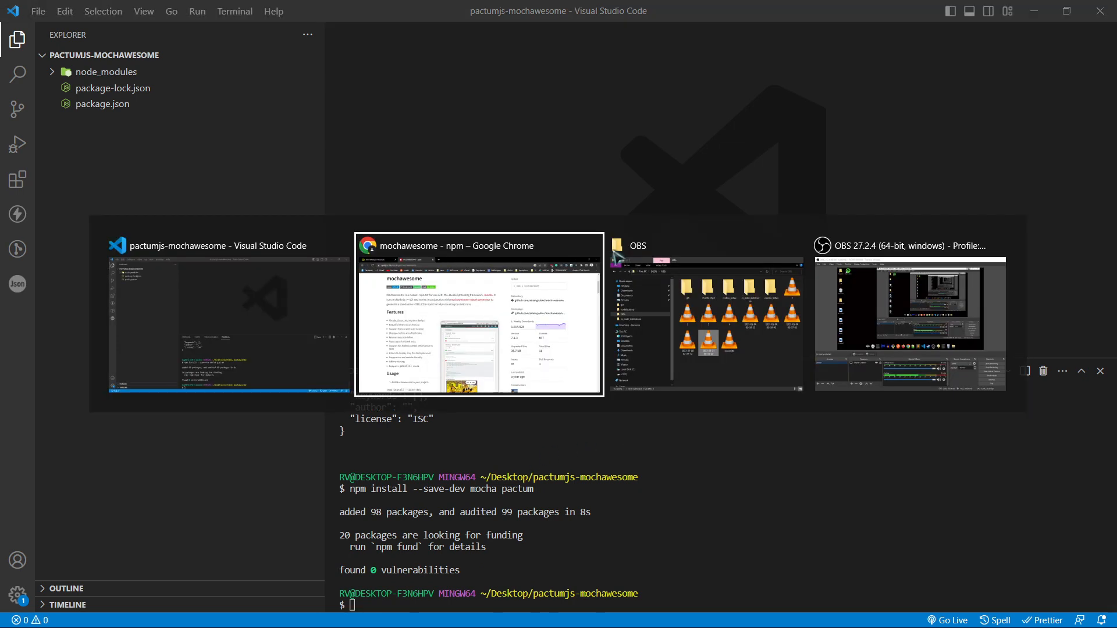
Switch to Chrome and navigate PactumJS docs to the API Testing guide's Request Making example
click(478, 315)
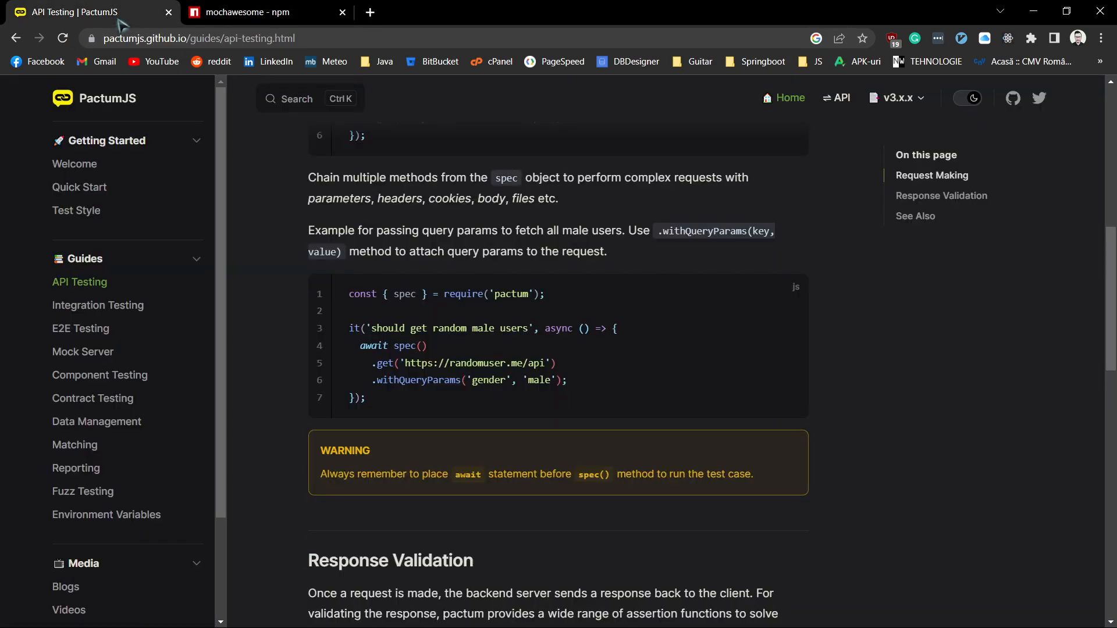
mouse_move(79, 282)
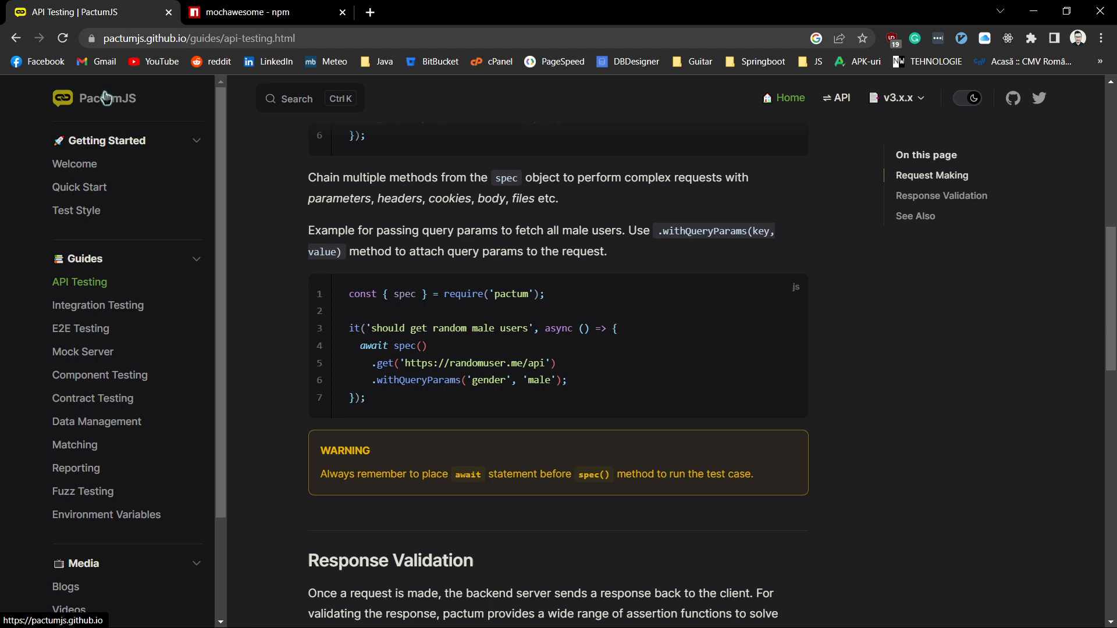
click(95, 97)
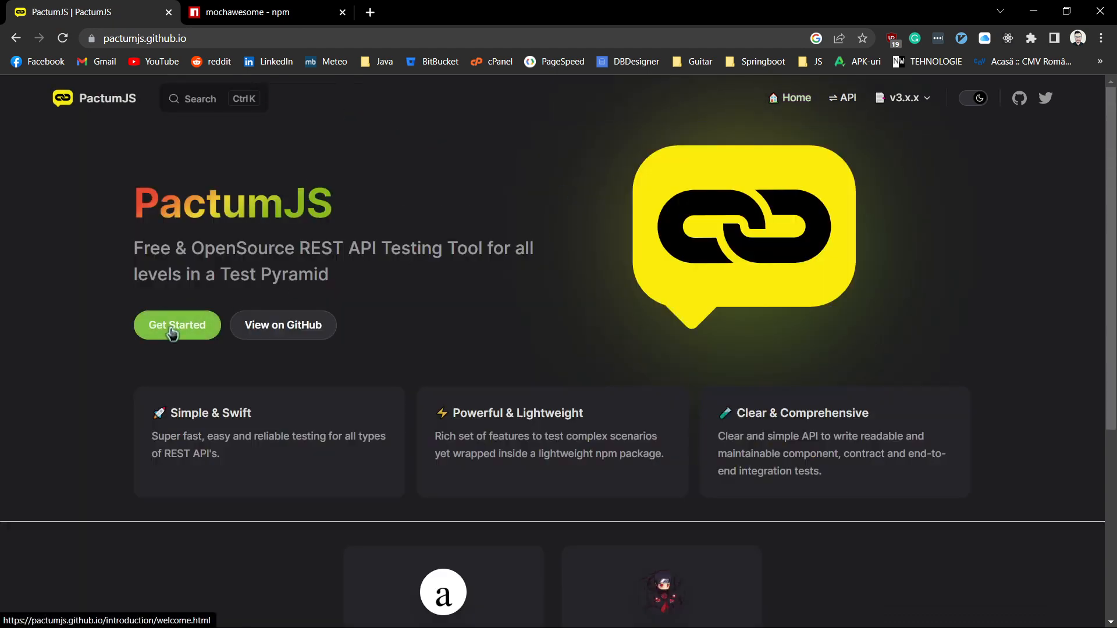
click(177, 324)
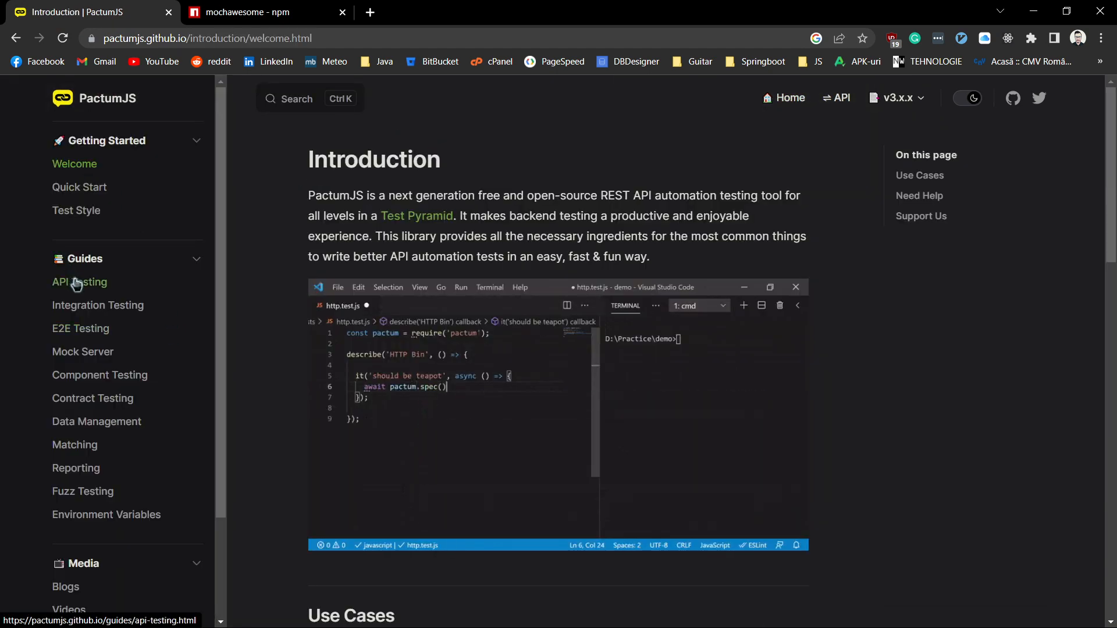
click(79, 282)
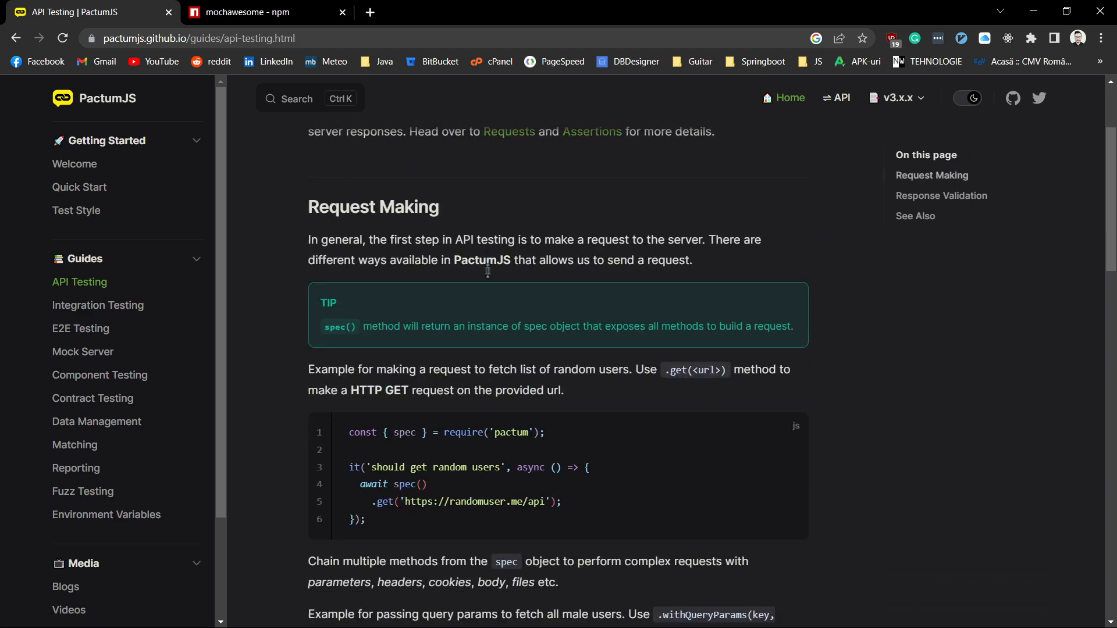
scroll(down, 3)
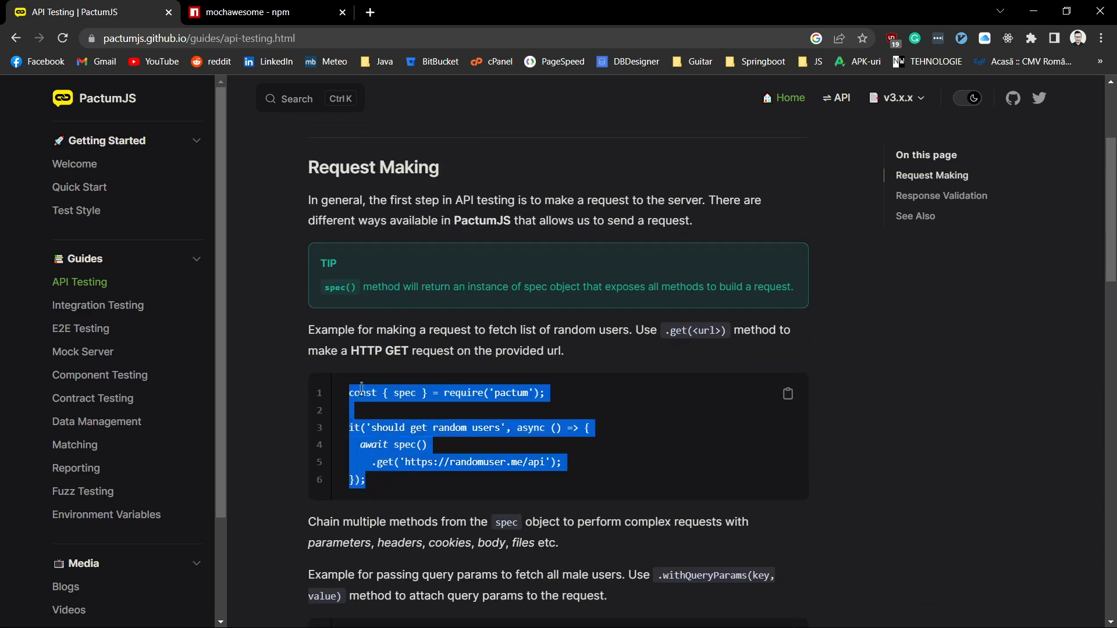
mouse_move(415, 408)
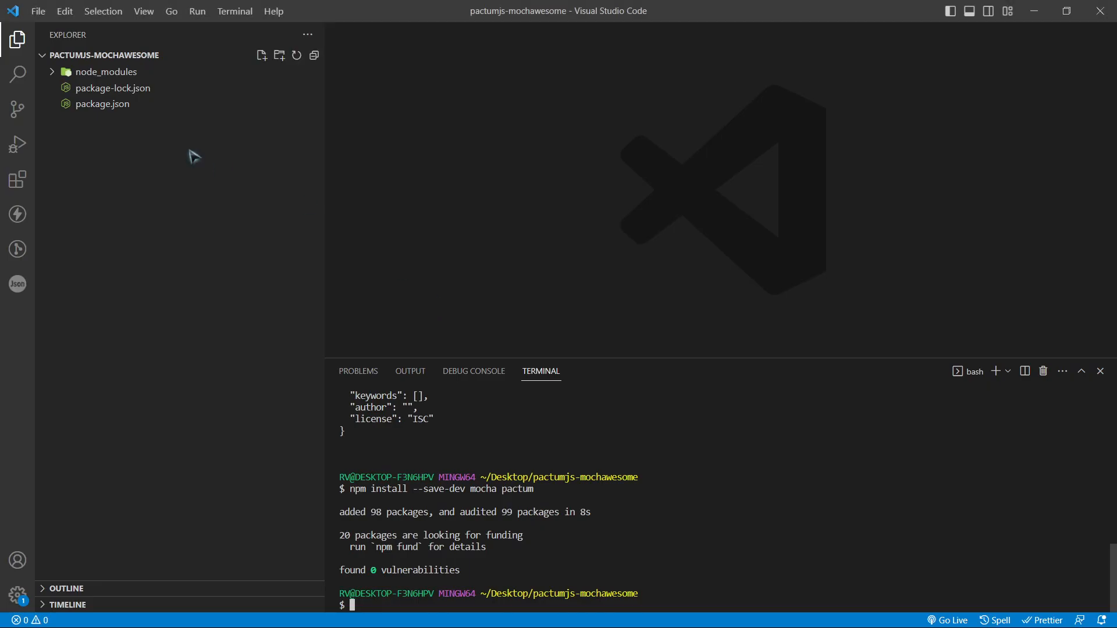
Create a new demo.js file in the project from the Explorer context menu
right_click(195, 156)
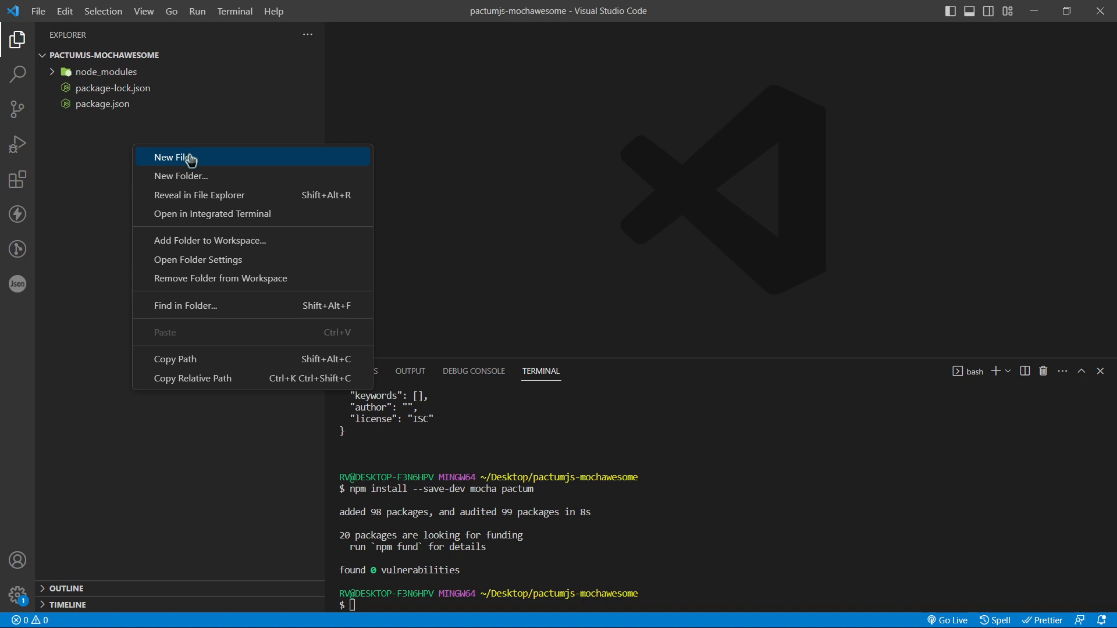
click(172, 157)
text(demo.js)
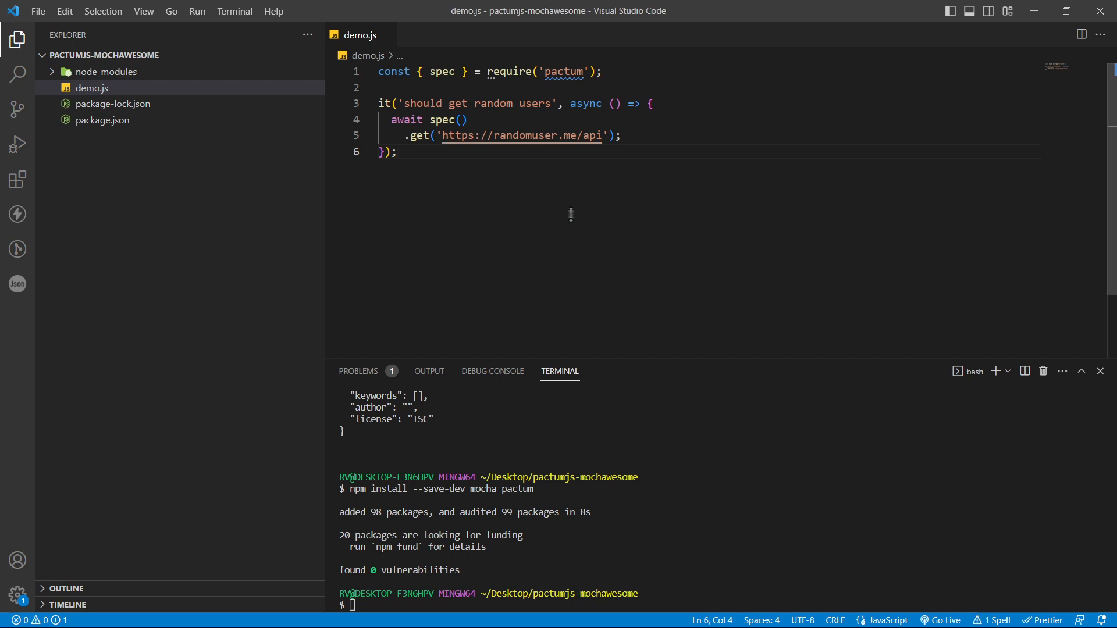
mouse_move(679, 214)
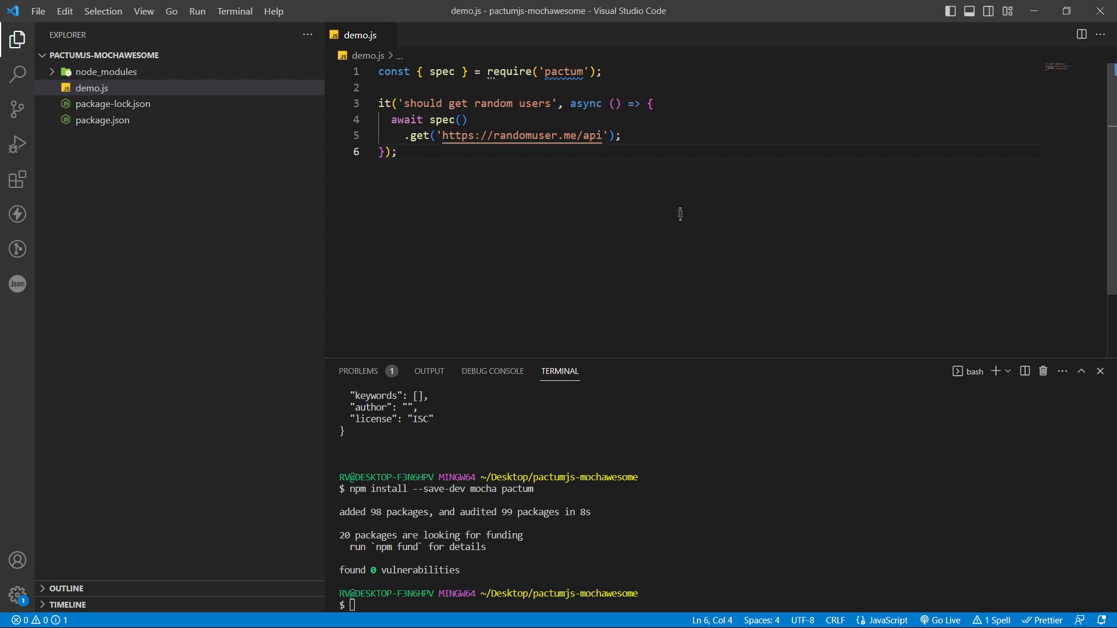
mouse_move(726, 506)
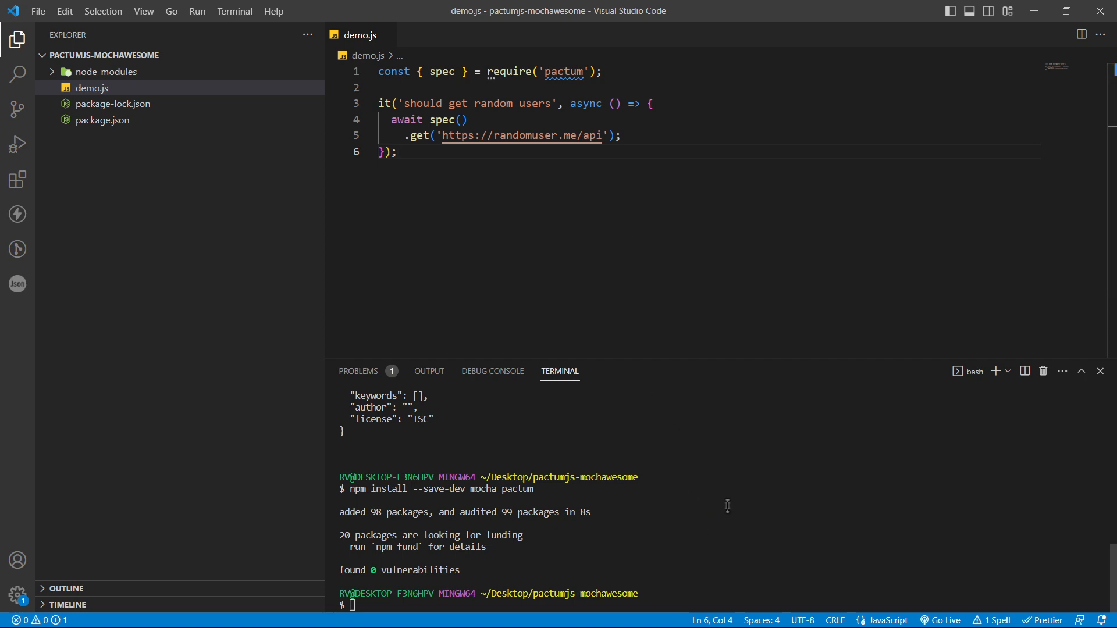
mouse_move(699, 497)
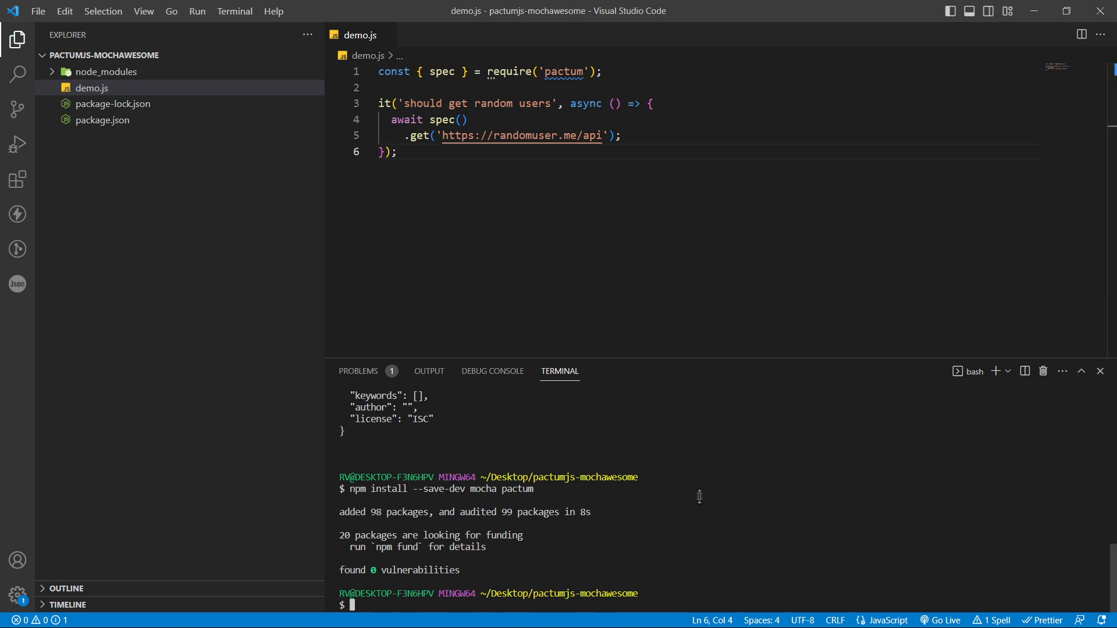
Run ./node_modules/.bin/mocha demo.js so the random users test reports 1 passing
text(./)
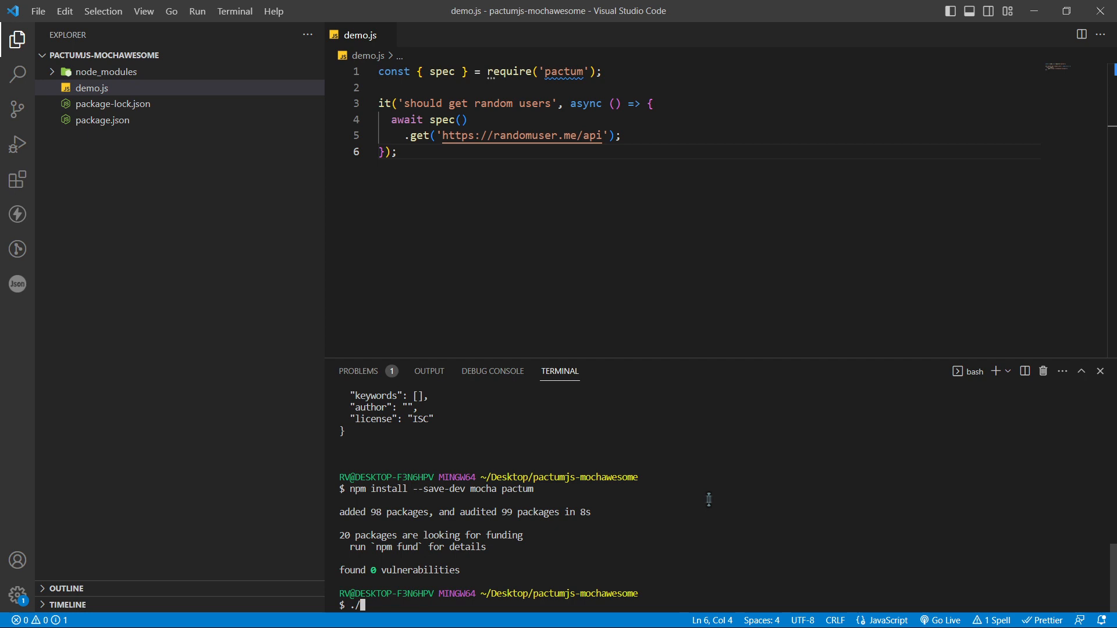
text(node_modules/.)
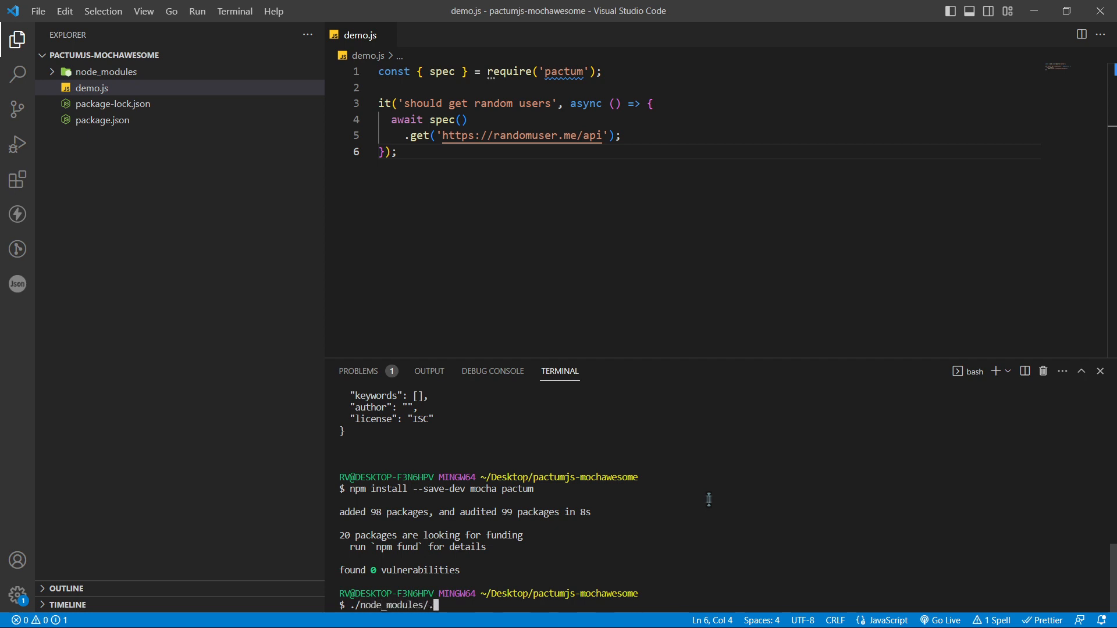
text(bin/mocha)
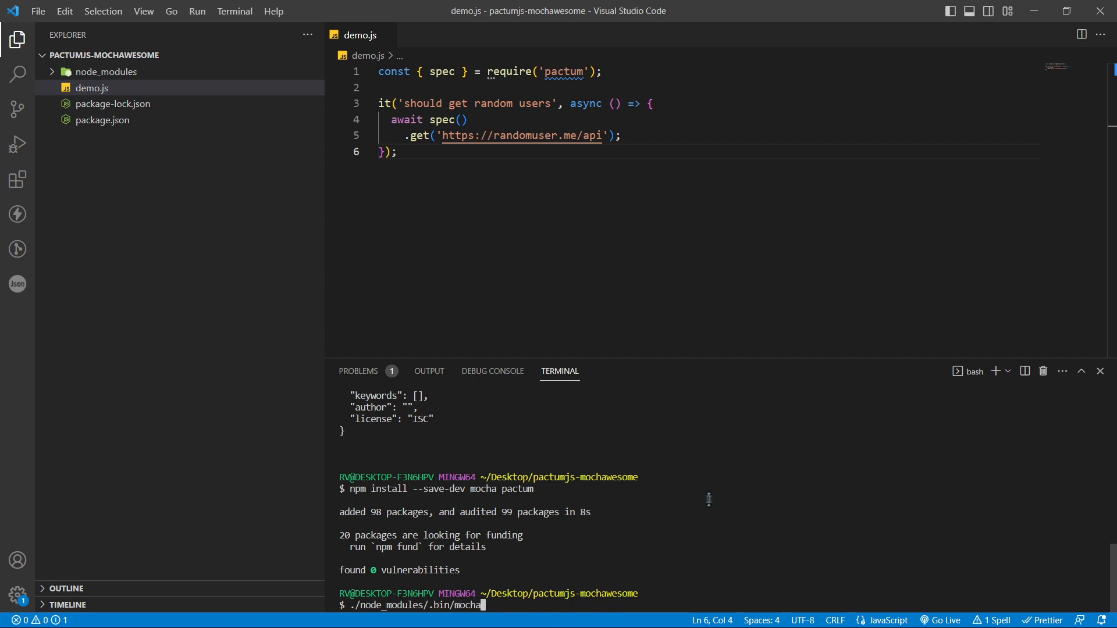
text(demo.j)
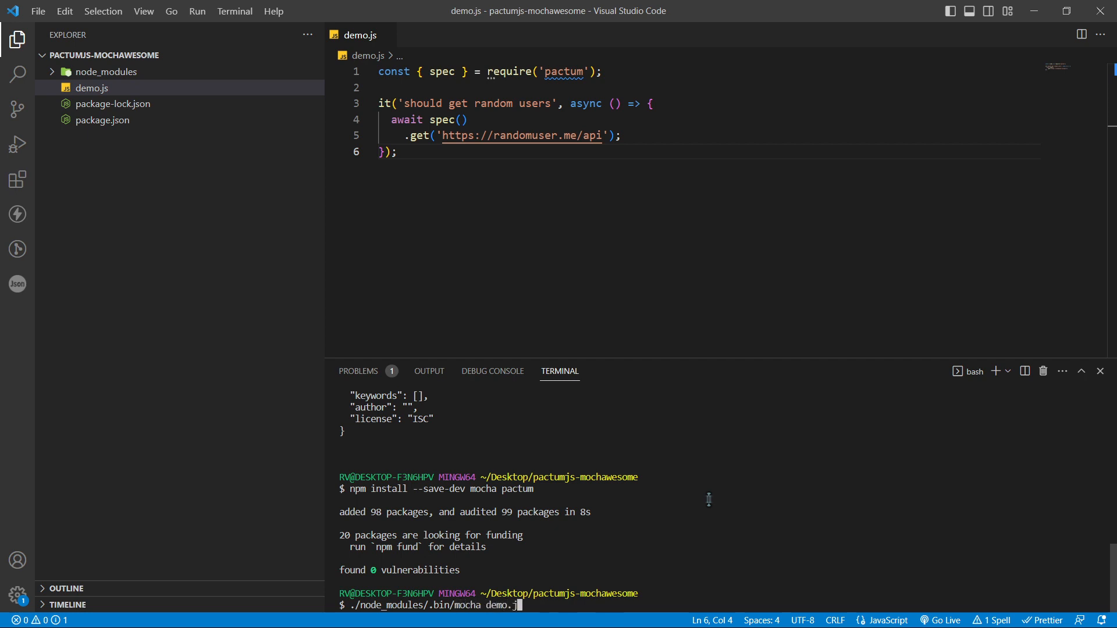
key(Return)
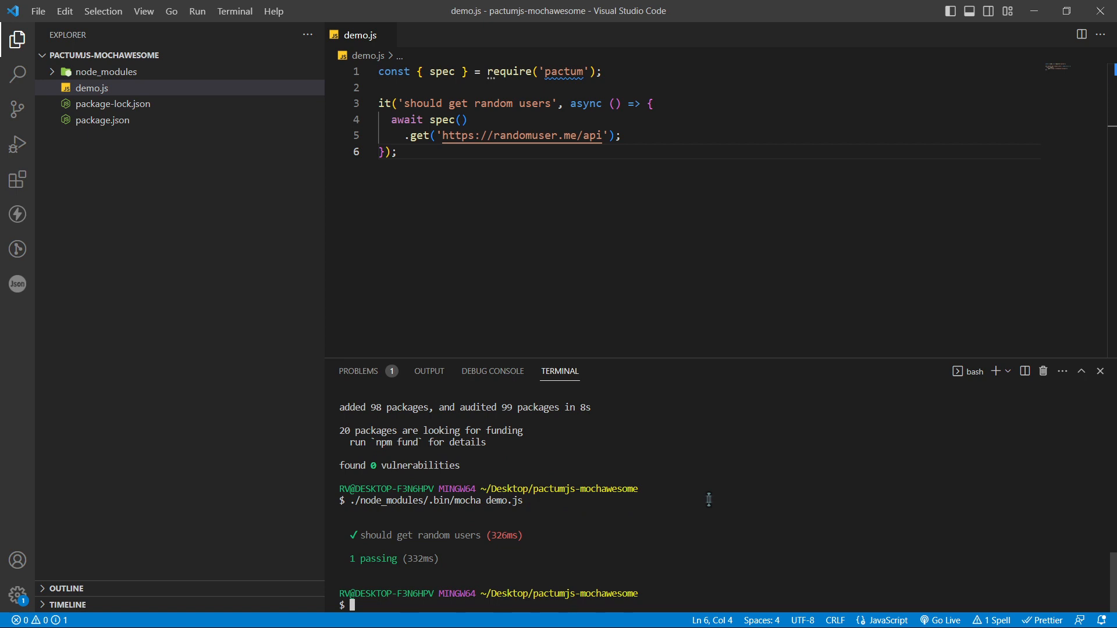
mouse_move(696, 493)
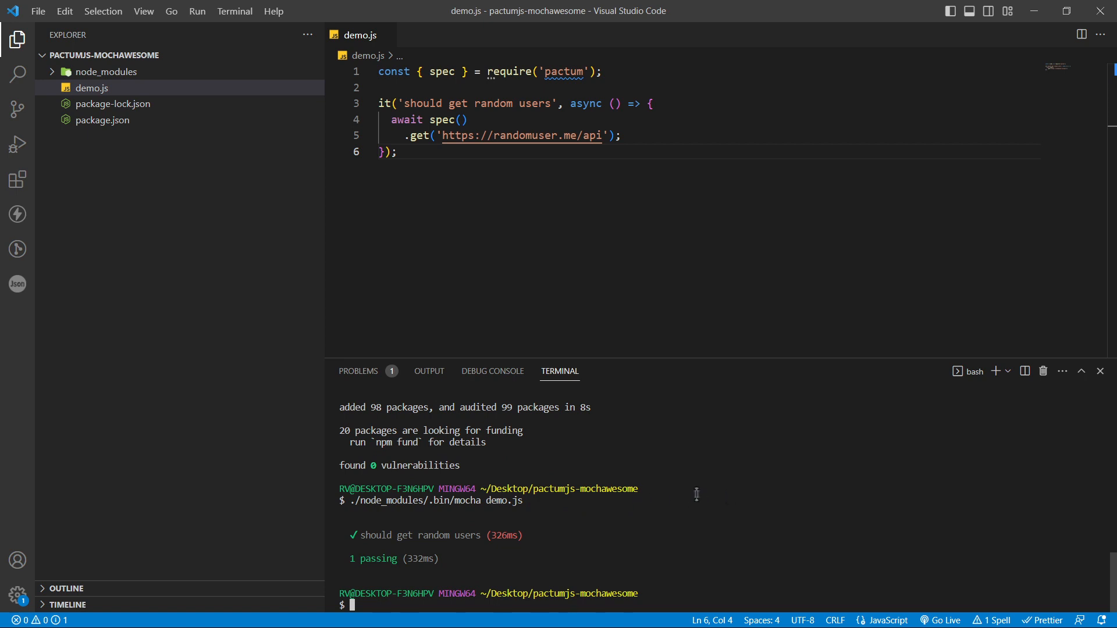
mouse_move(703, 492)
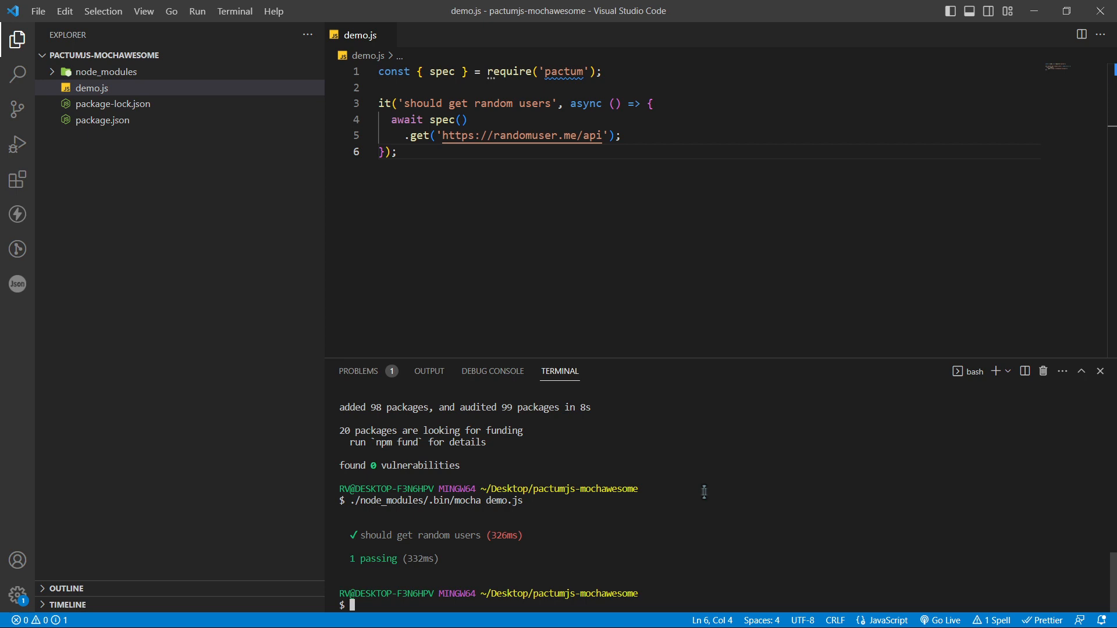
mouse_move(693, 497)
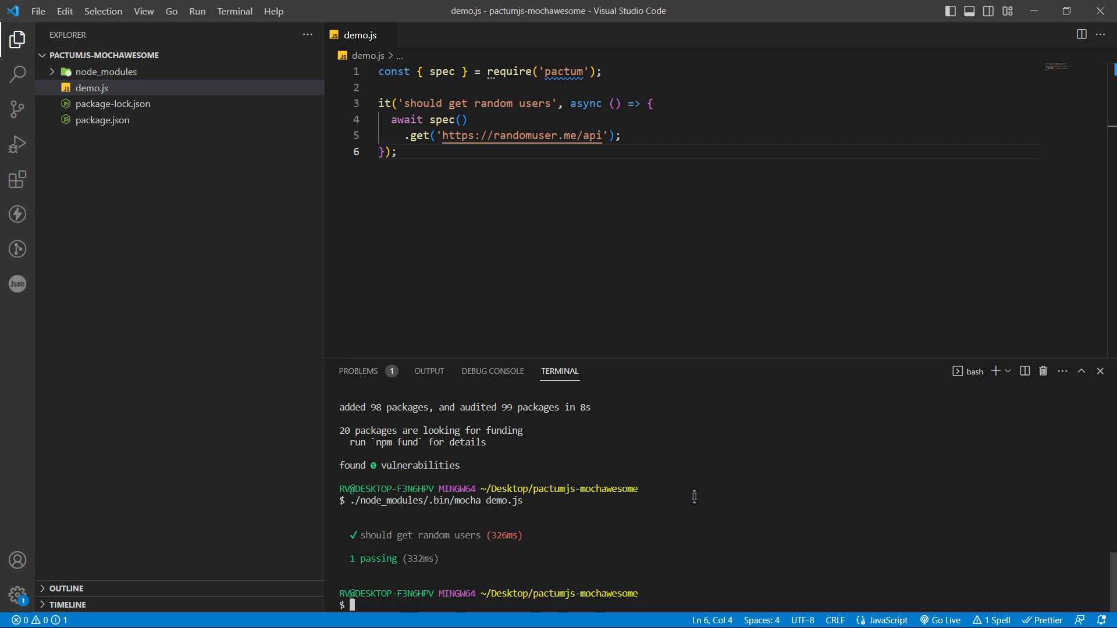
mouse_move(729, 531)
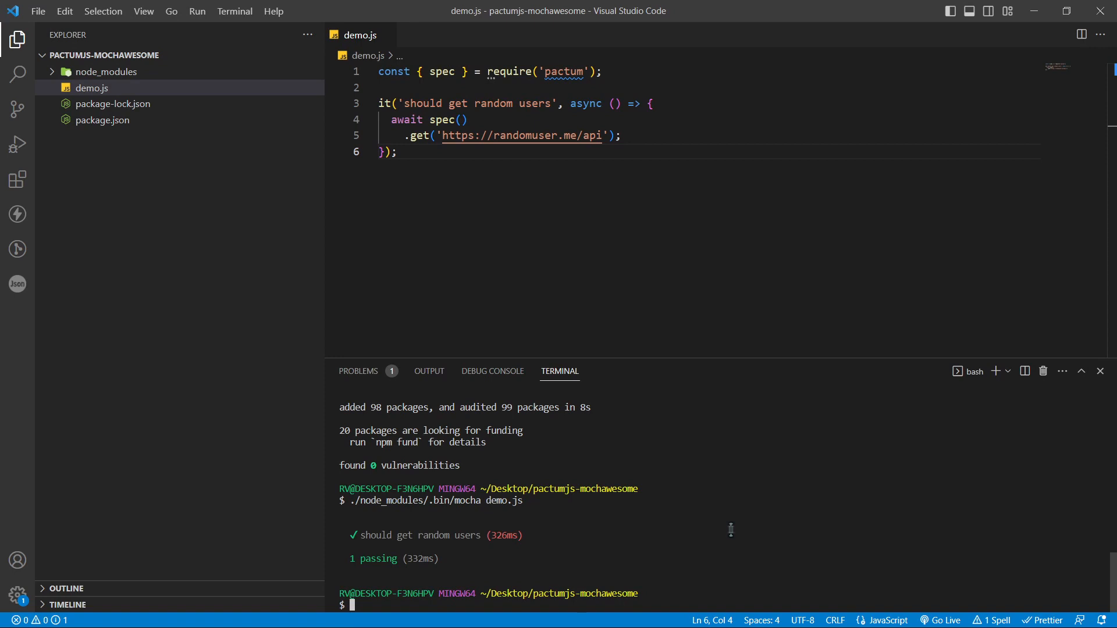
mouse_move(755, 535)
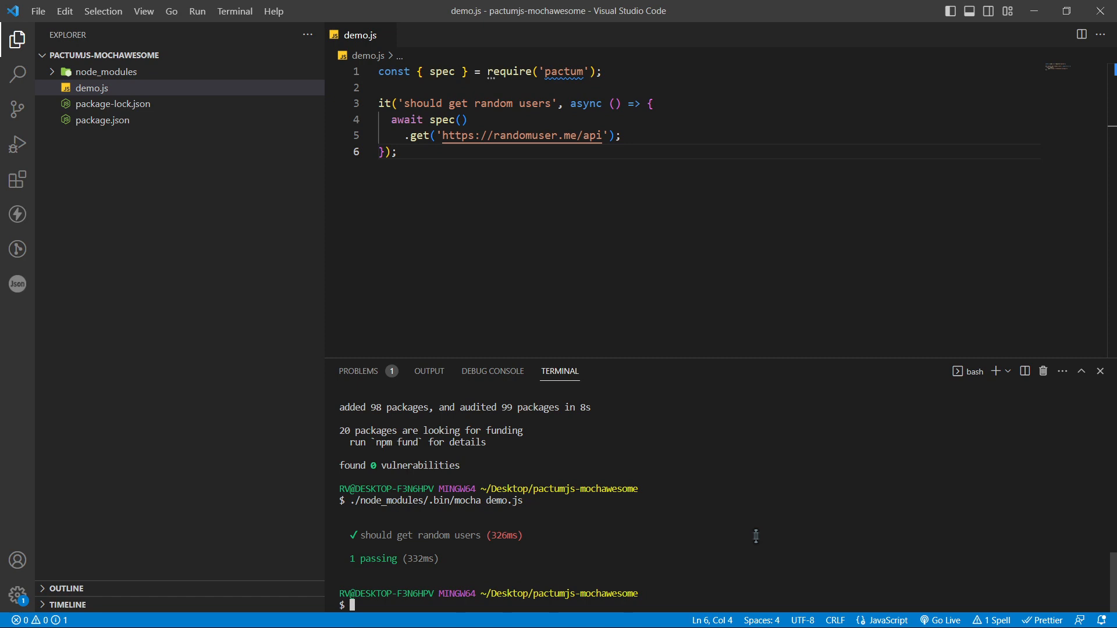
Run npm install --save-dev mochawesome to add it as a dev dependency
text(npm install)
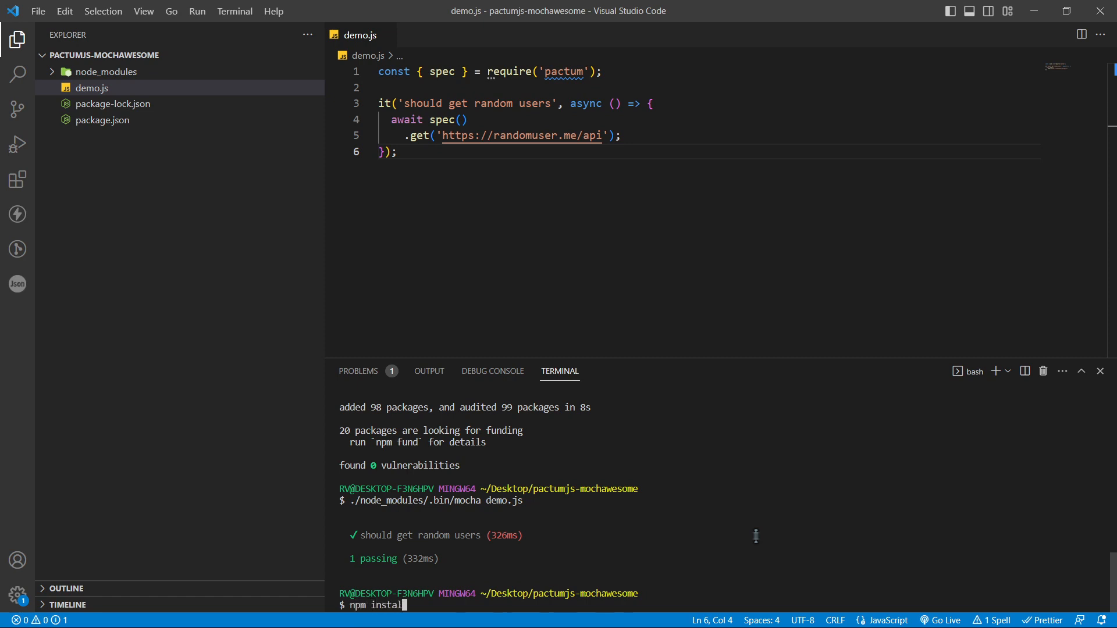
text(--save-dev mochawesome)
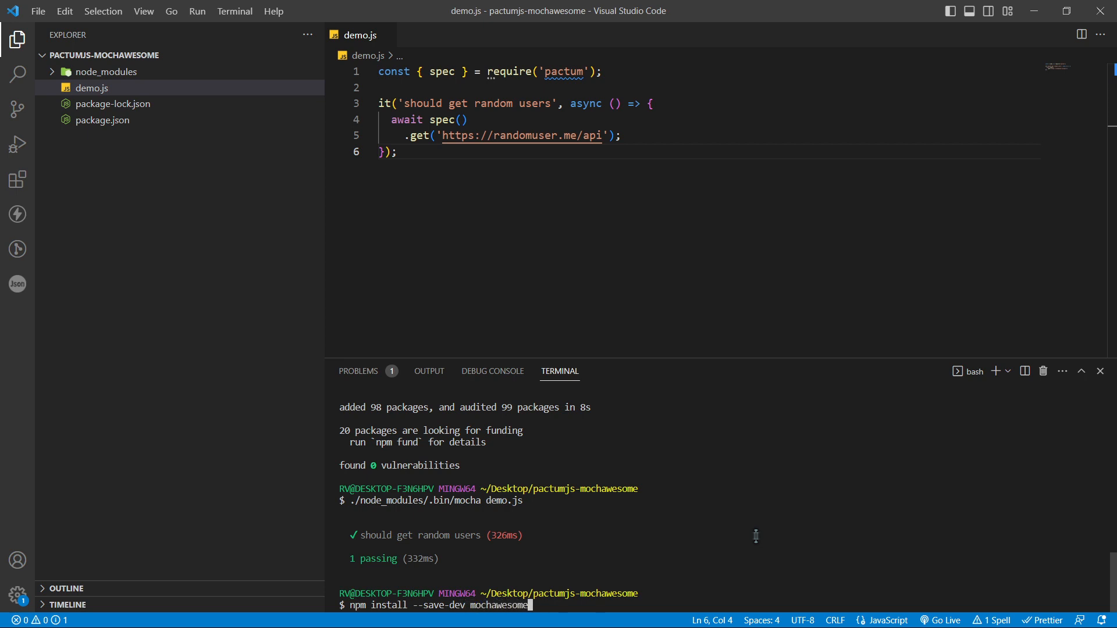
key(Return)
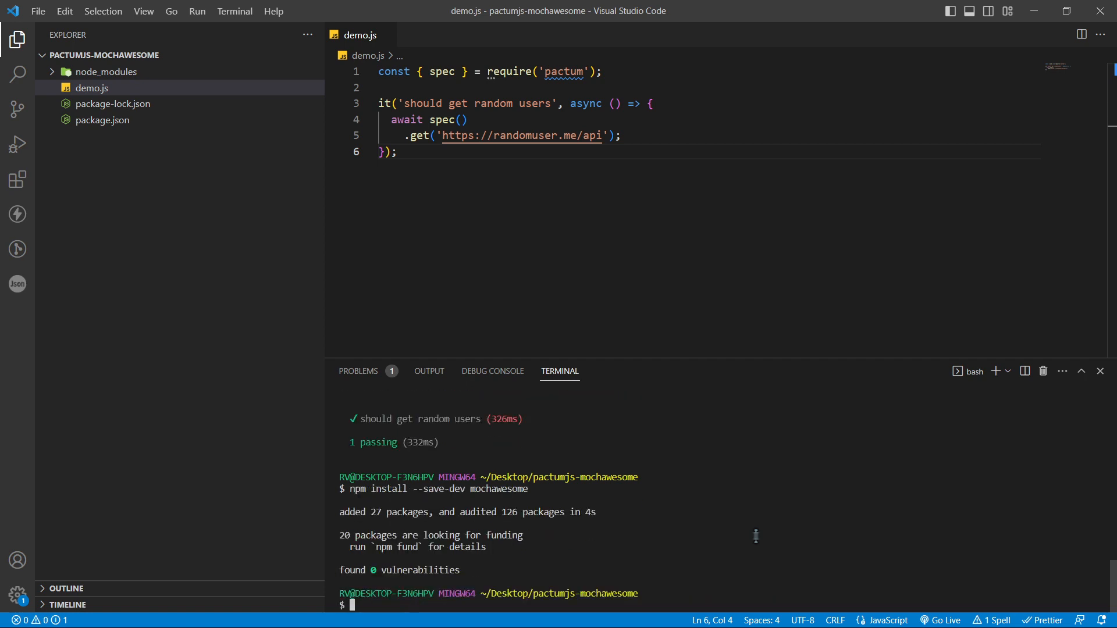
Run mocha demo.js with --reporter mochawesome, generating the mochawesome-report folder
text(./node_modules/.bin/mocha demo.js)
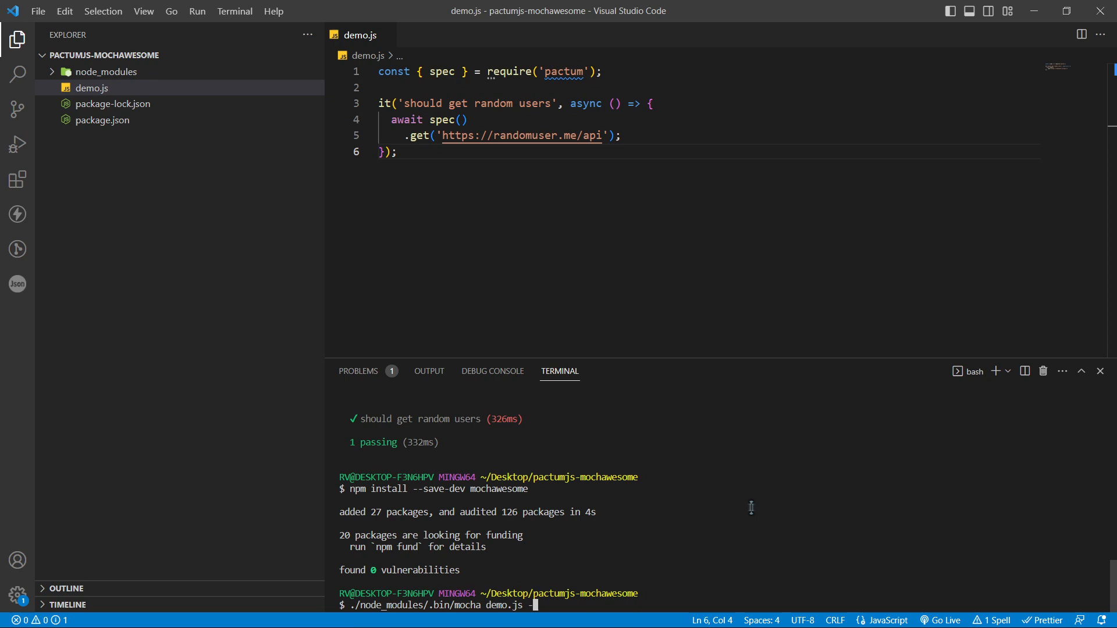
text(--reporter moch)
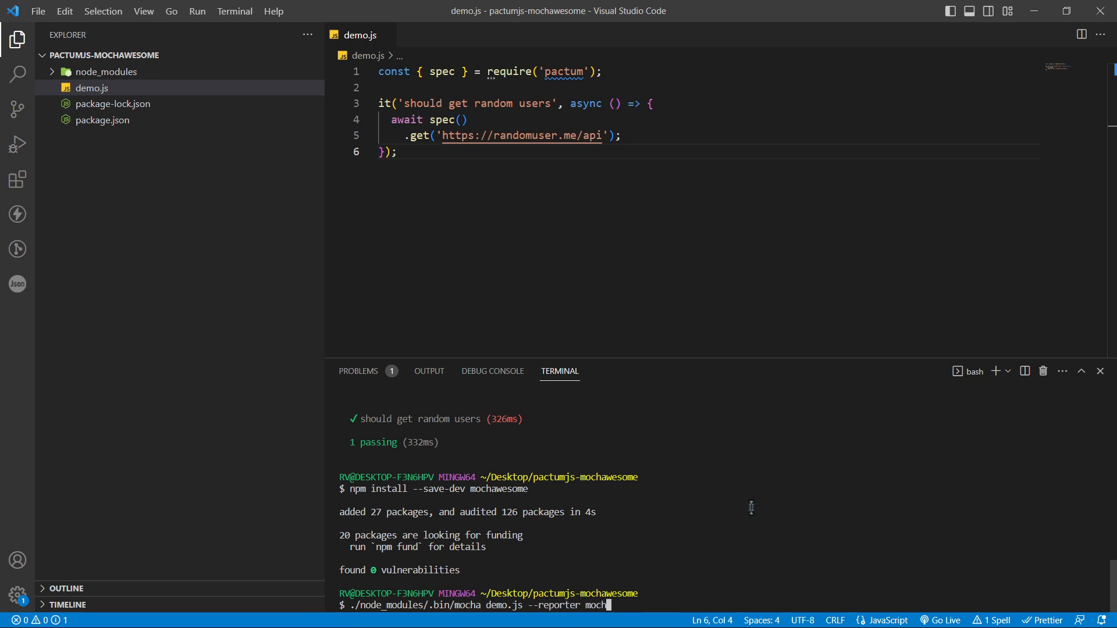
text(awesome)
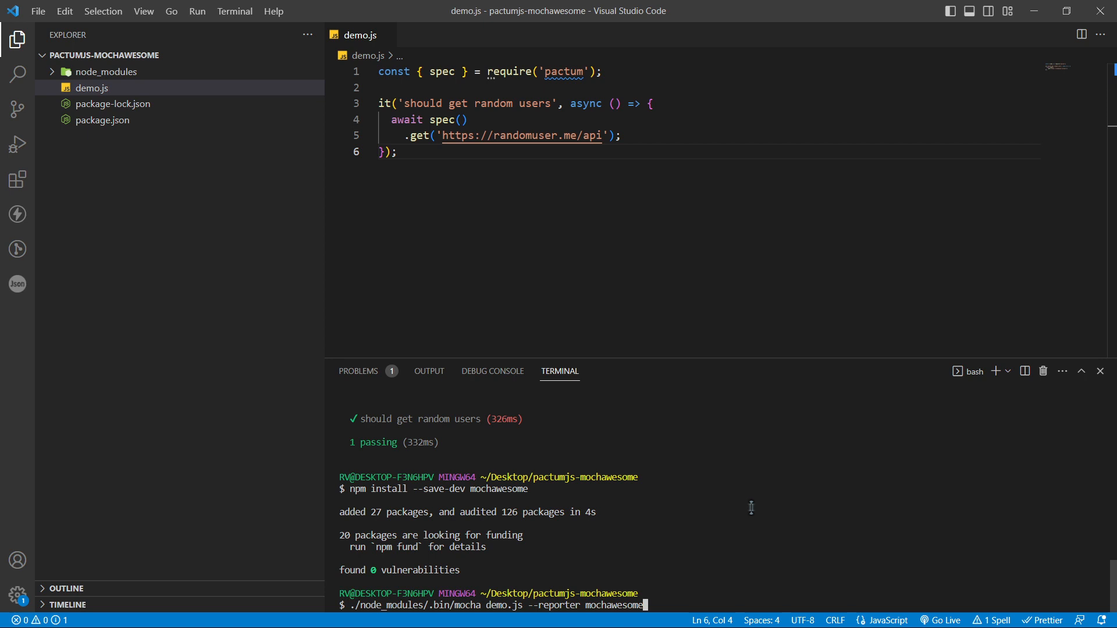
key(Return)
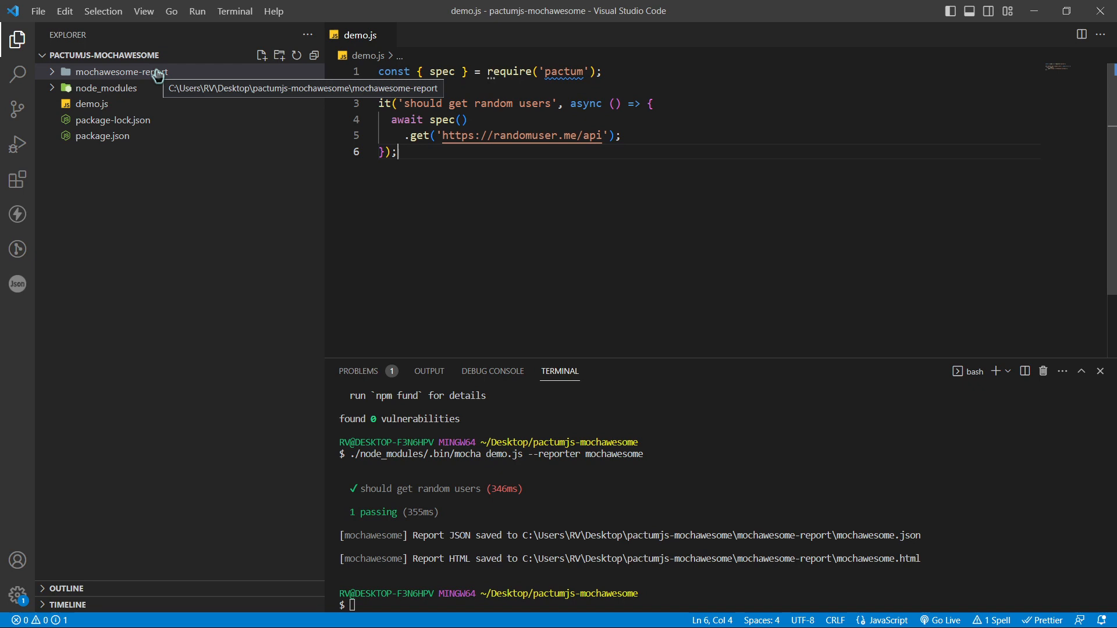
mouse_move(150, 72)
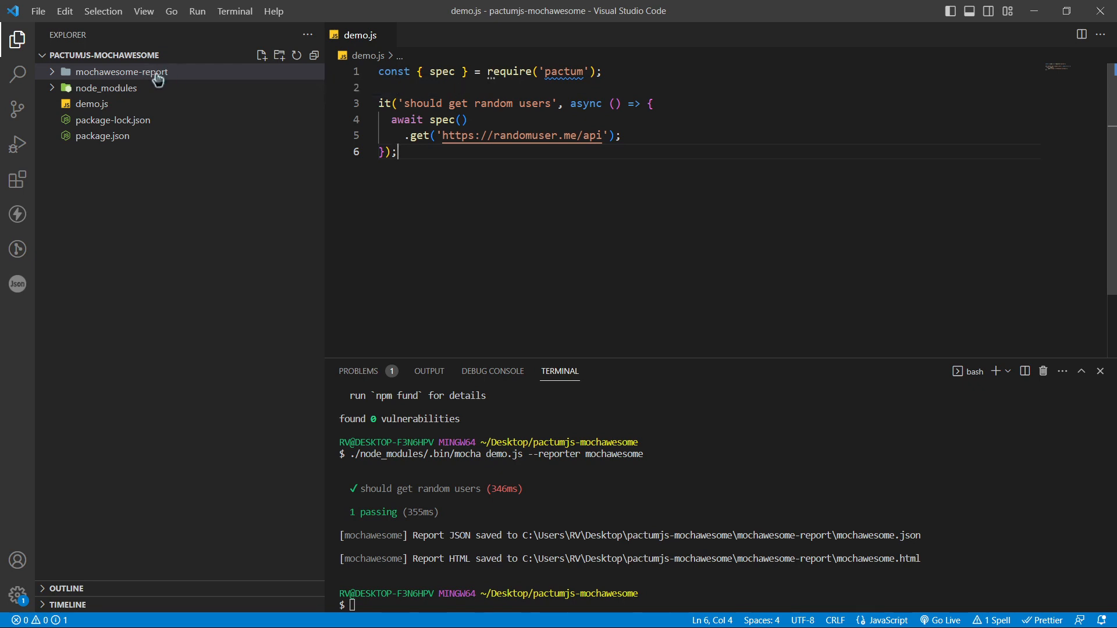
Expand mochawesome-report and serve mochawesome.html with Live Server into Chrome
click(121, 71)
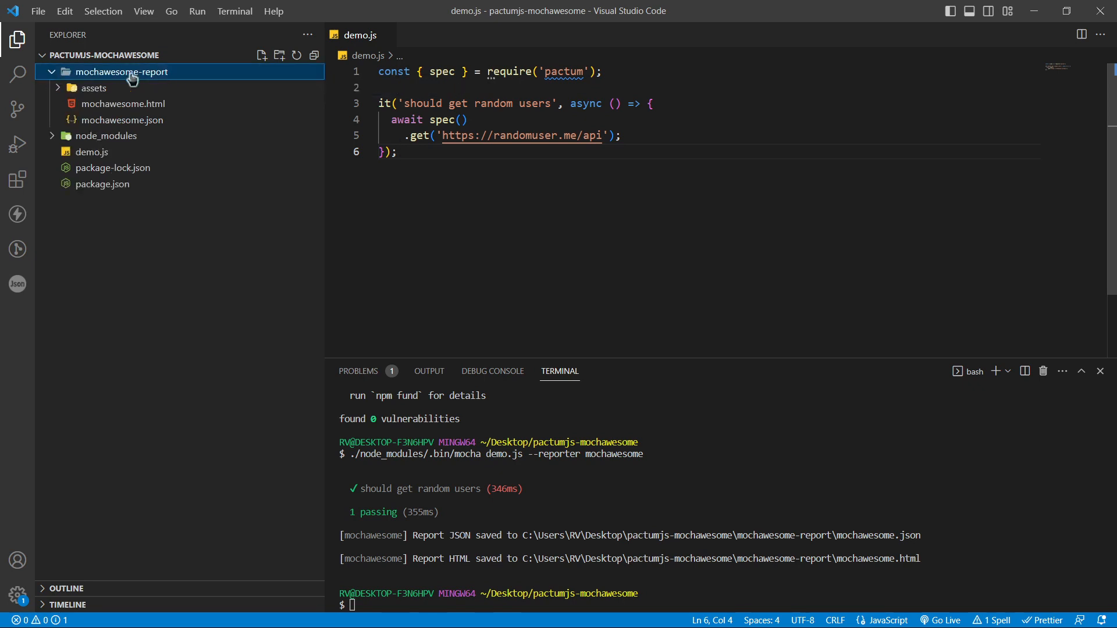
mouse_move(122, 103)
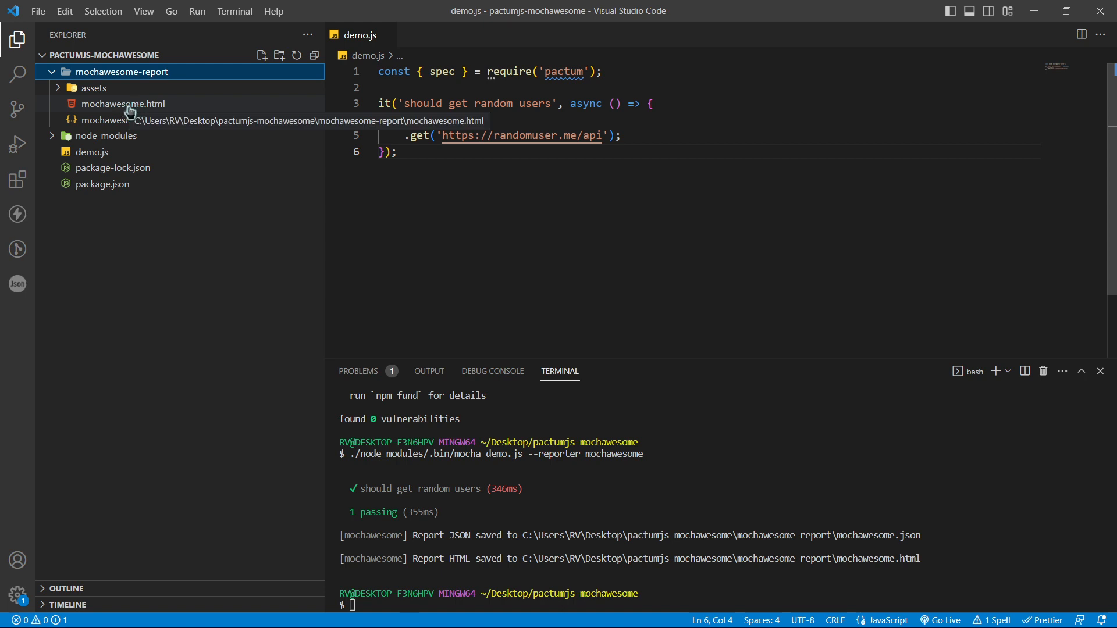
mouse_move(132, 107)
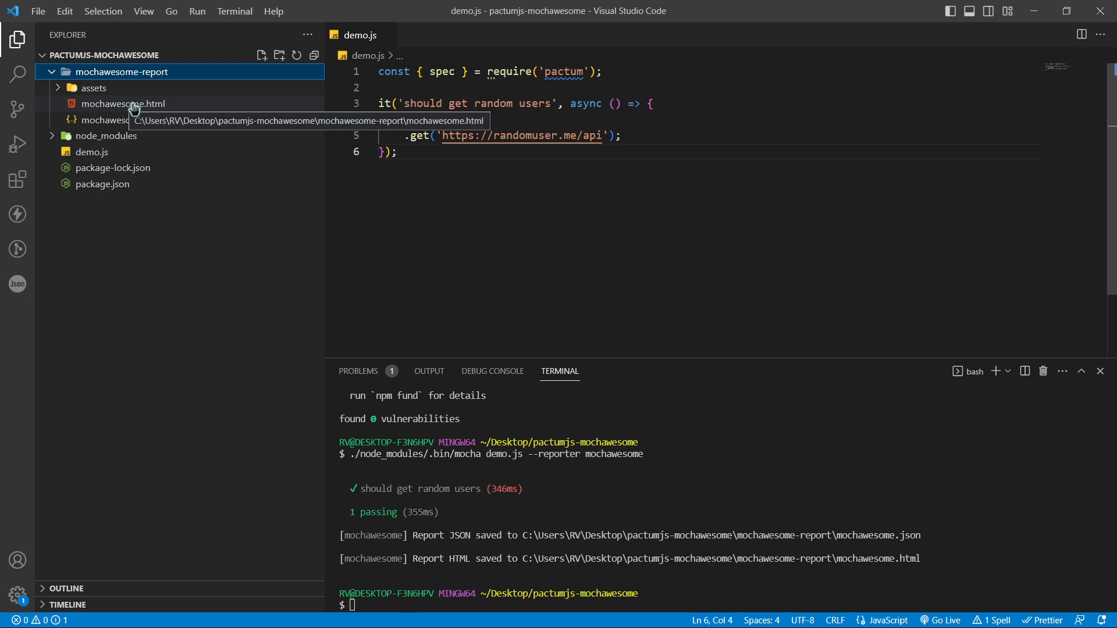
right_click(122, 103)
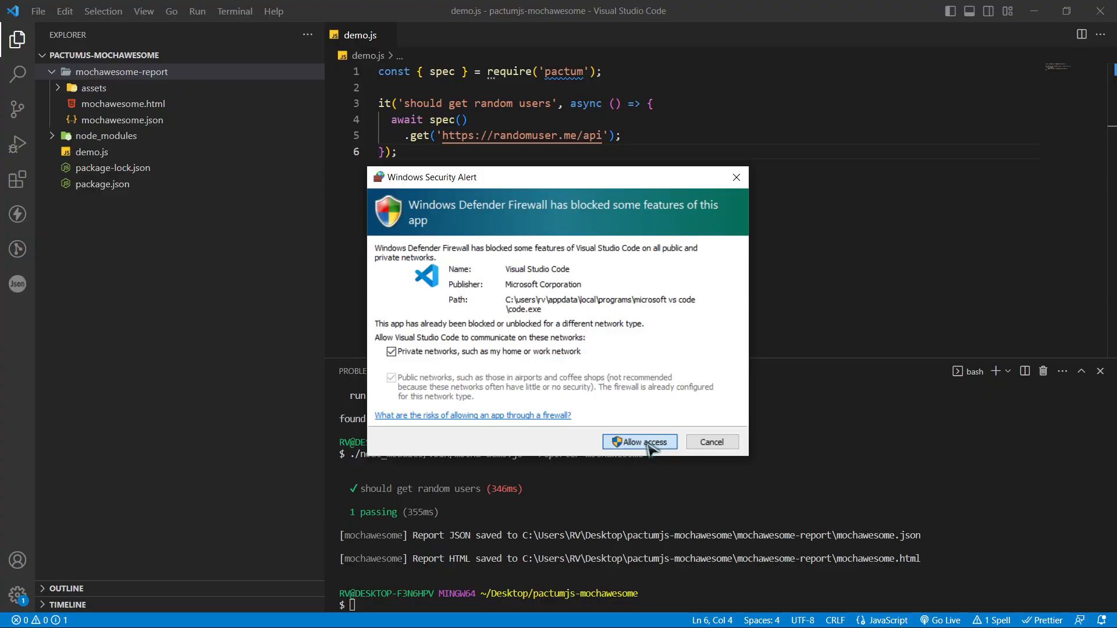
click(639, 442)
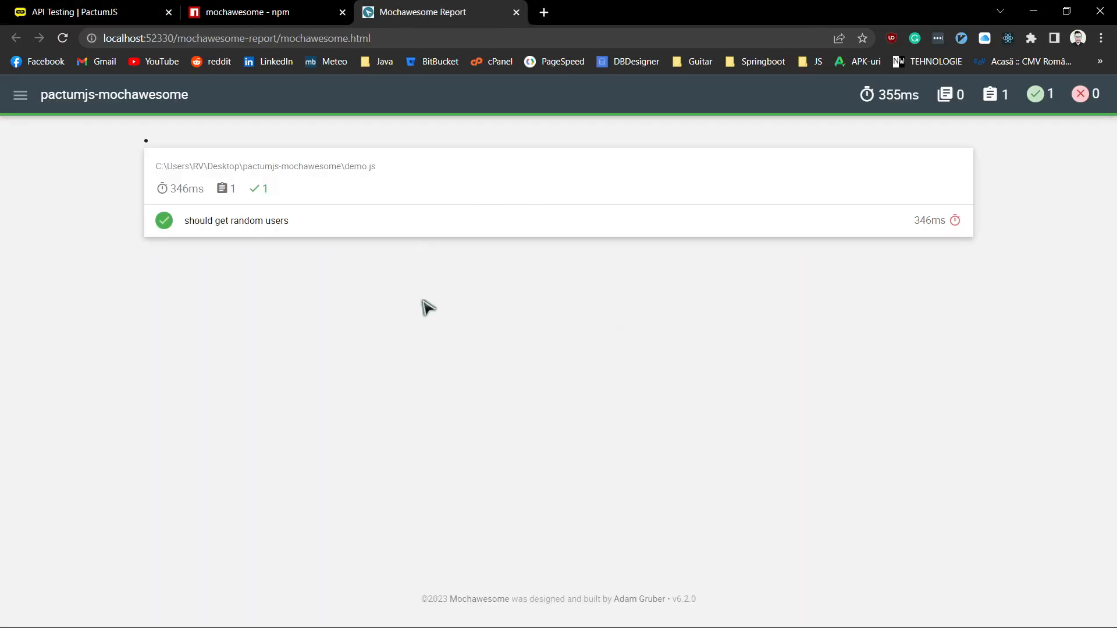
Expand the 'should get random users' test in the report, then return to VS Code
click(237, 220)
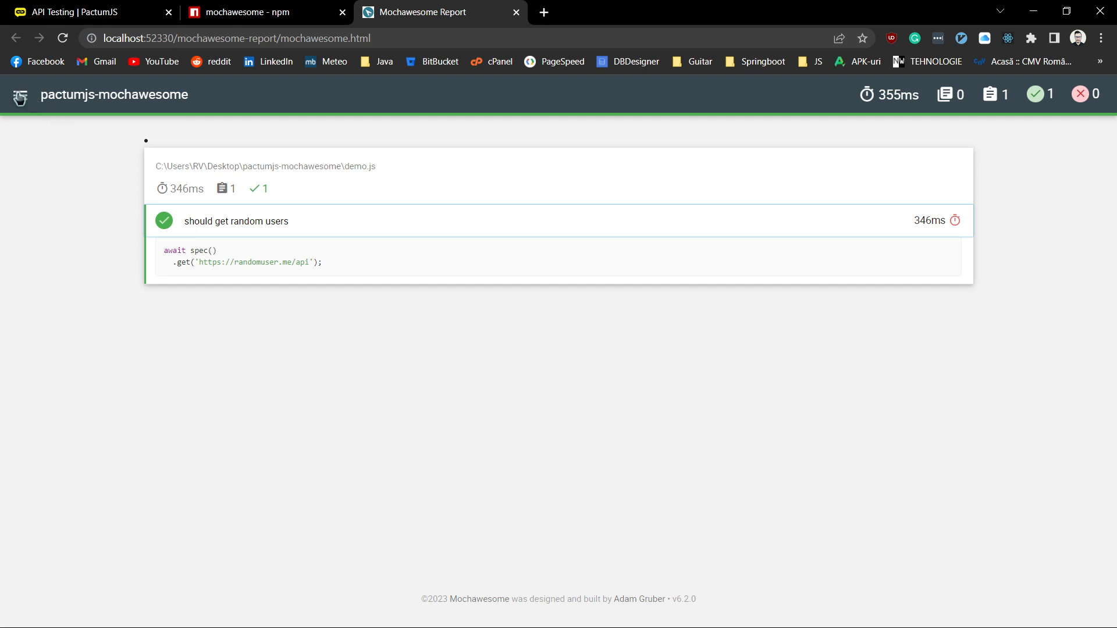
mouse_move(413, 444)
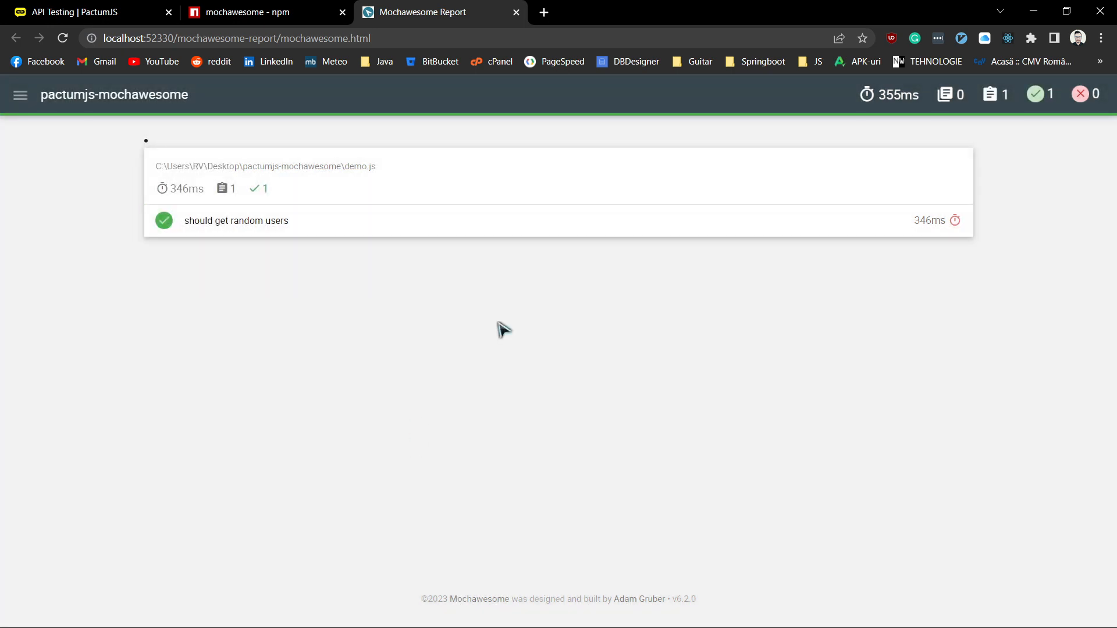
mouse_move(521, 293)
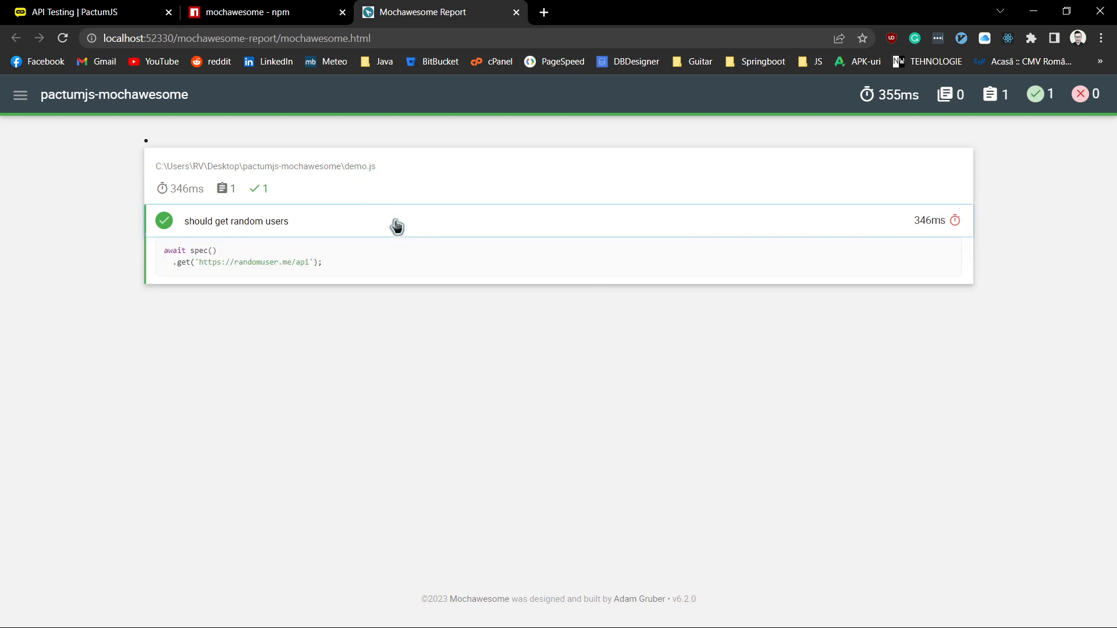
mouse_move(1050, 118)
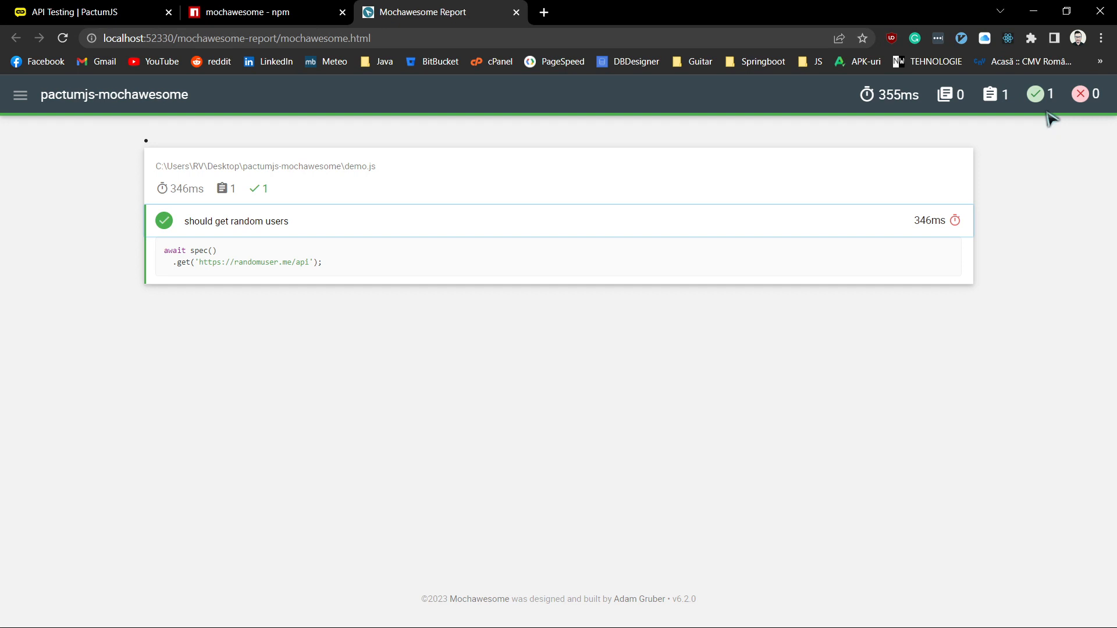
mouse_move(1084, 93)
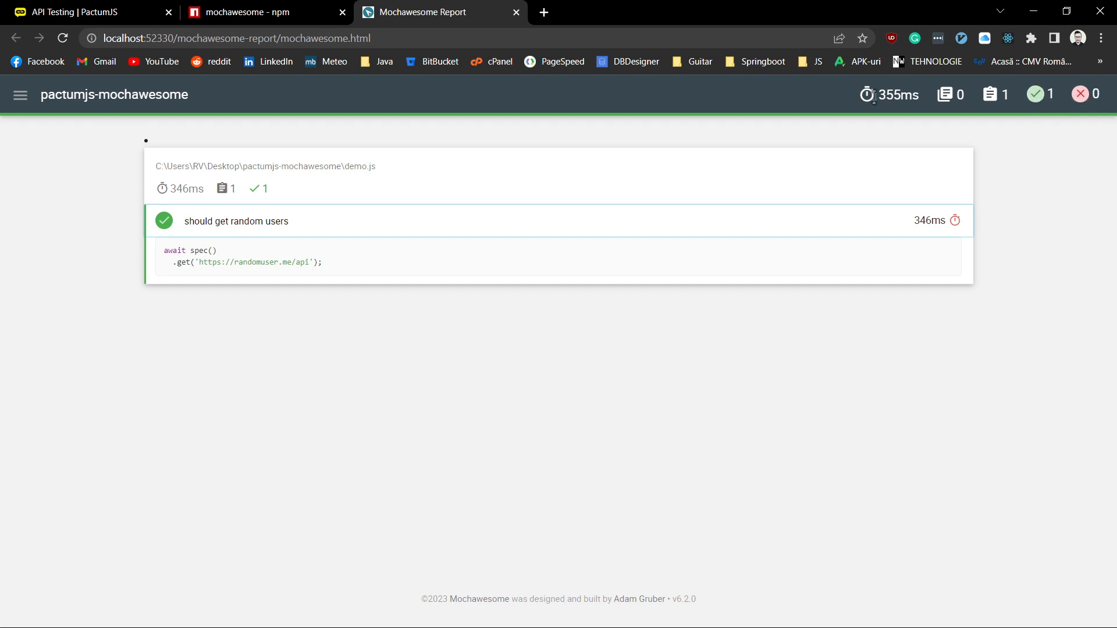
mouse_move(106, 129)
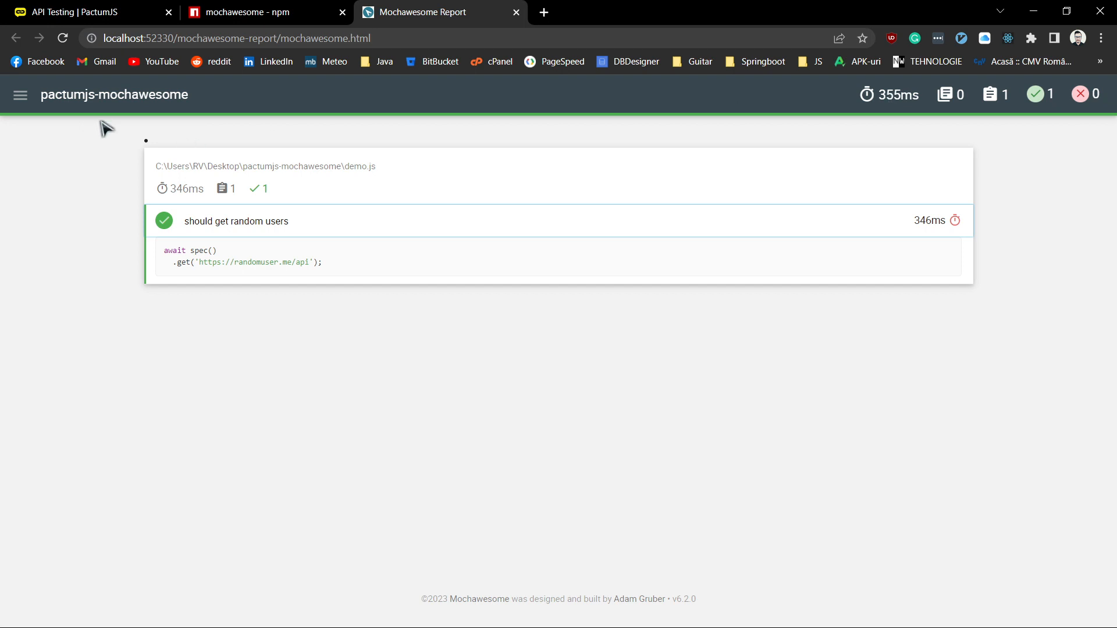
click(20, 95)
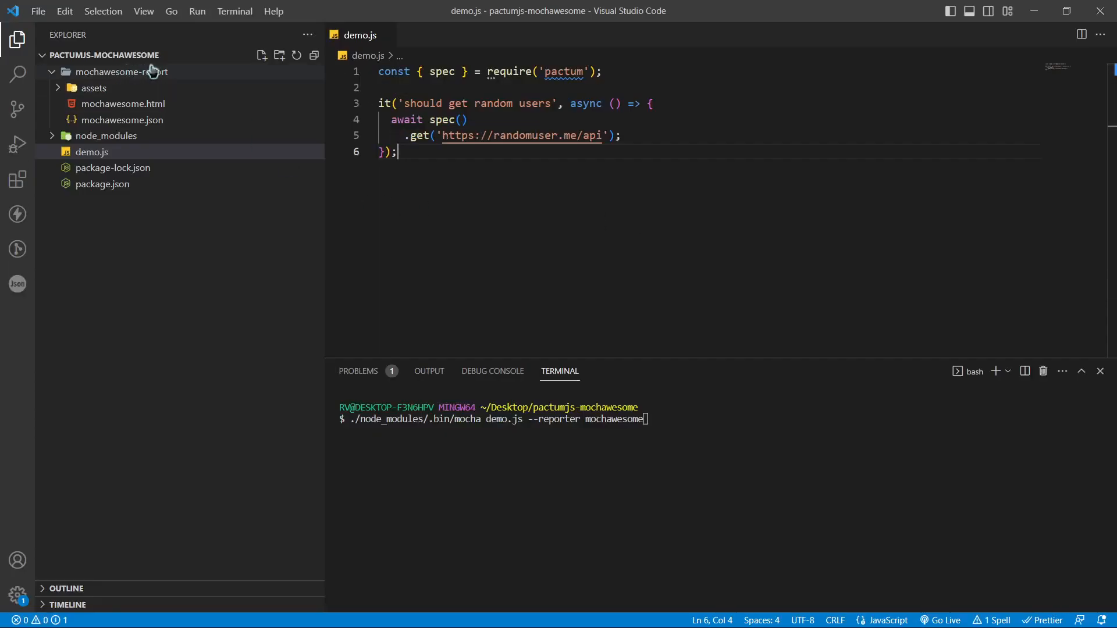
mouse_move(766, 453)
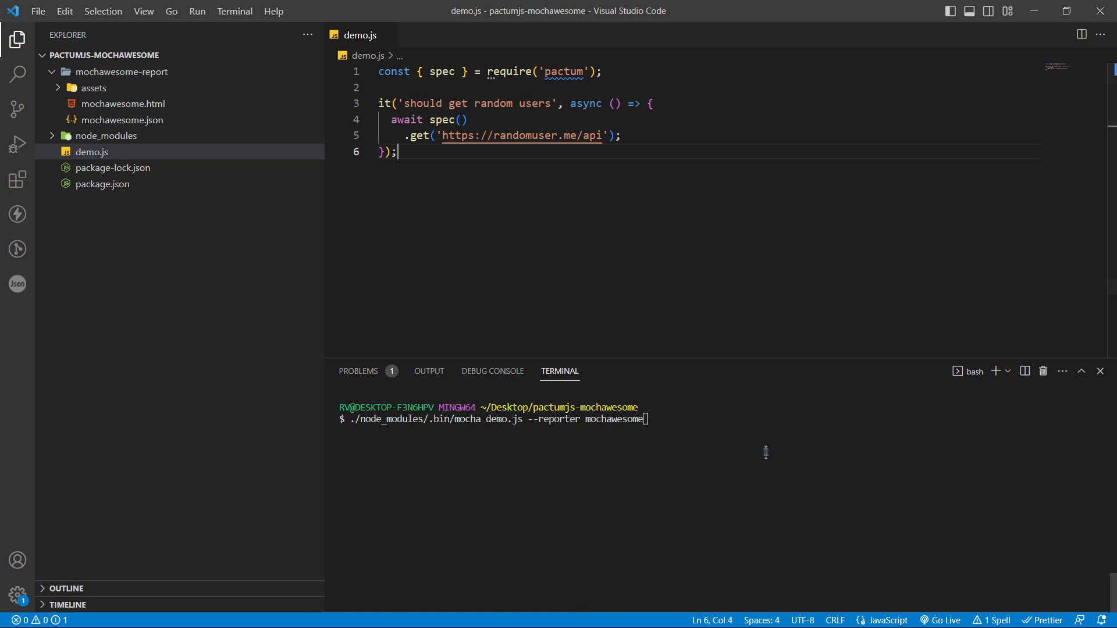
Append --reporter-options reportDir=results to the mocha command in the terminal
click(644, 418)
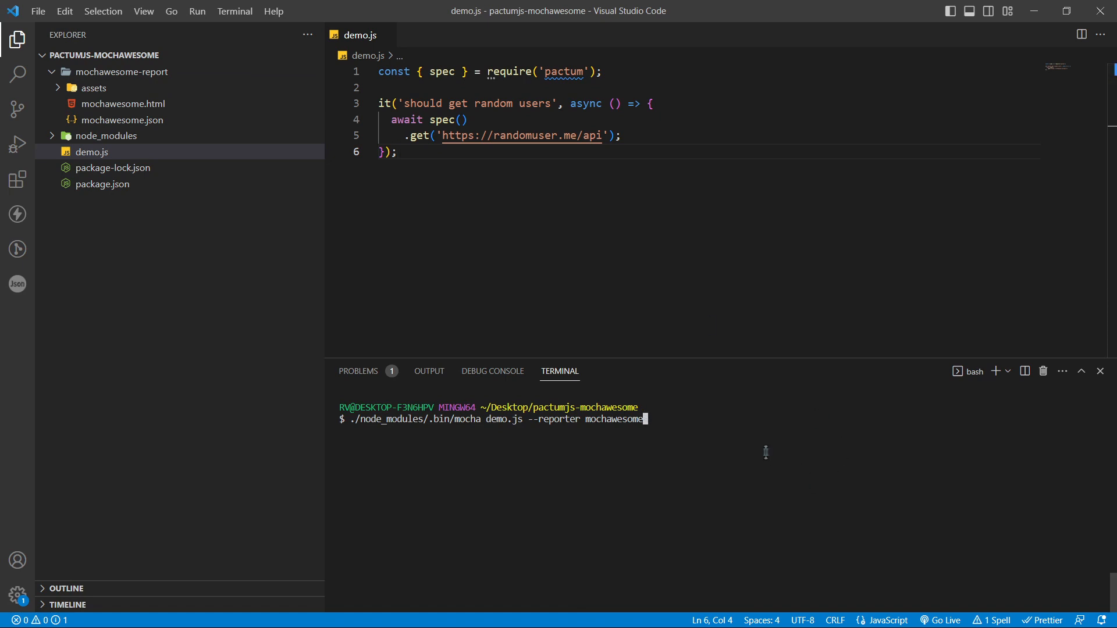
text(-)
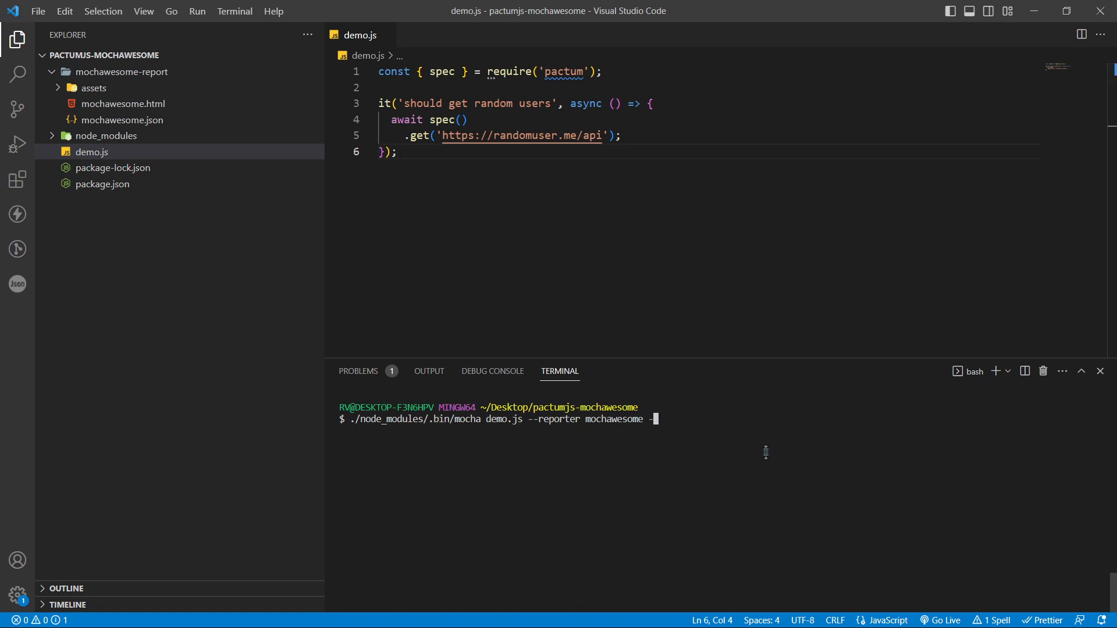
text(-)
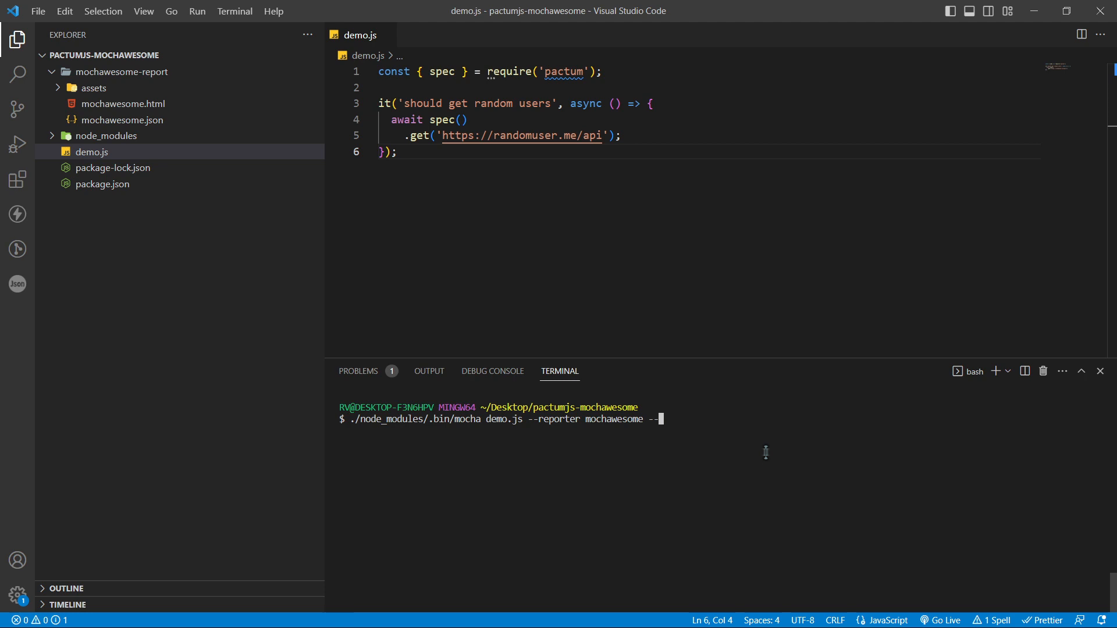
text(report-d)
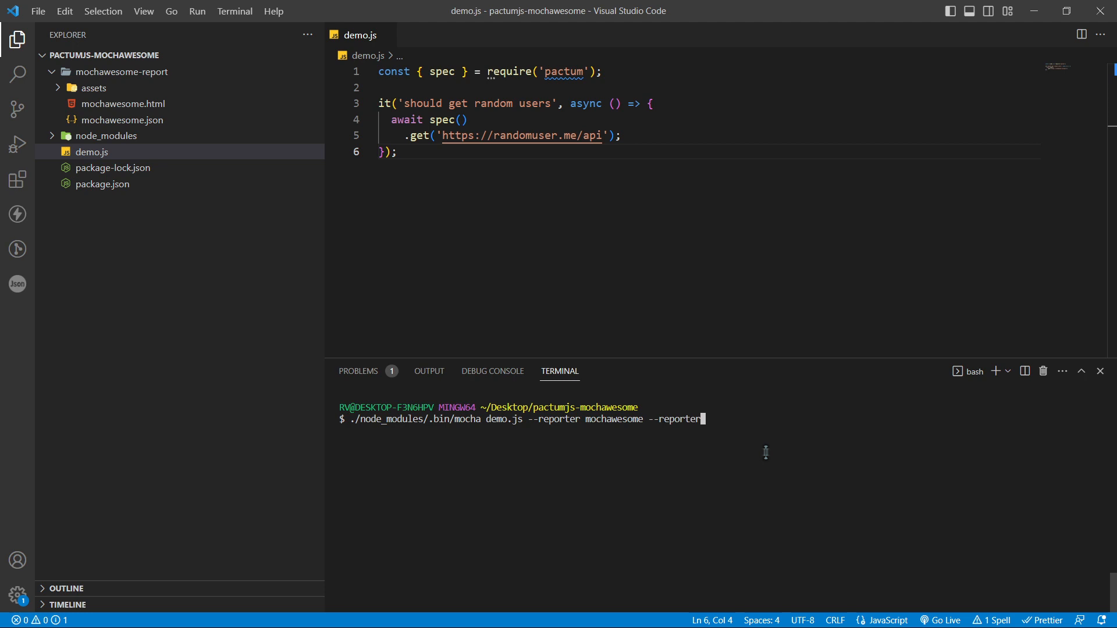
text(-options)
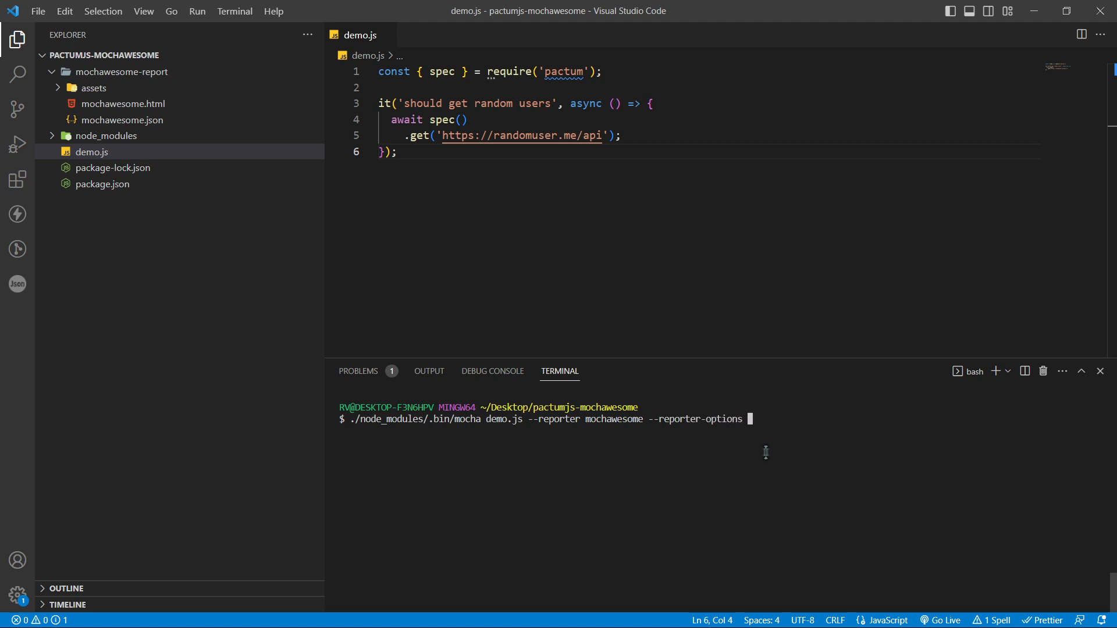
text(reportDir)
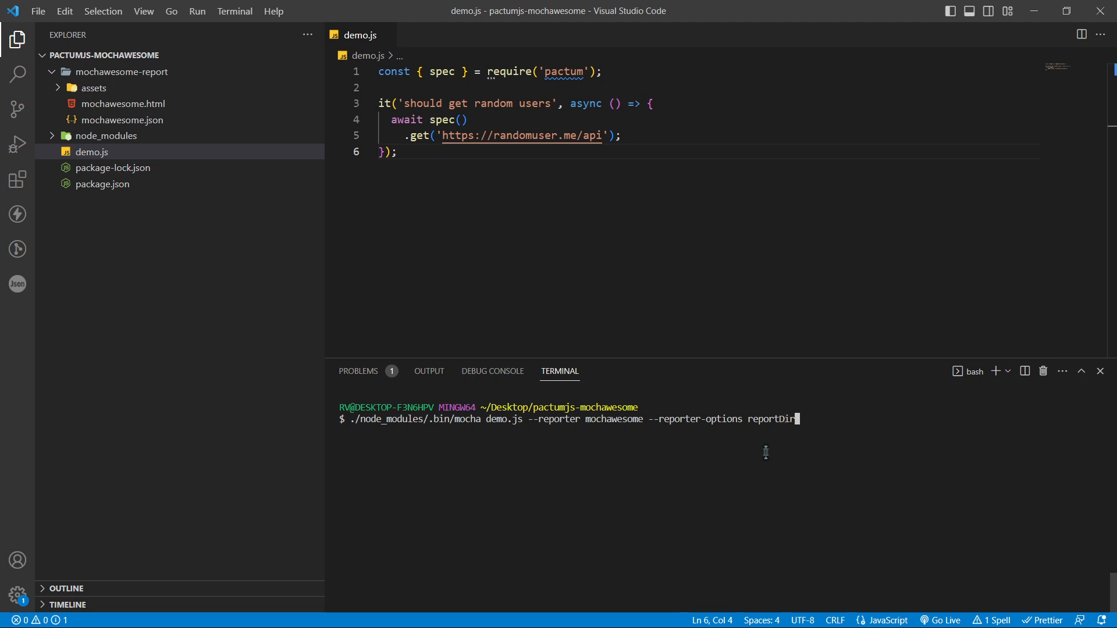
text(=results)
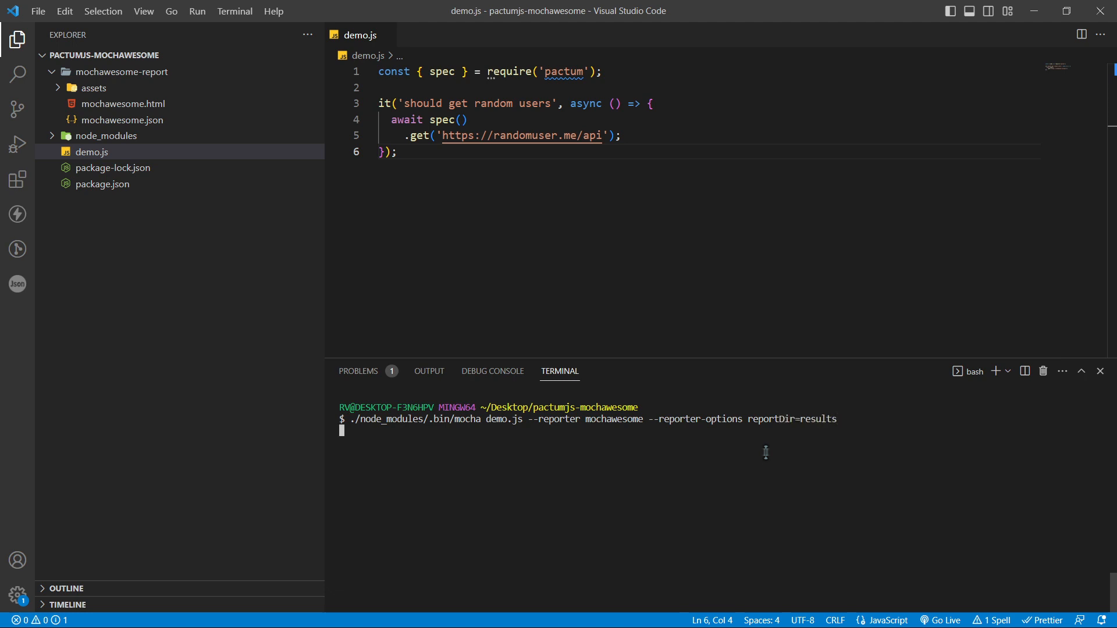
Run mocha with the results directory, view results/mochawesome.html, and remove the old mochawesome-report folder
key(Return)
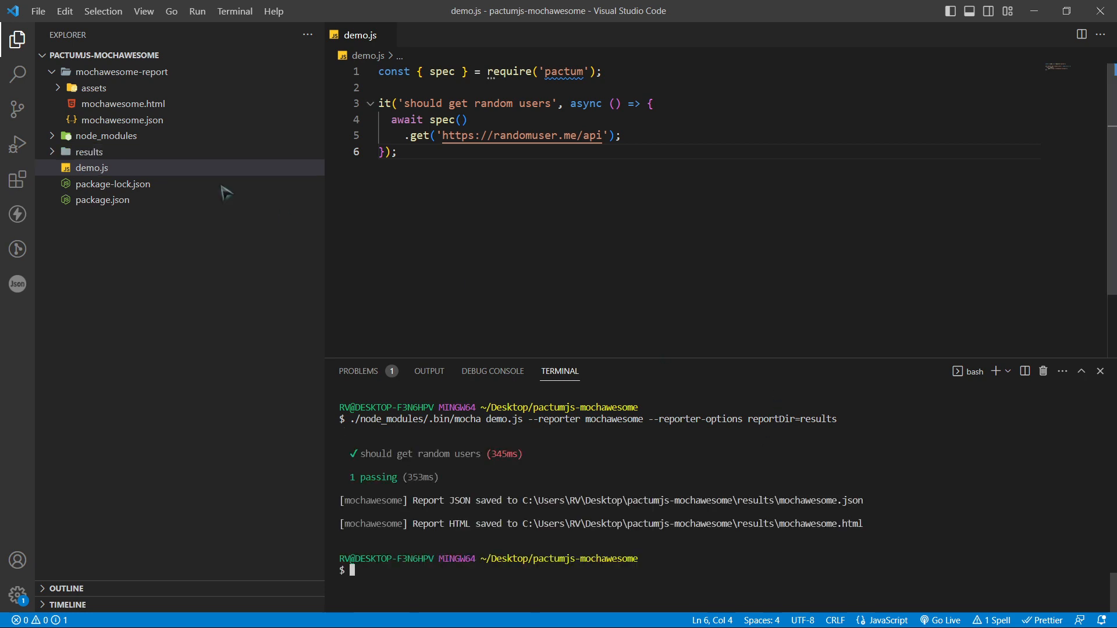
mouse_move(106, 136)
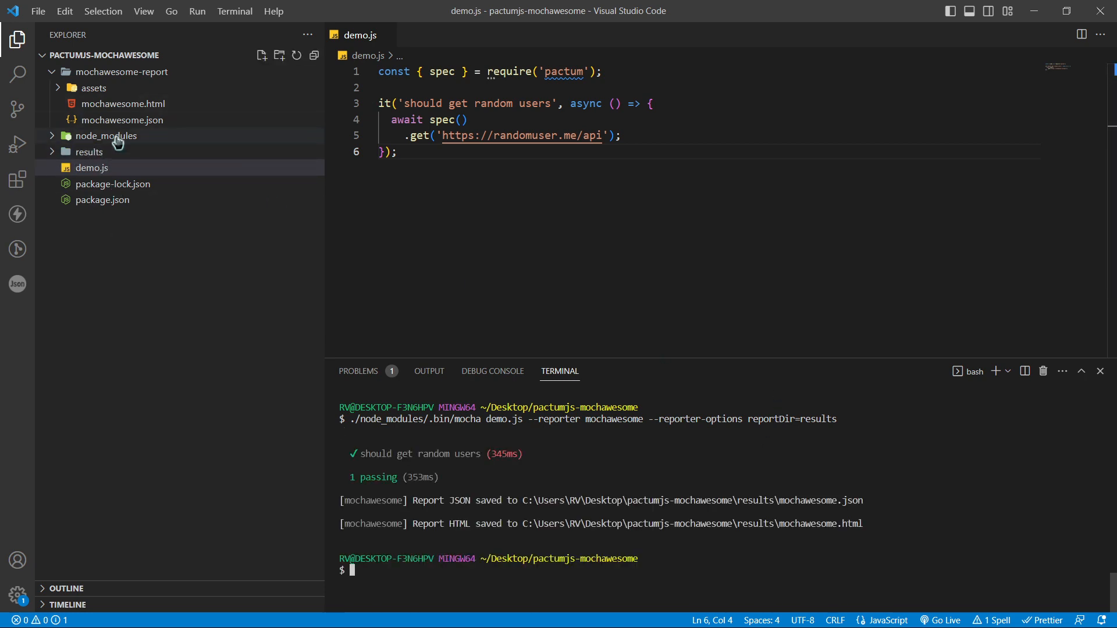
mouse_move(89, 152)
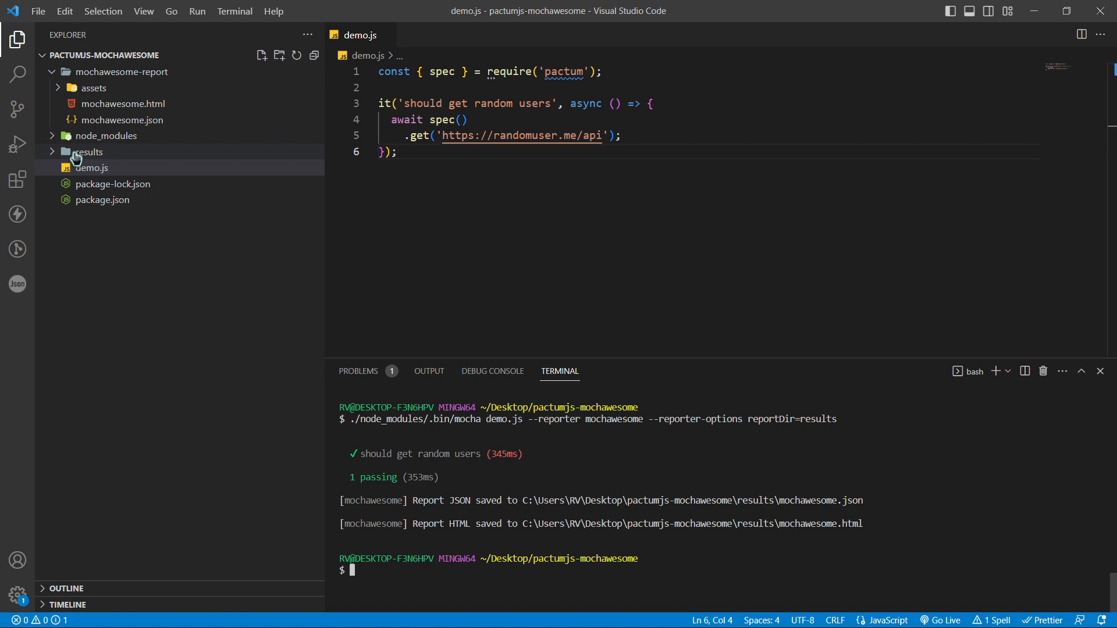
click(89, 151)
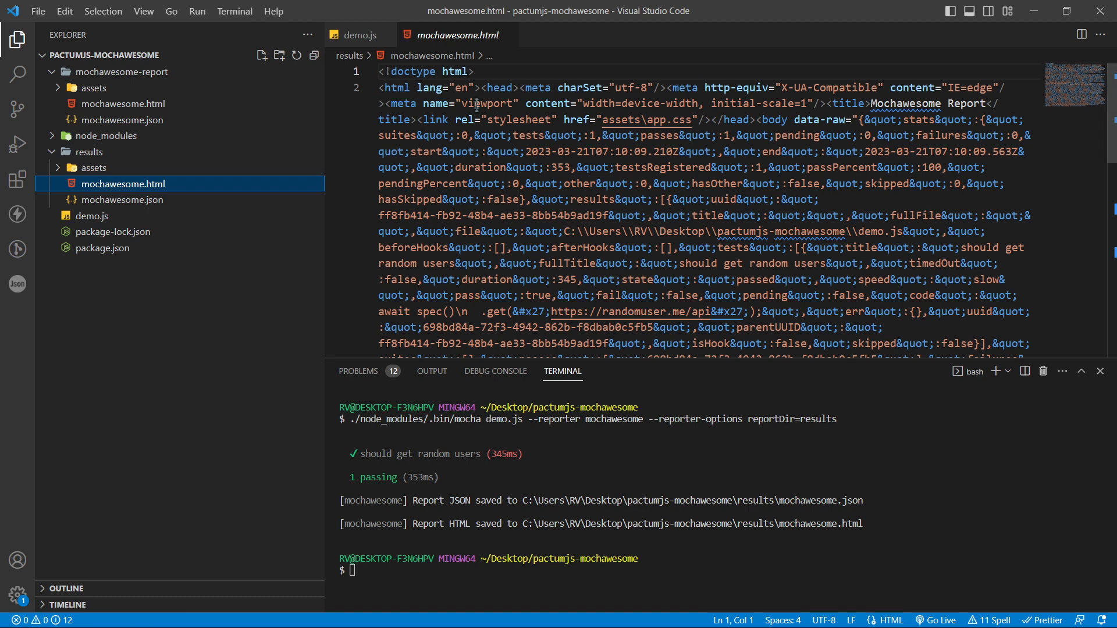
click(360, 35)
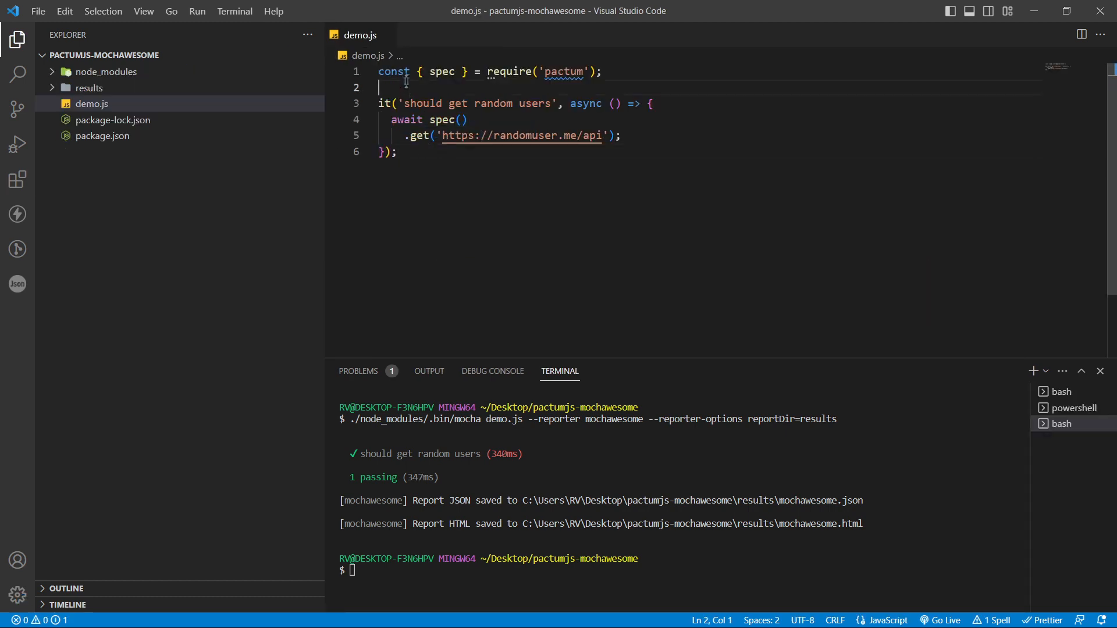
Wrap the random-users test in describe('Users test suite', () => { ... }) with three copies of the it block
key(Enter)
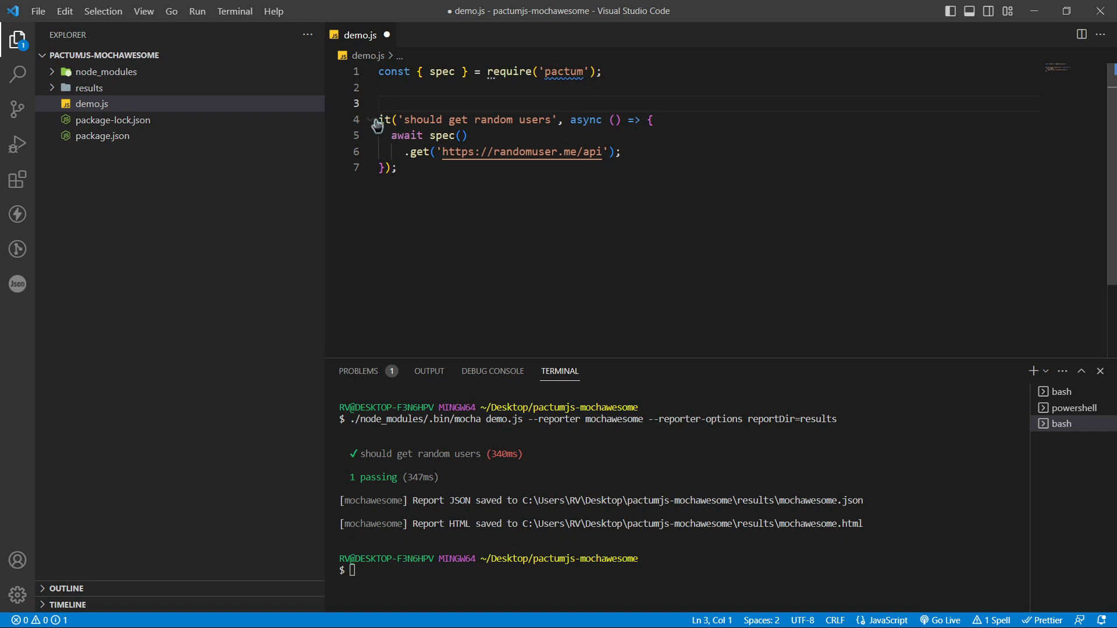
mouse_move(430, 176)
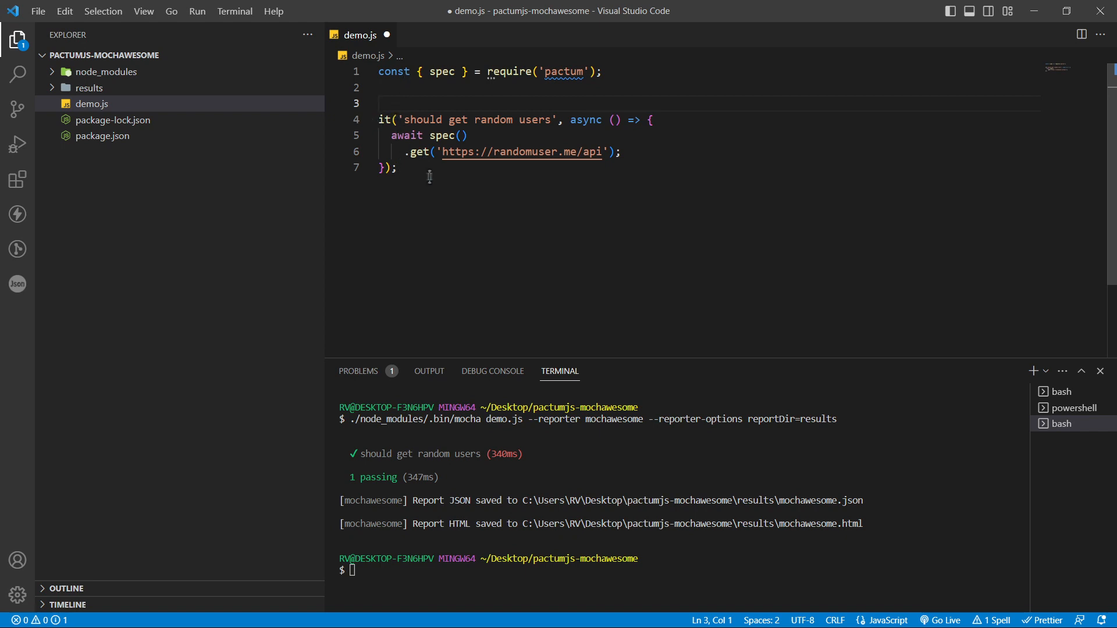
mouse_move(449, 168)
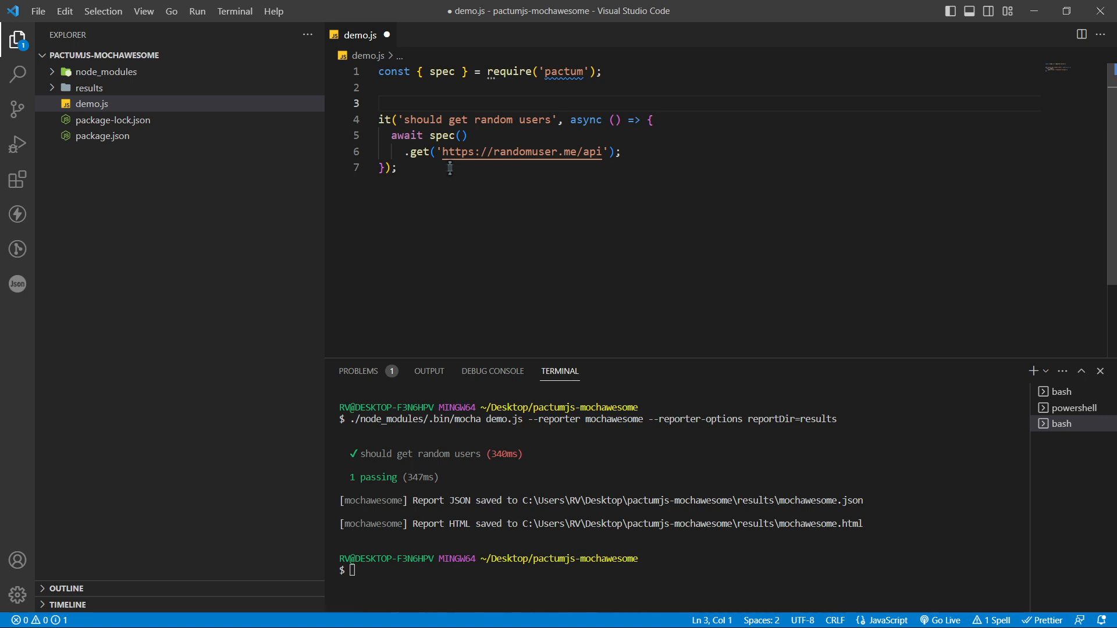
mouse_move(449, 165)
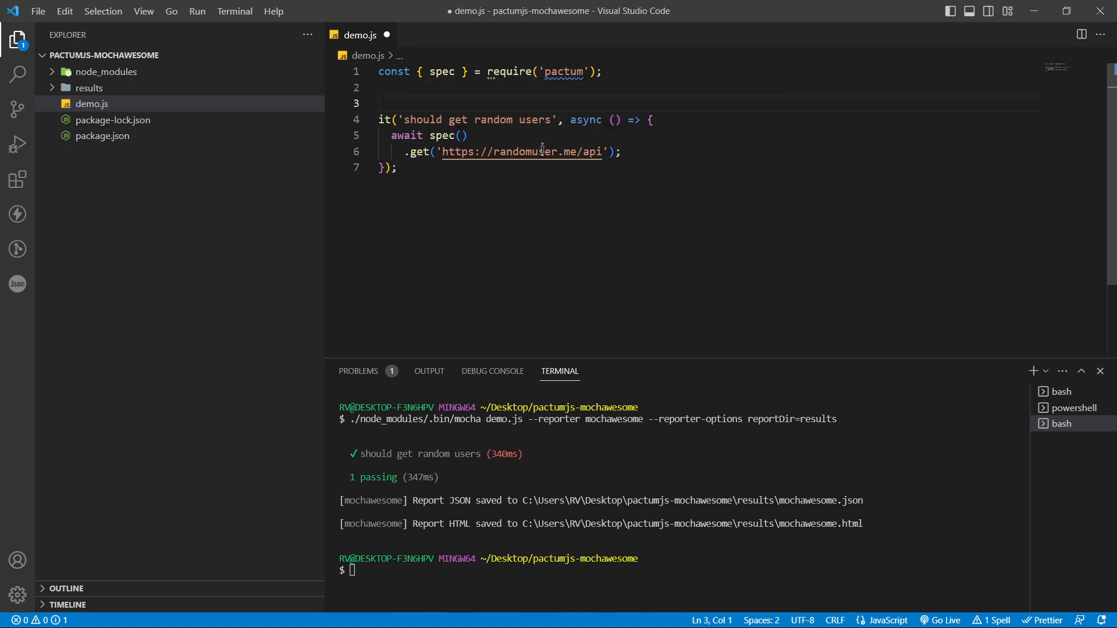
text(describe)
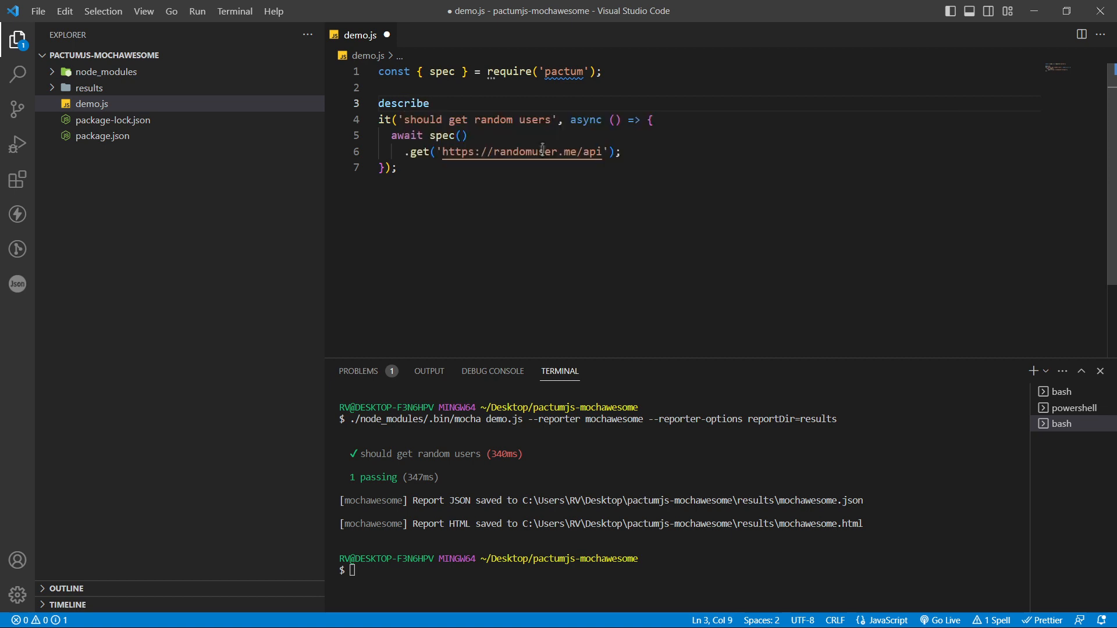
text((''))
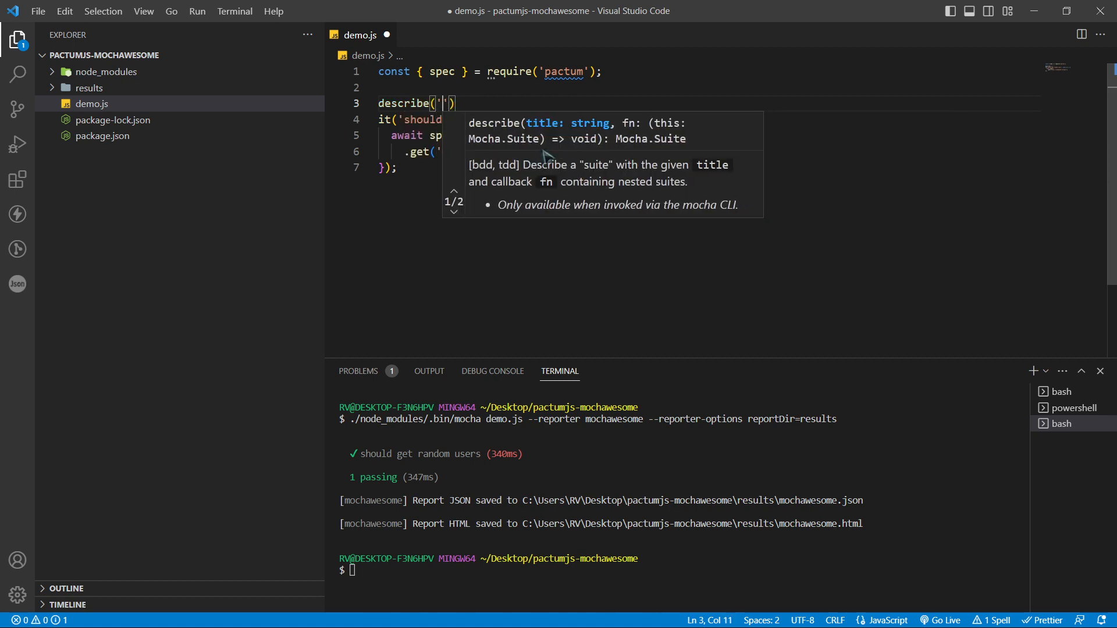
mouse_move(516, 96)
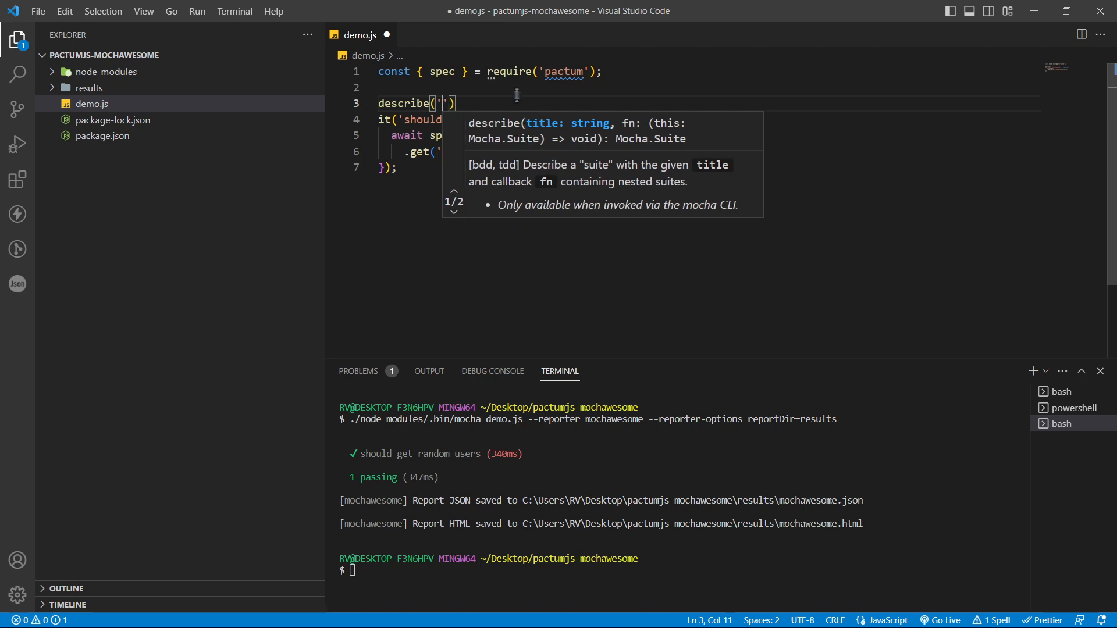
text(Users test suite)
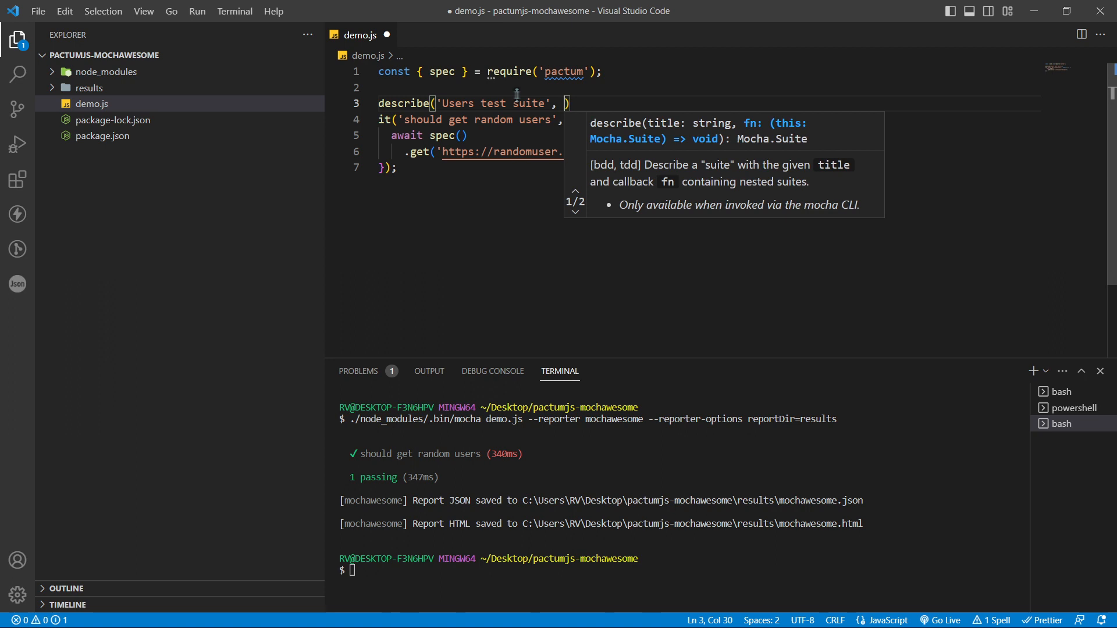
text(()=>)
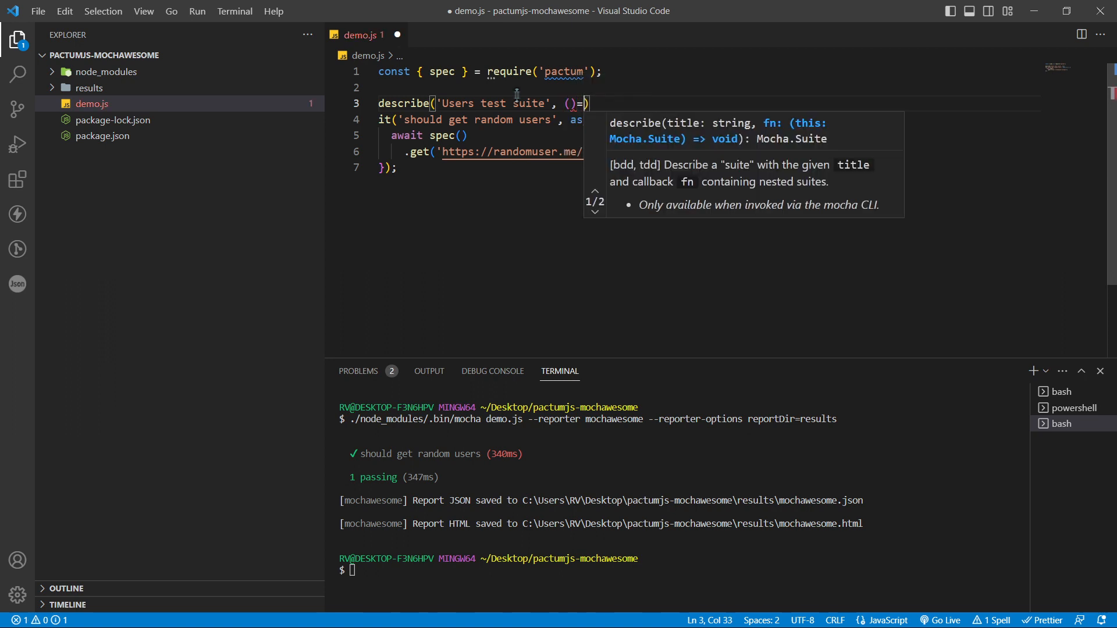
text({)
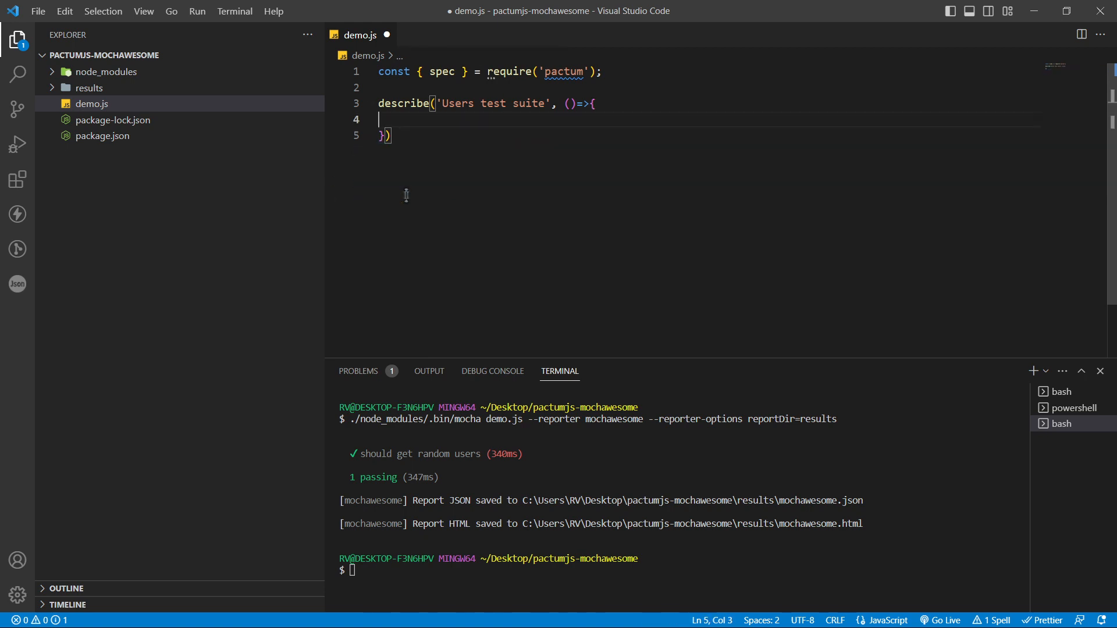
text(it('should get random users', async () => {)
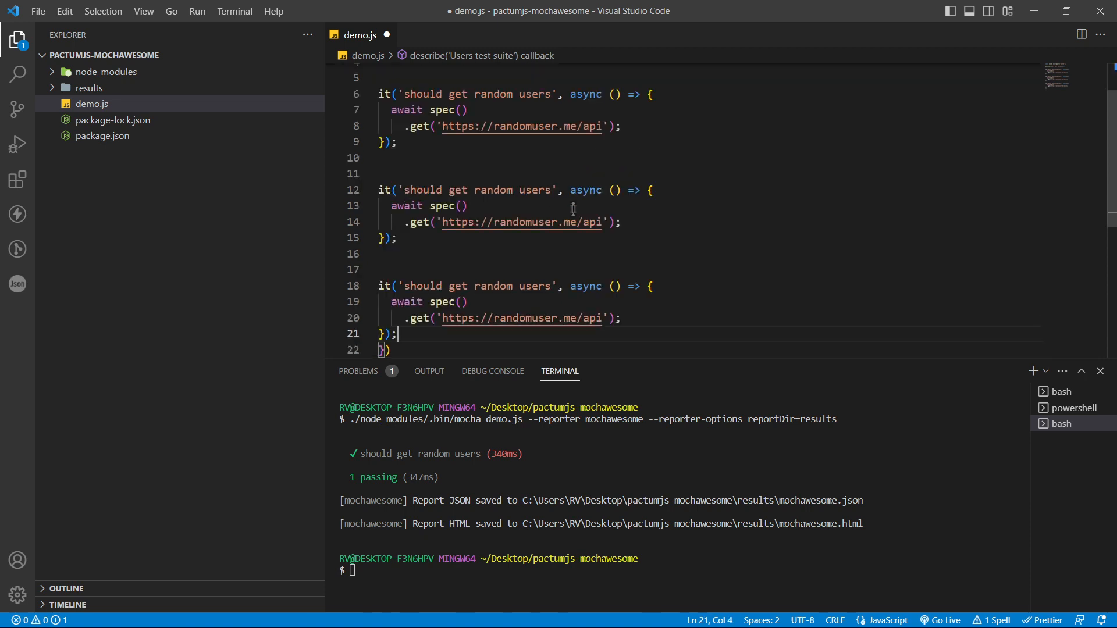
Title the tests users1, users2 and 'users- fails', with .expectStatus(500); on the third, and save
click(556, 286)
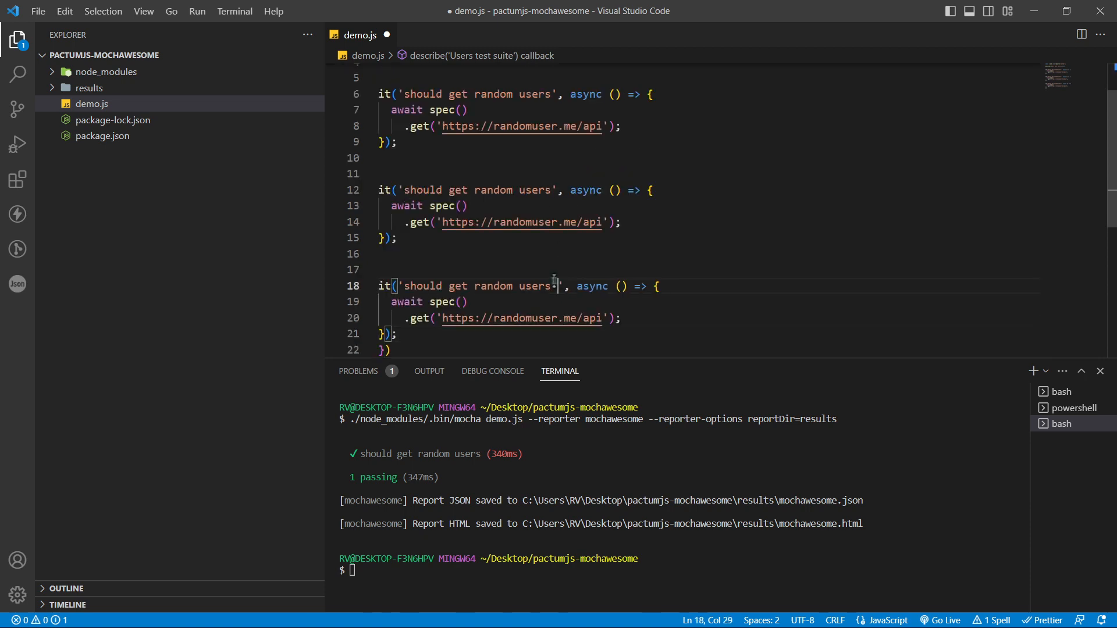
text(- fails)
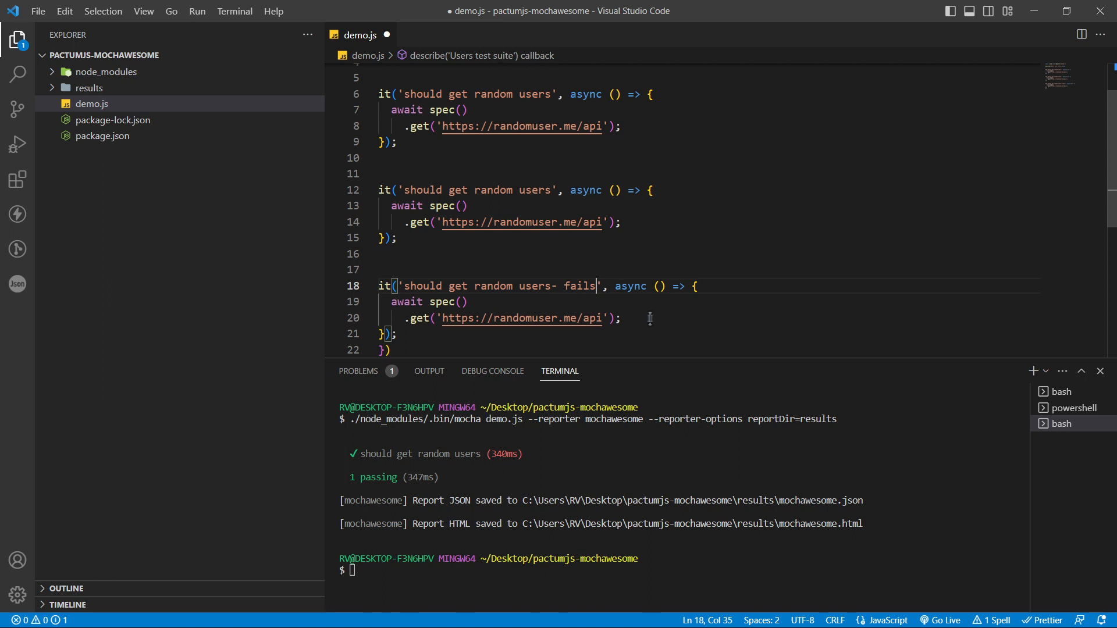
text(.e)
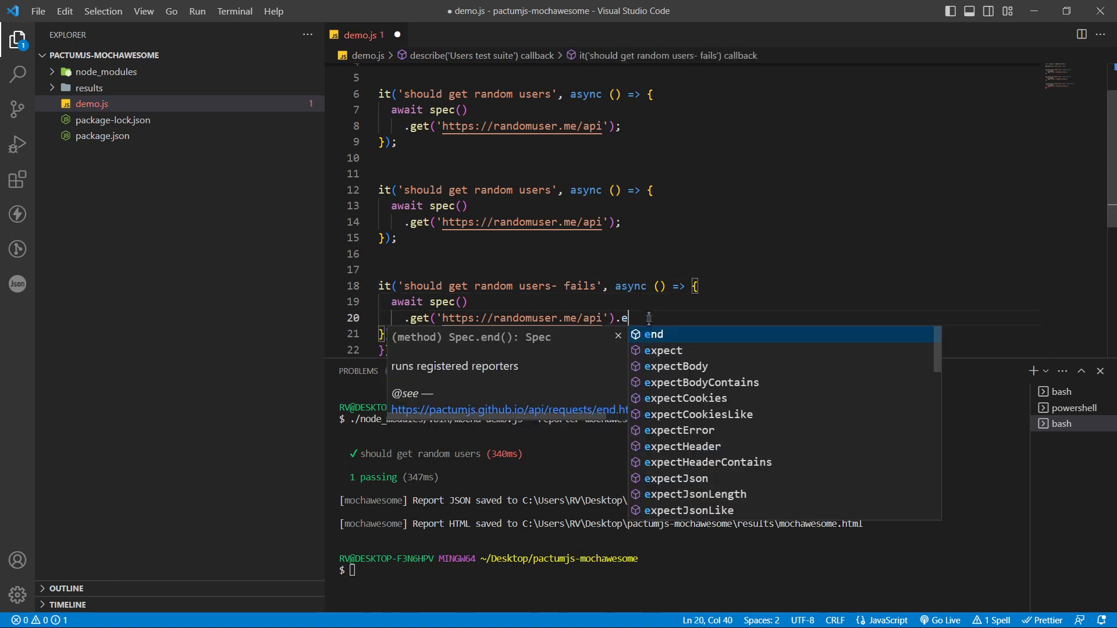
text(stat)
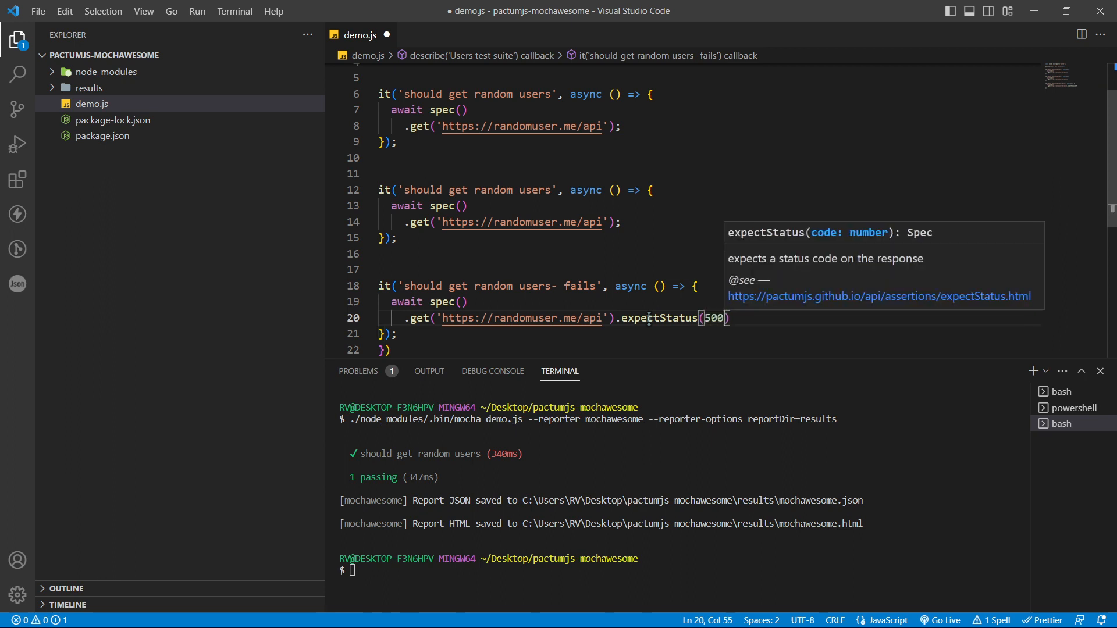
text(;)
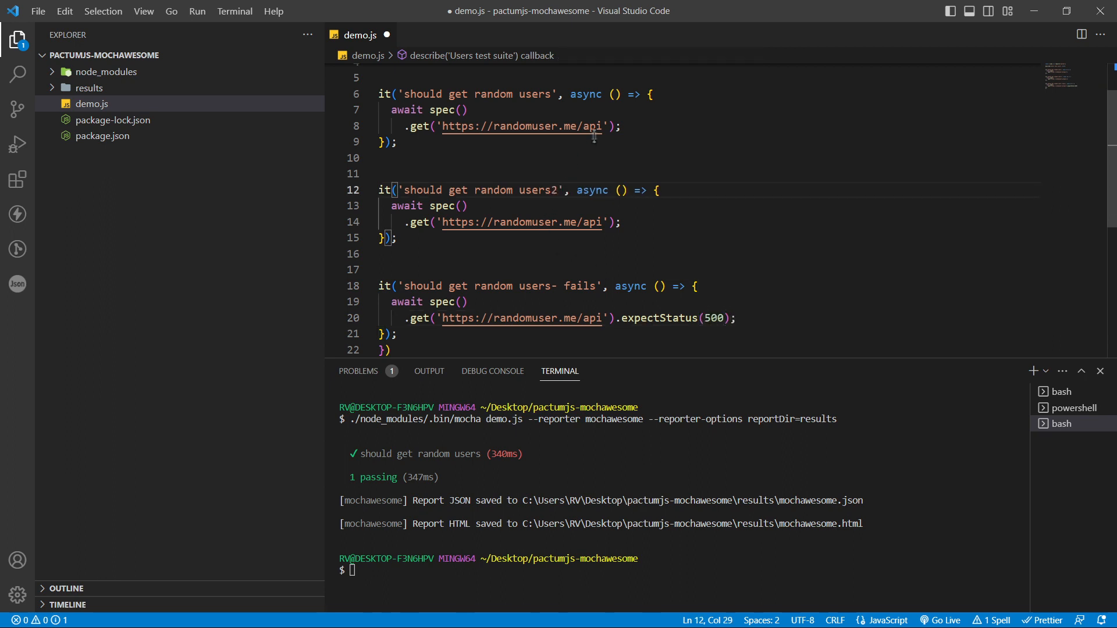
text(1)
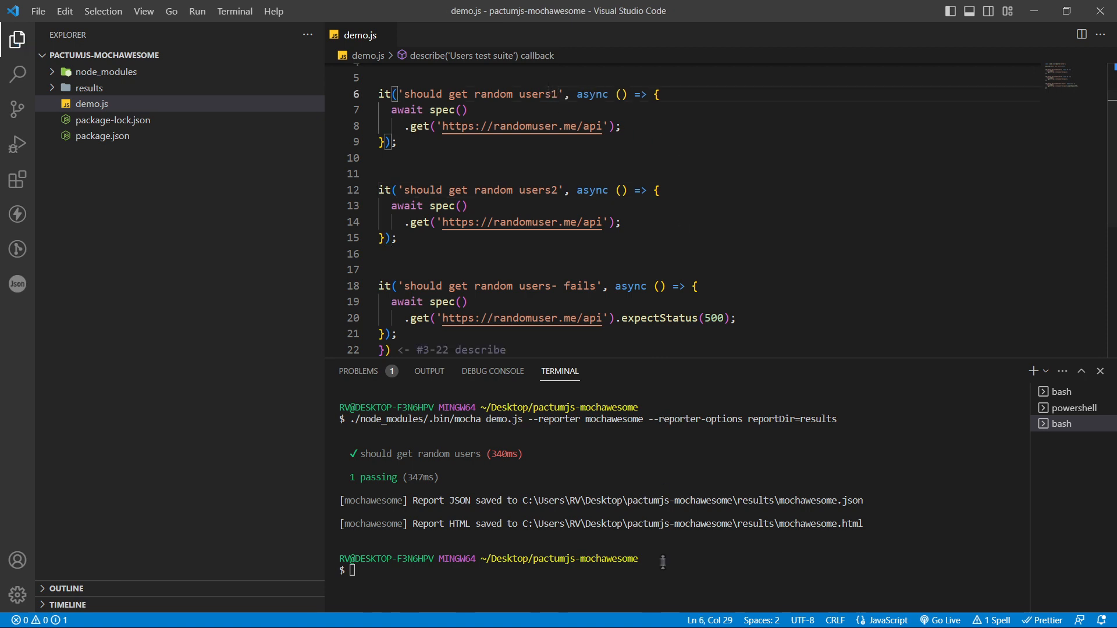
mouse_move(684, 567)
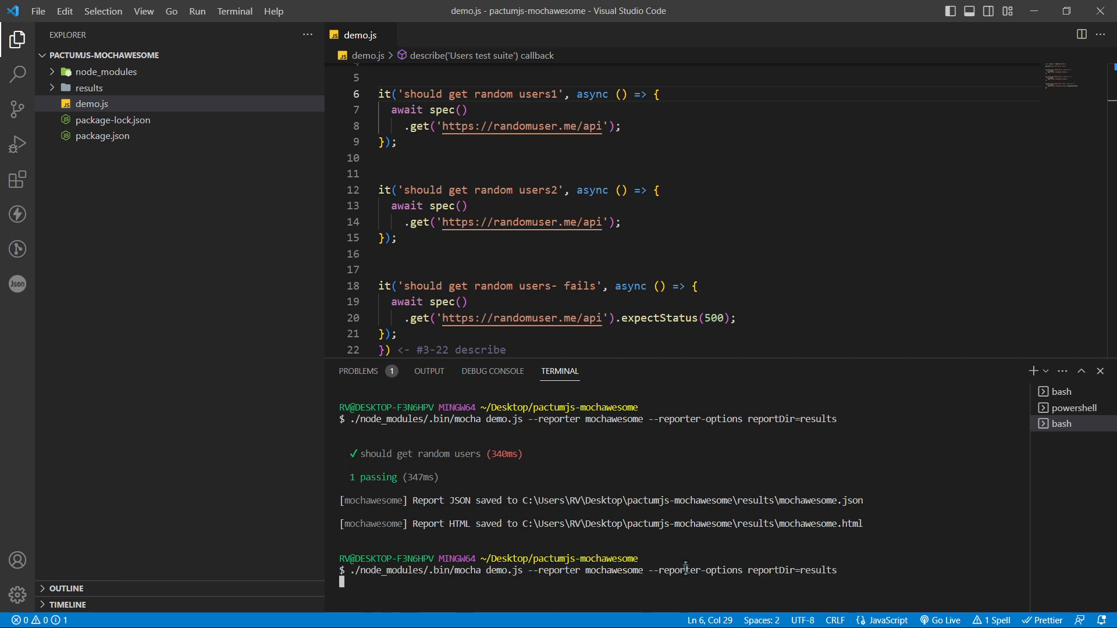
Rerun mocha so the third test fails with 200 !== 500, then serve results/mochawesome.html with Live Server
key(Return)
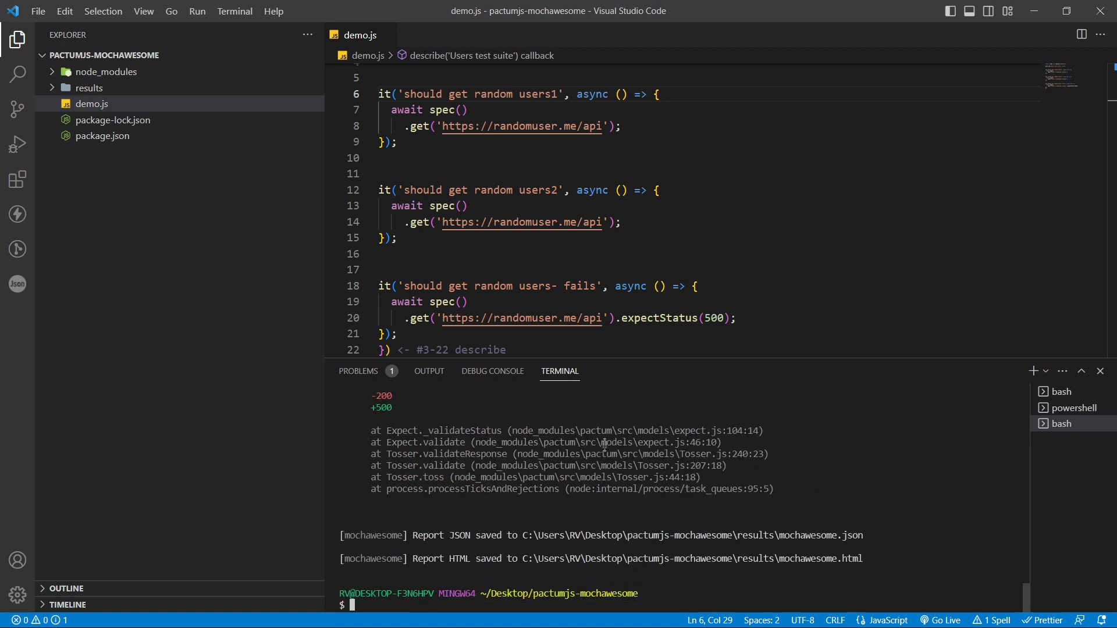
scroll(down, 3)
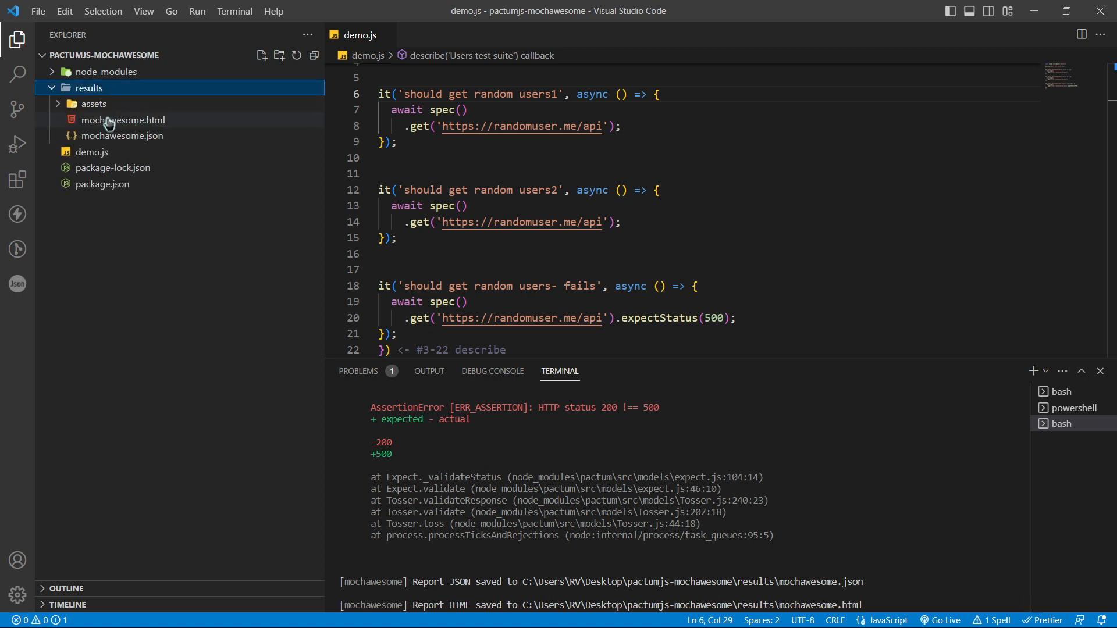
right_click(124, 120)
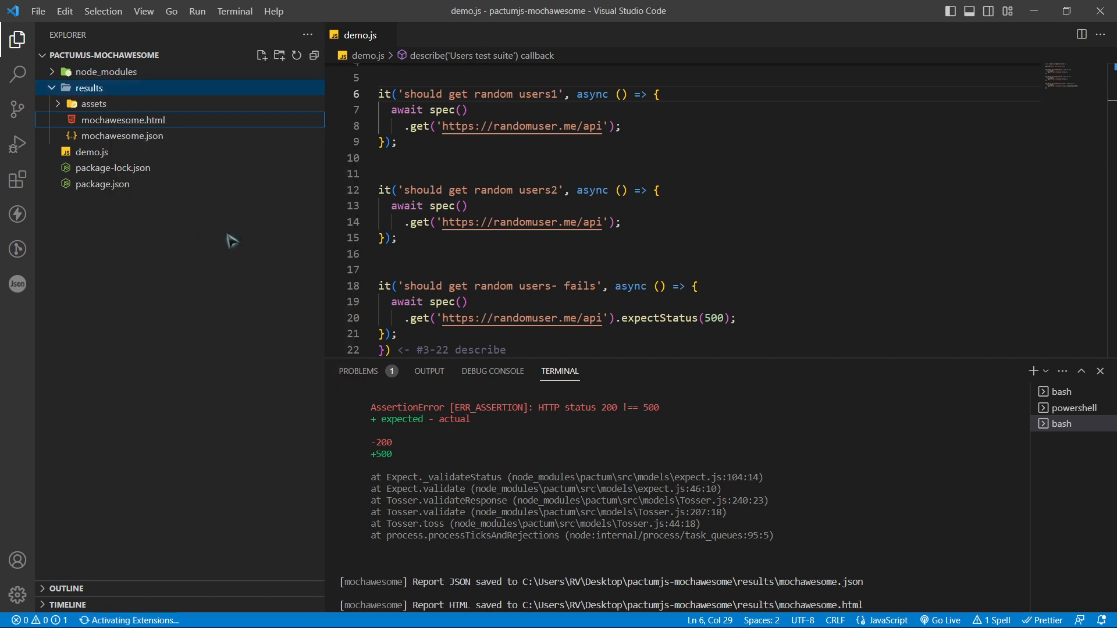
mouse_move(735, 178)
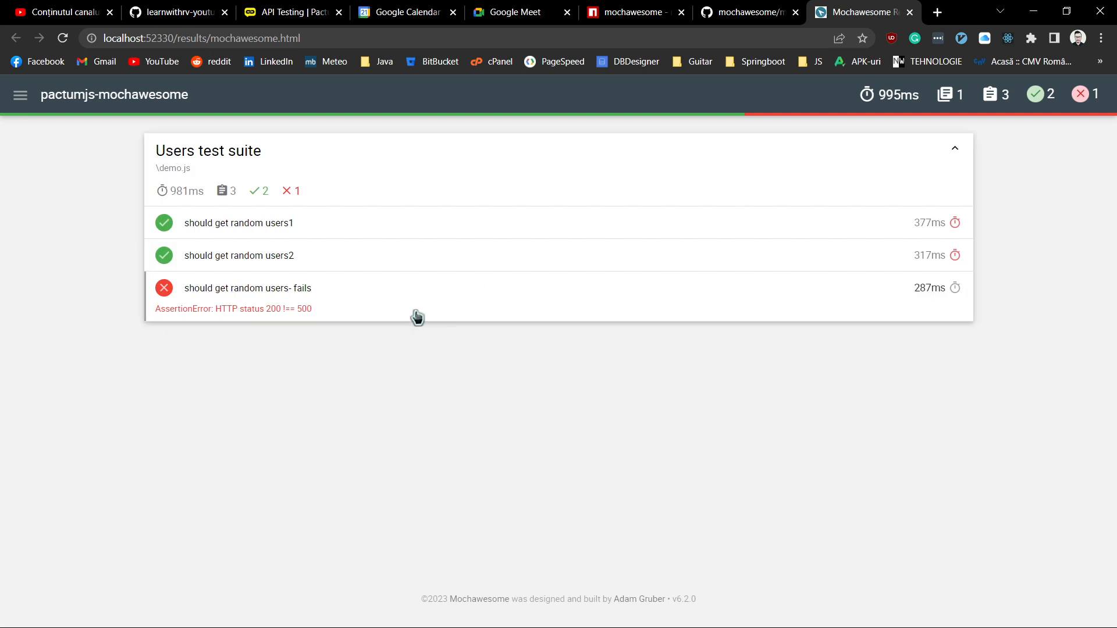
mouse_move(356, 359)
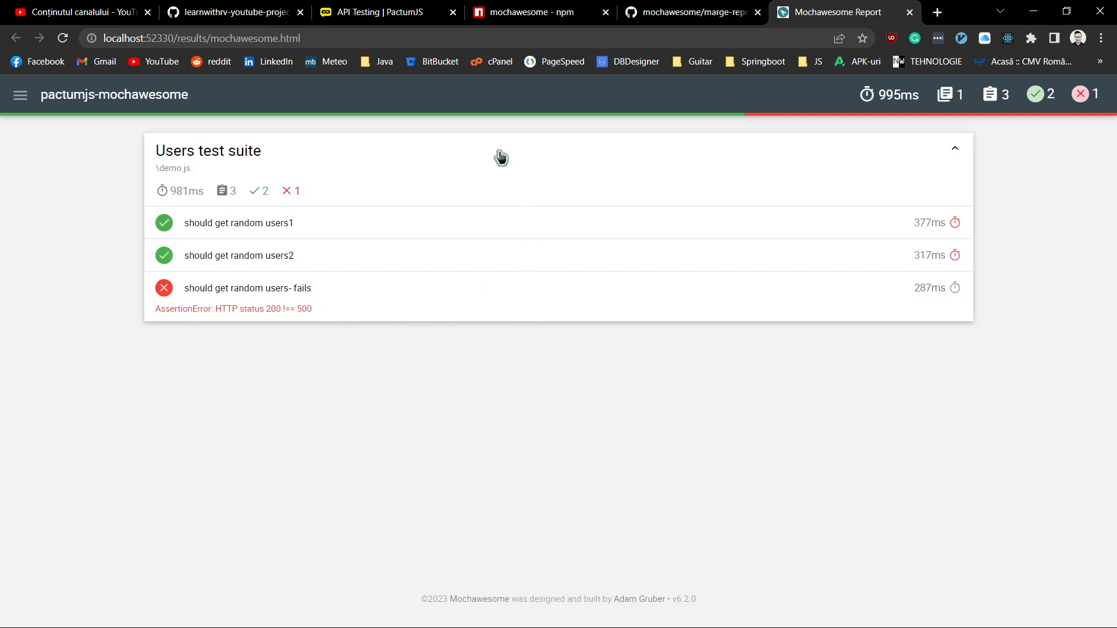
Expand the 'should get random users- fails' row to show its 200 !== 500 error stack and code snippet
click(954, 148)
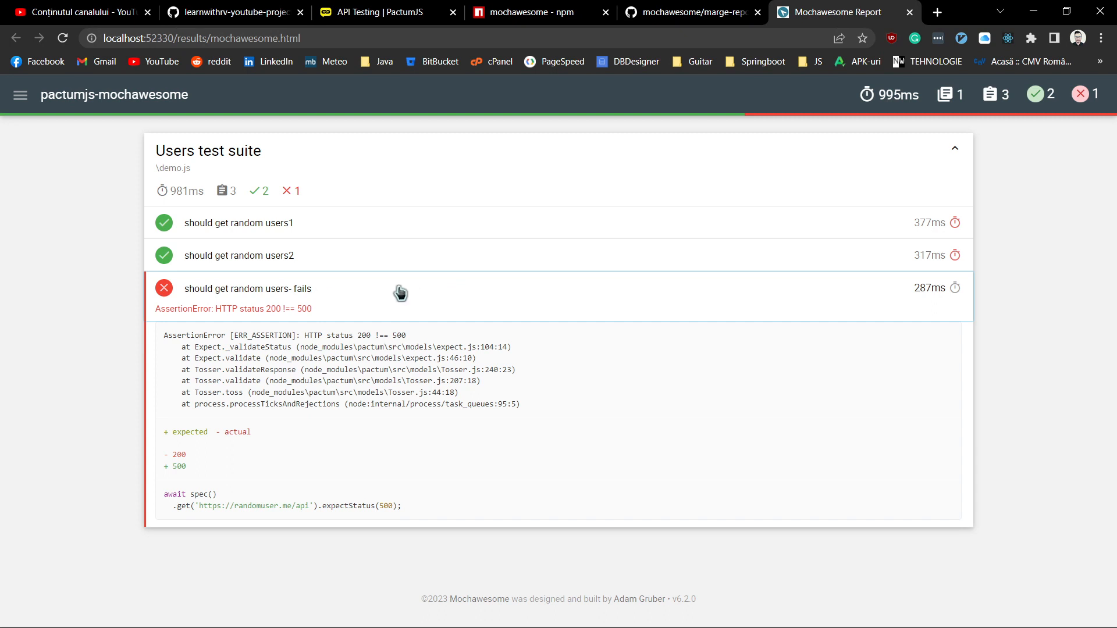
mouse_move(336, 510)
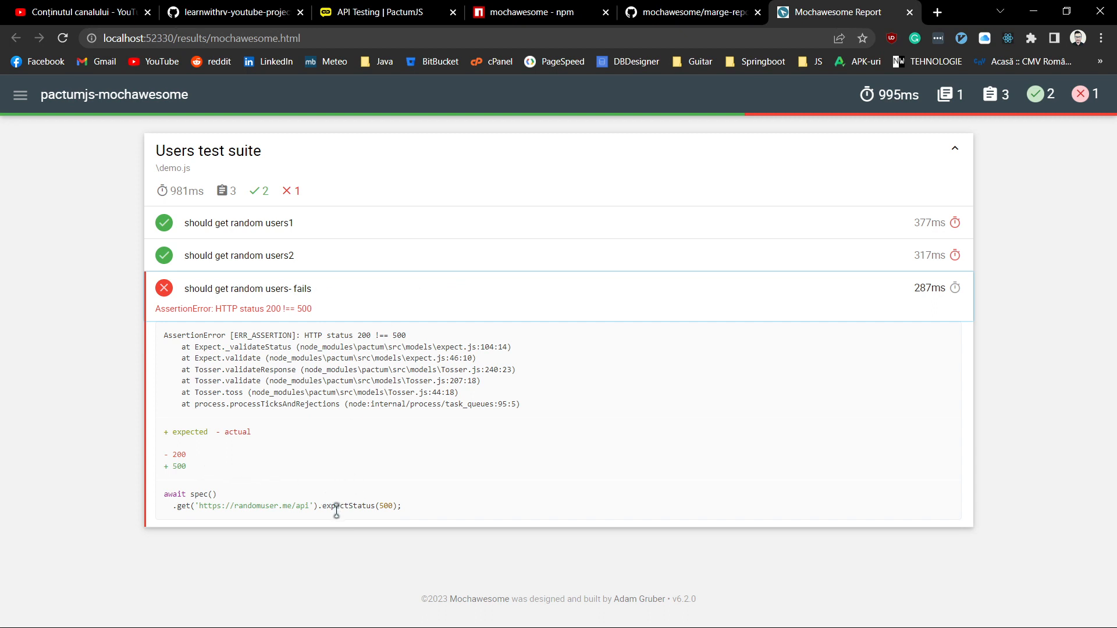
double_click(359, 506)
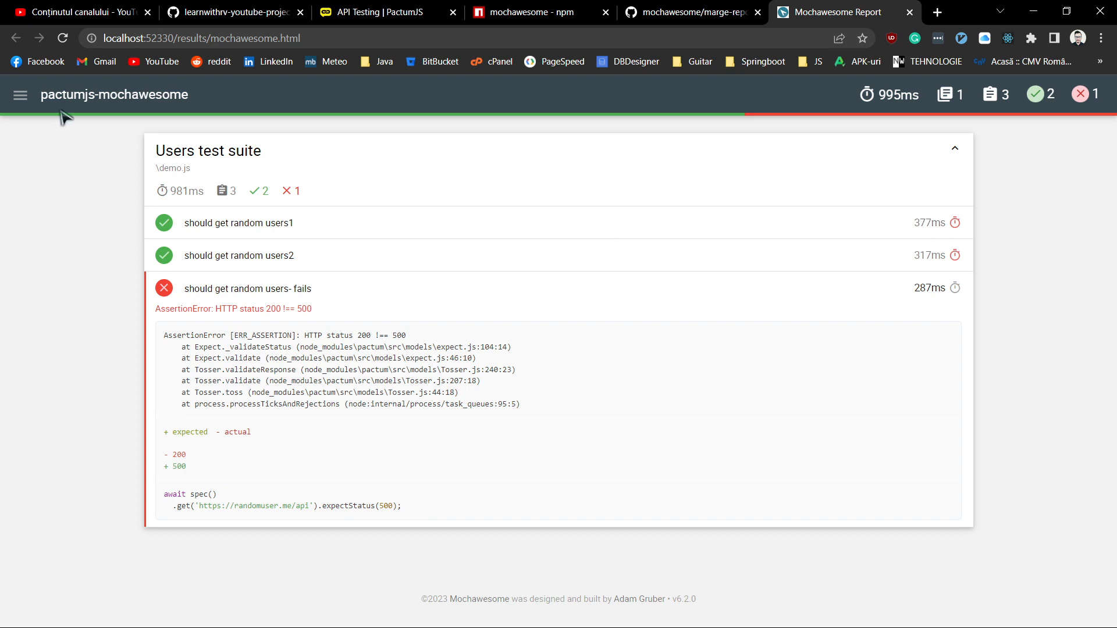
mouse_move(20, 94)
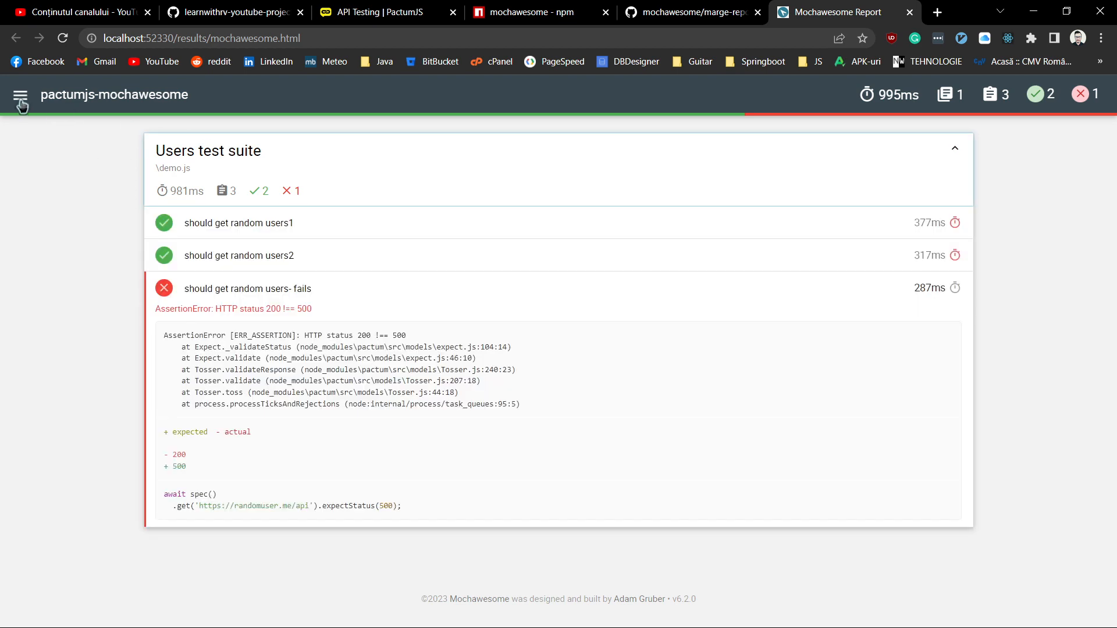
Toggle Show Passed off to list only the failing test, then toggle it back on to restore all three
click(19, 94)
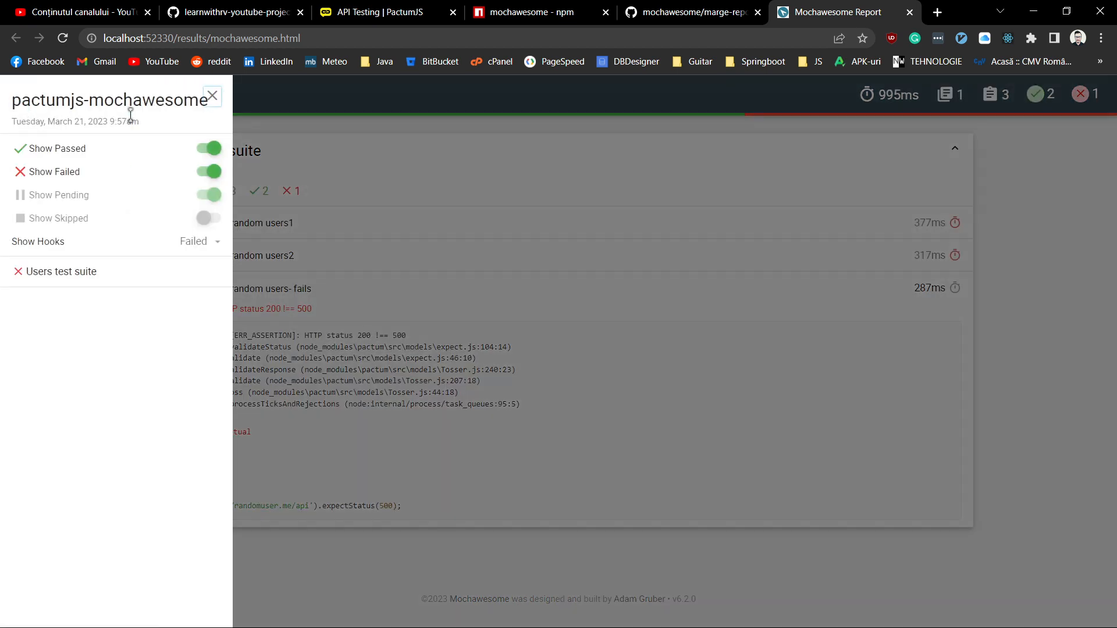
click(207, 148)
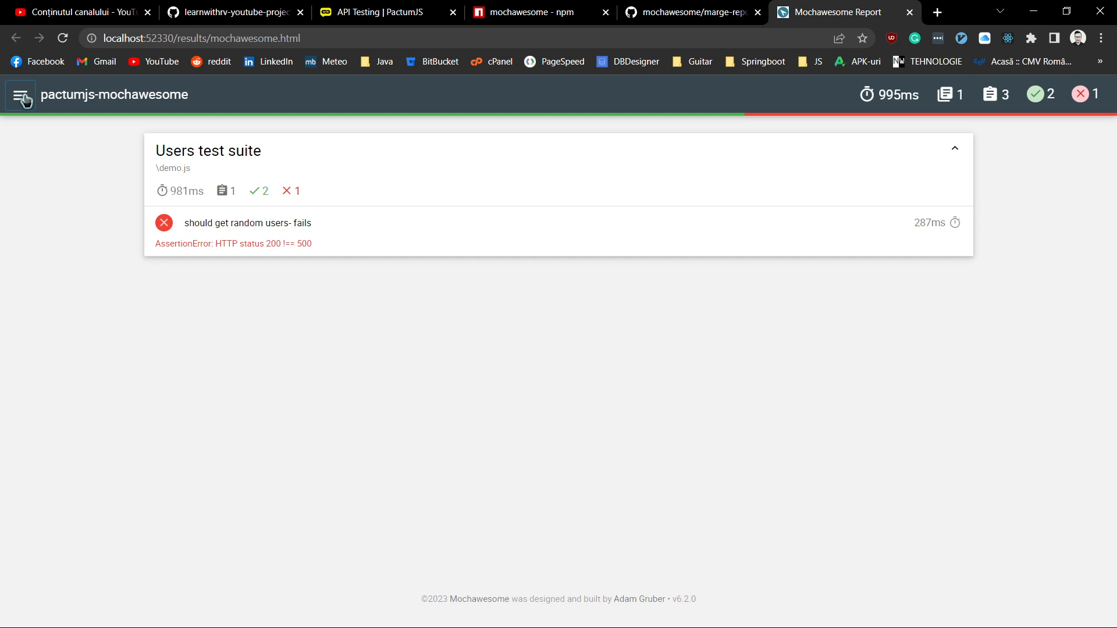
click(20, 94)
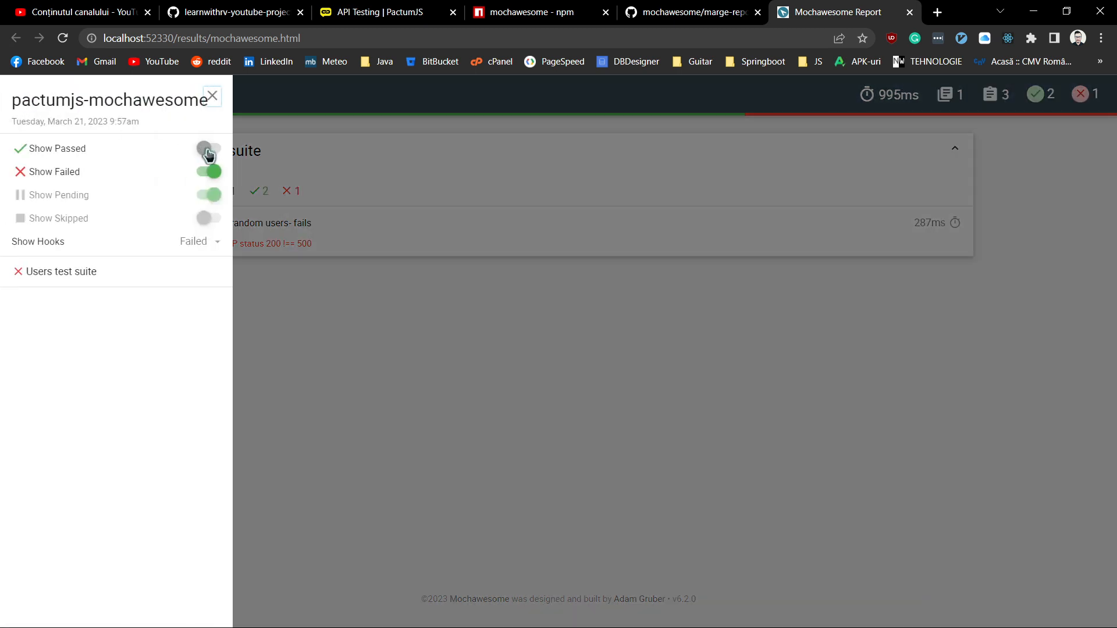
click(212, 96)
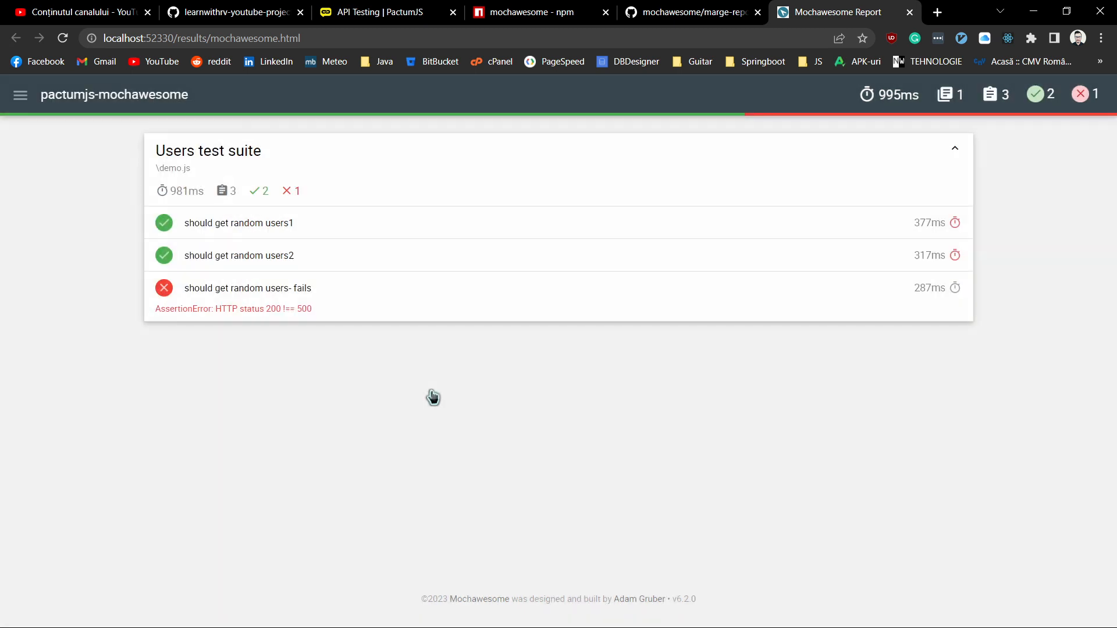